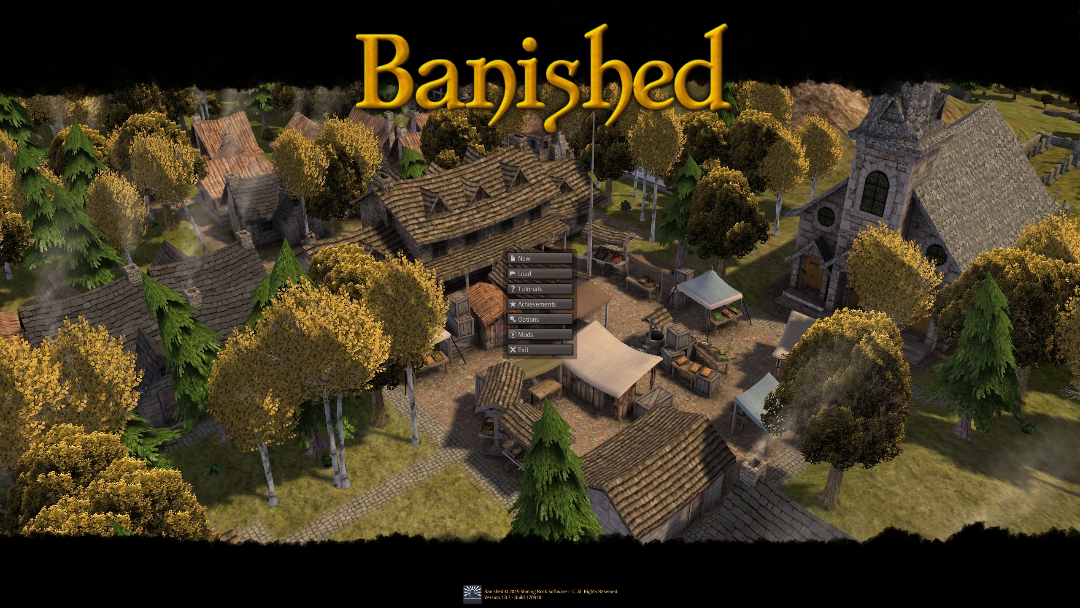
Load the saved riverside town with its pasture, gable house, fishery and school.
left_click(524, 274)
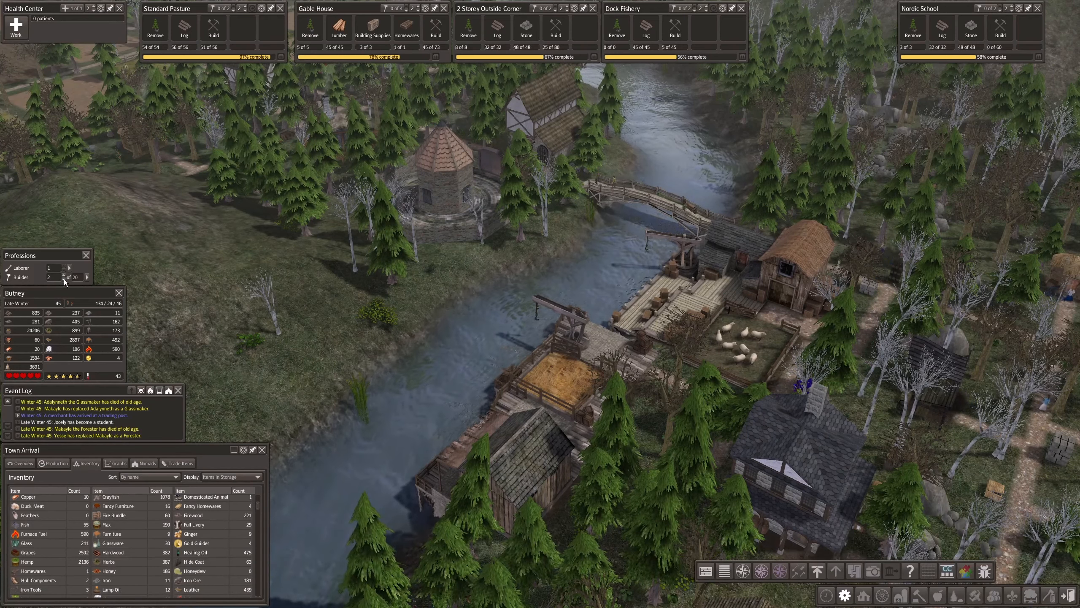
Move the camera over the farmland with crop fields, orchards and pastures.
left_click(63, 277)
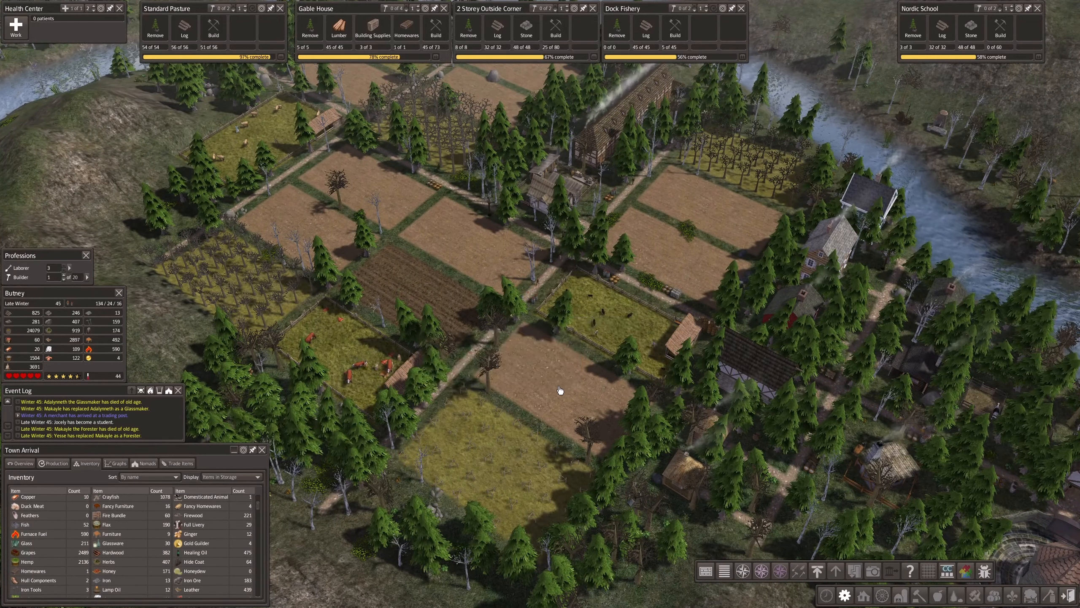
left_click(560, 389)
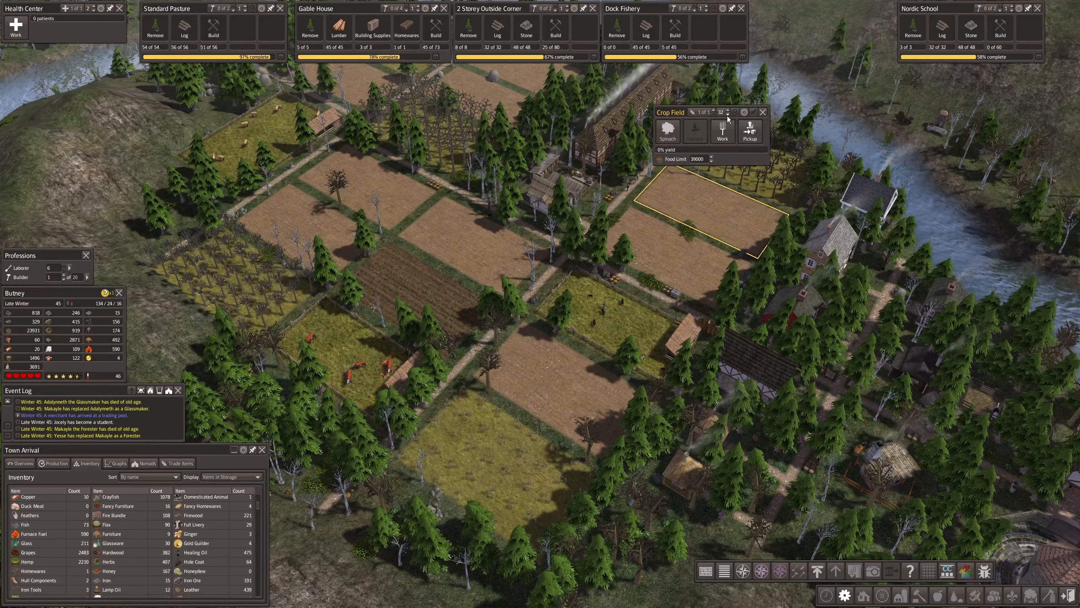
left_click(763, 111)
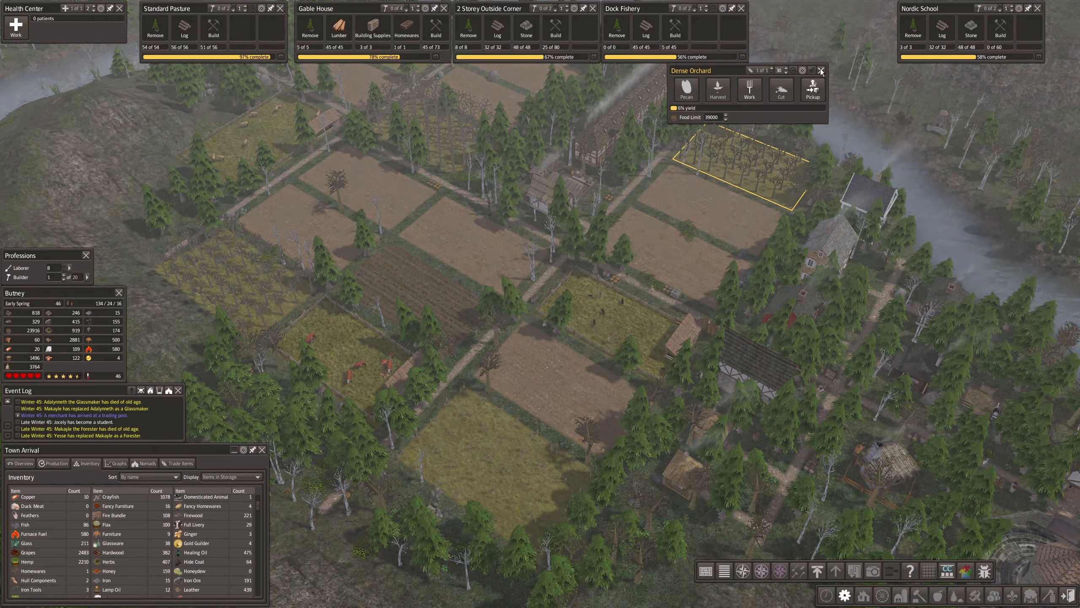
left_click(821, 70)
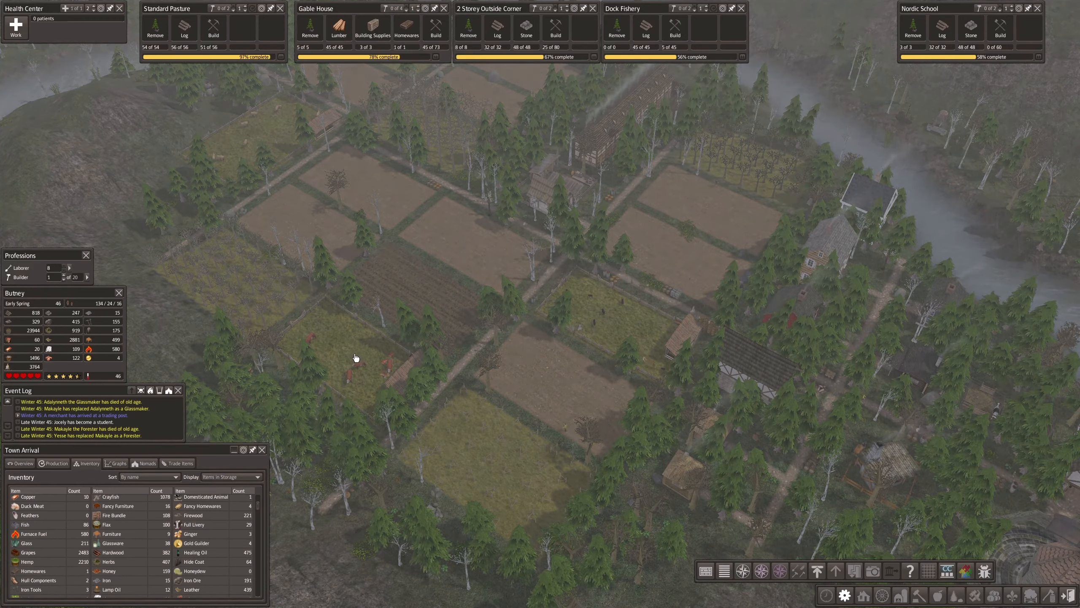
left_click(356, 358)
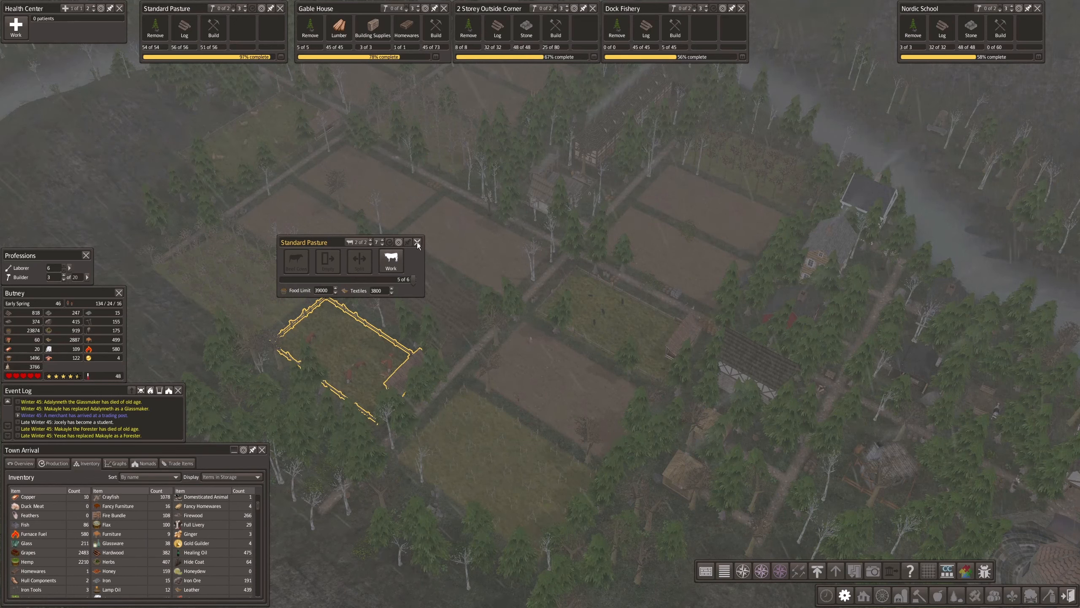
left_click(417, 242)
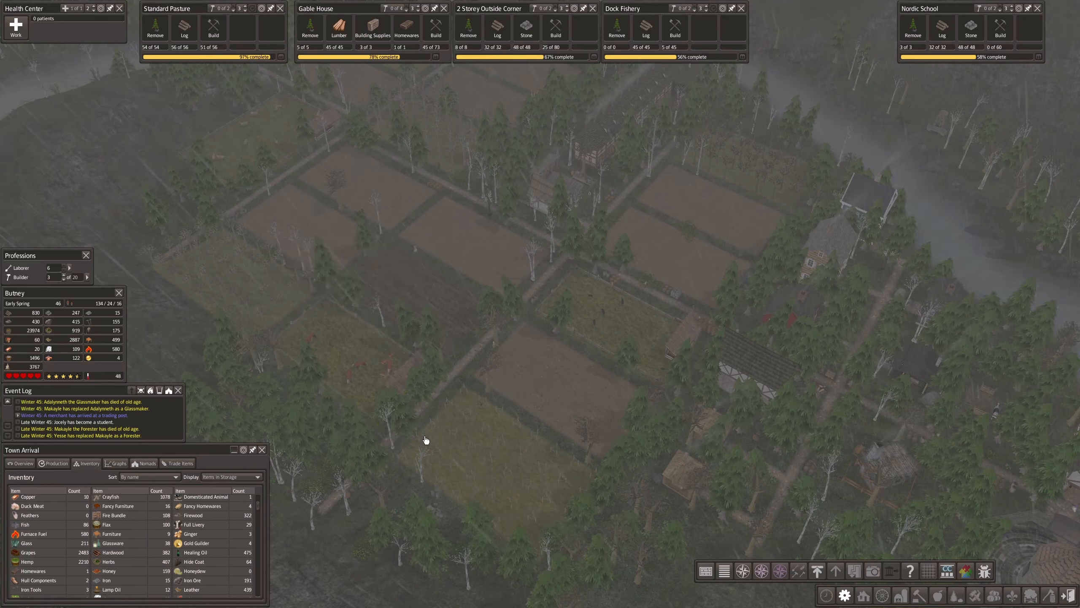
mouse_move(726, 193)
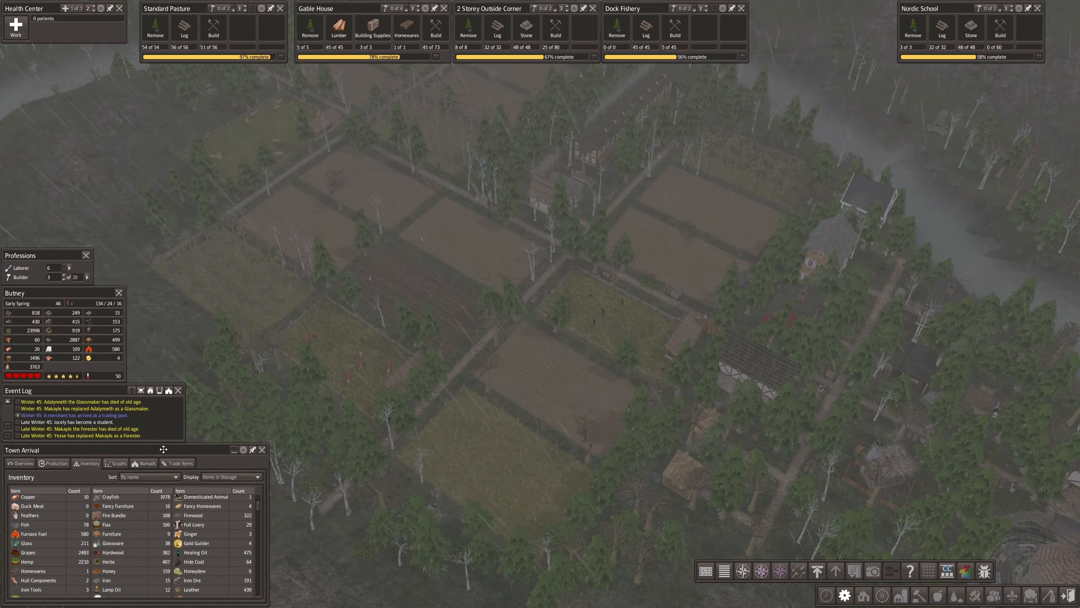
mouse_move(544, 202)
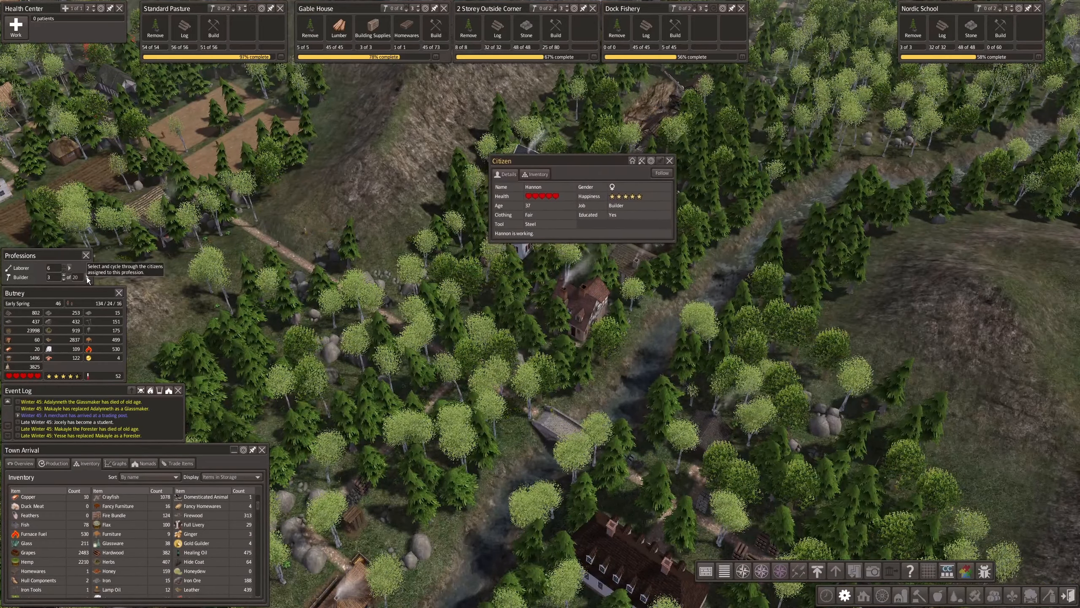
Move the builder's Citizen window aside and follow him around town.
left_click_drag(581, 160, 457, 161)
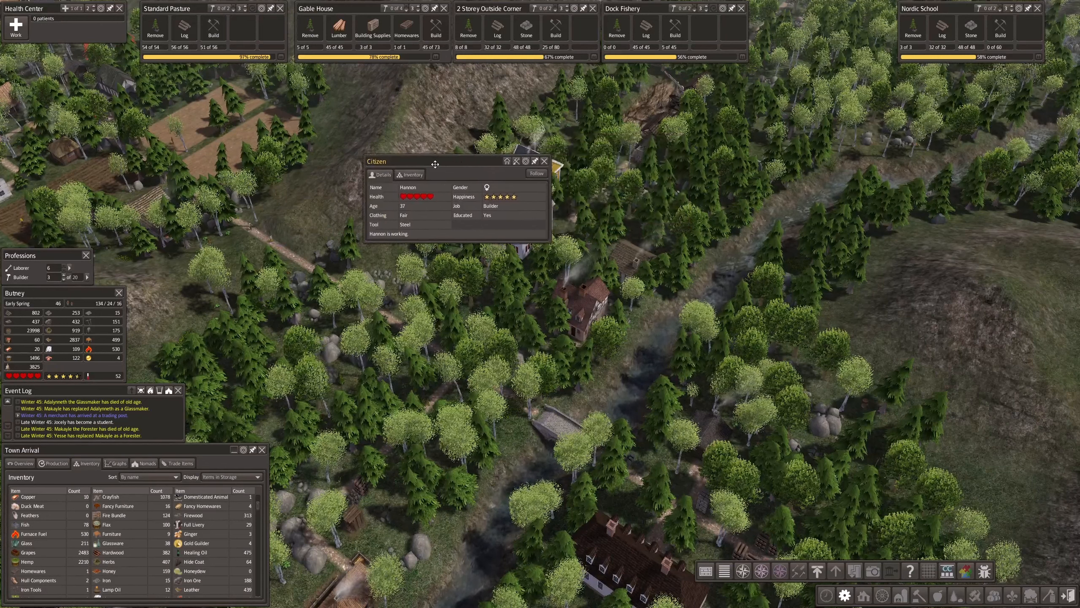
left_click_drag(434, 162, 365, 95)
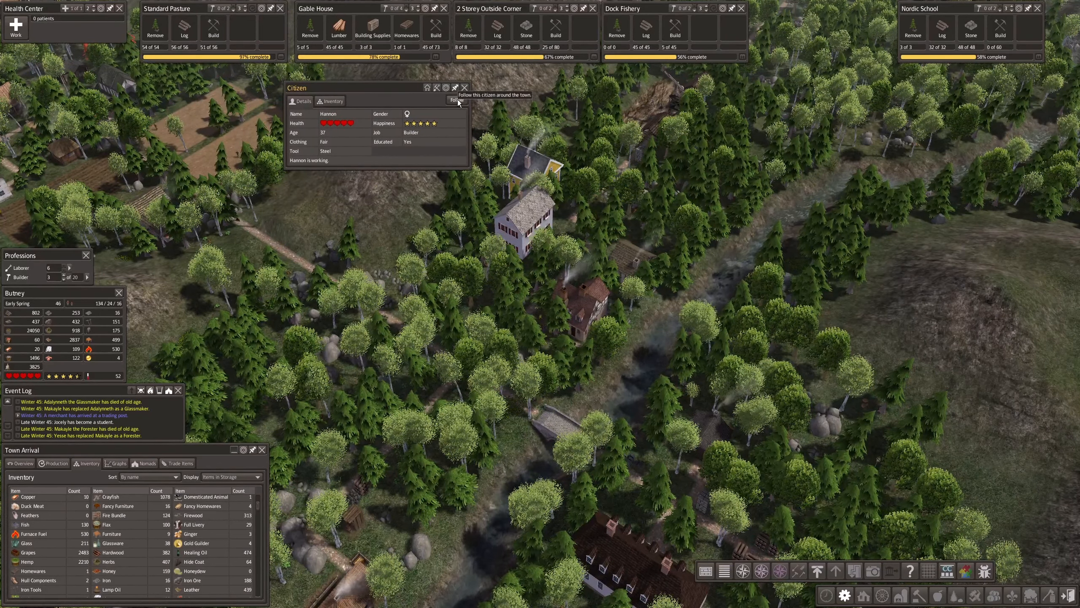
left_click(457, 100)
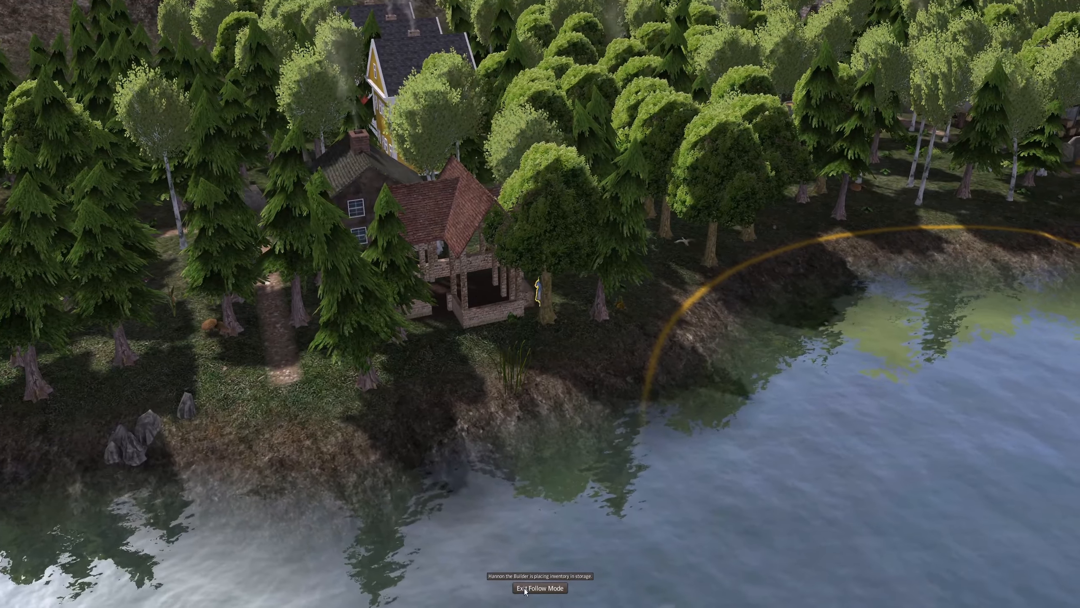
Exit follow mode and close Hannon's Citizen details.
left_click(540, 588)
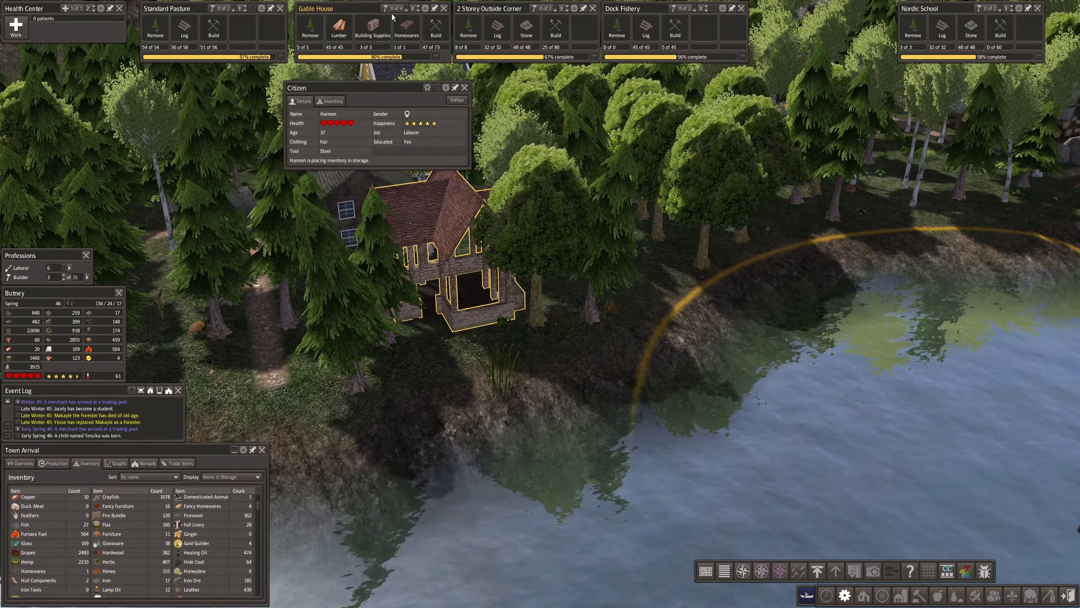
mouse_move(389, 9)
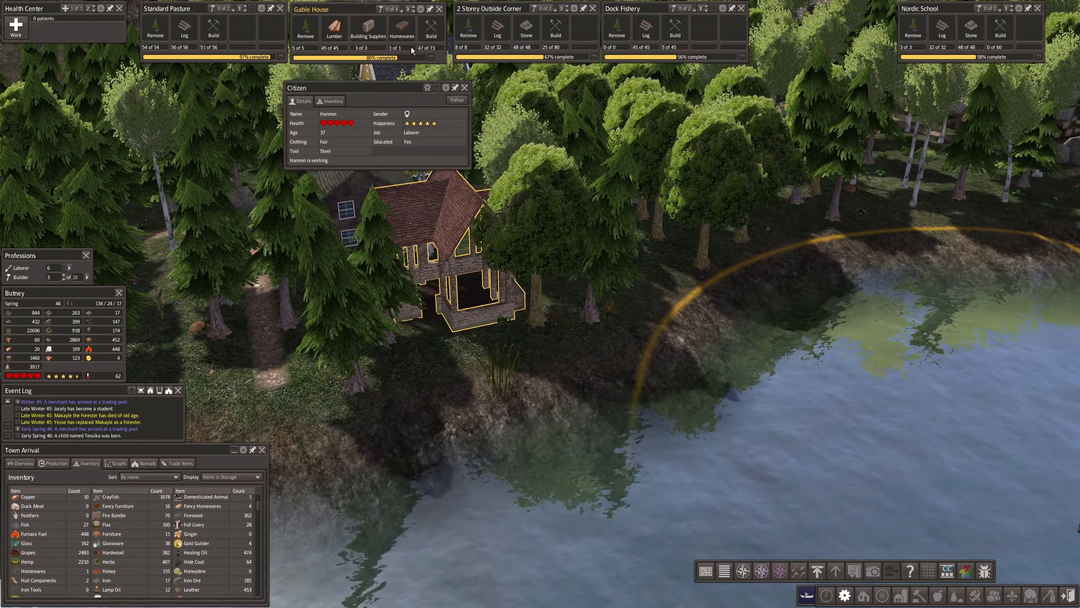
mouse_move(402, 32)
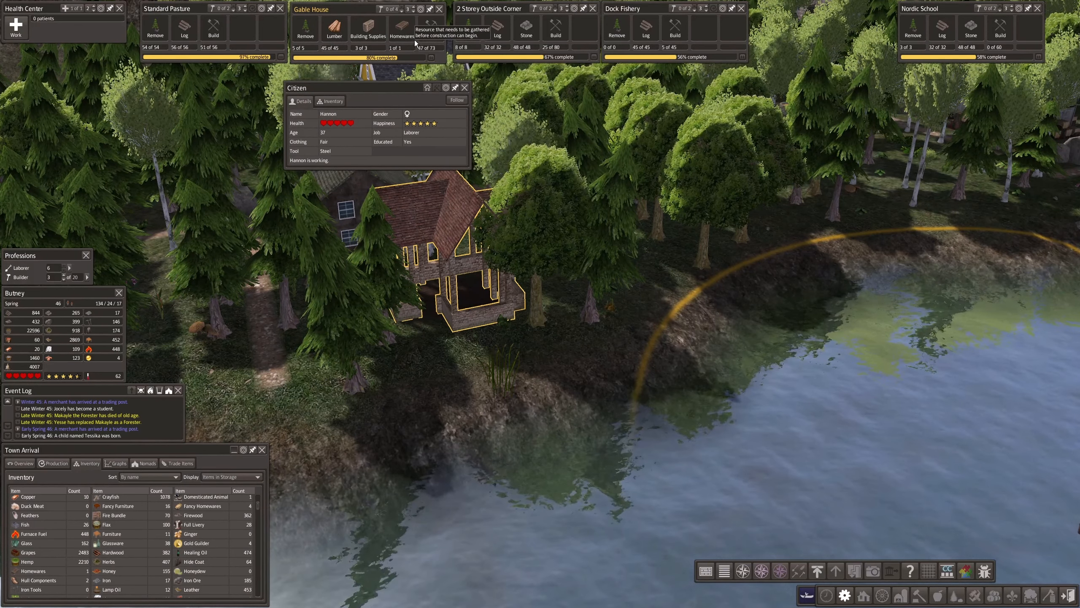
mouse_move(468, 147)
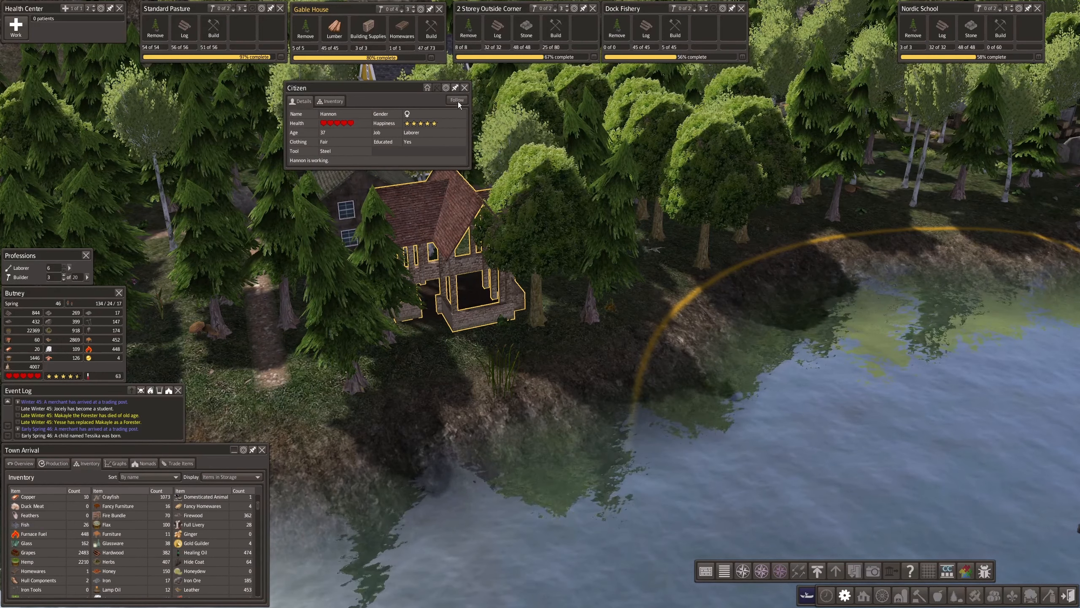
left_click(464, 88)
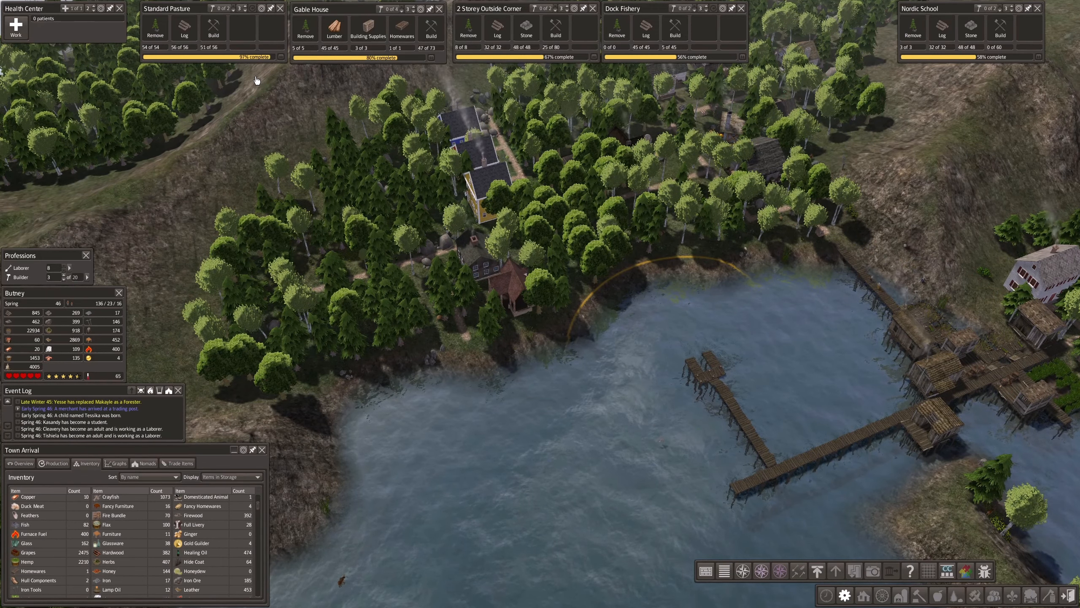
mouse_move(156, 412)
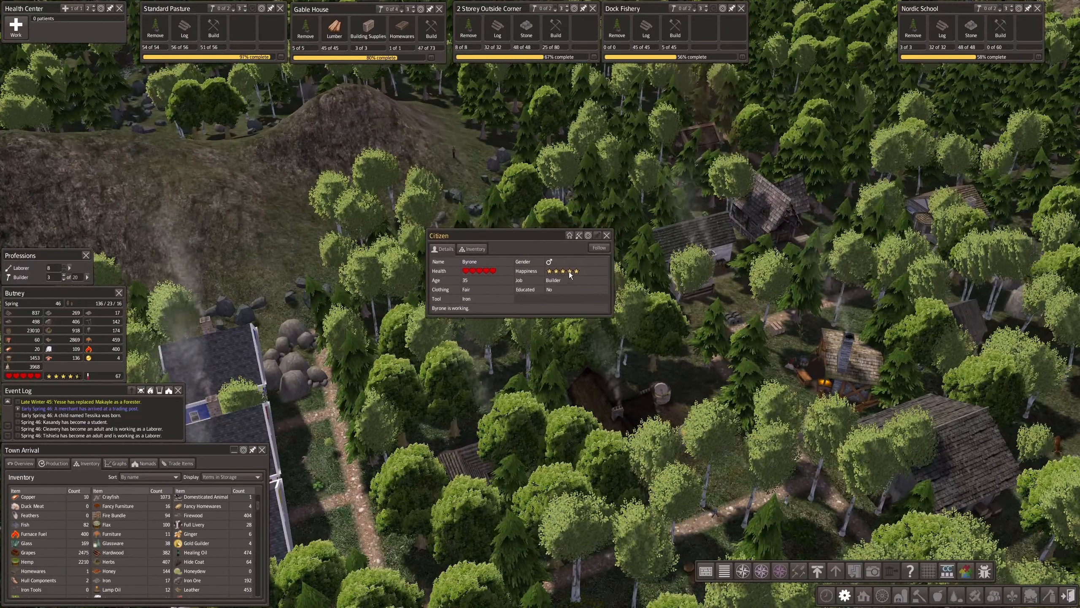
Drag Byrone's builder details to the right over the wooded clearing.
left_click_drag(515, 235, 779, 95)
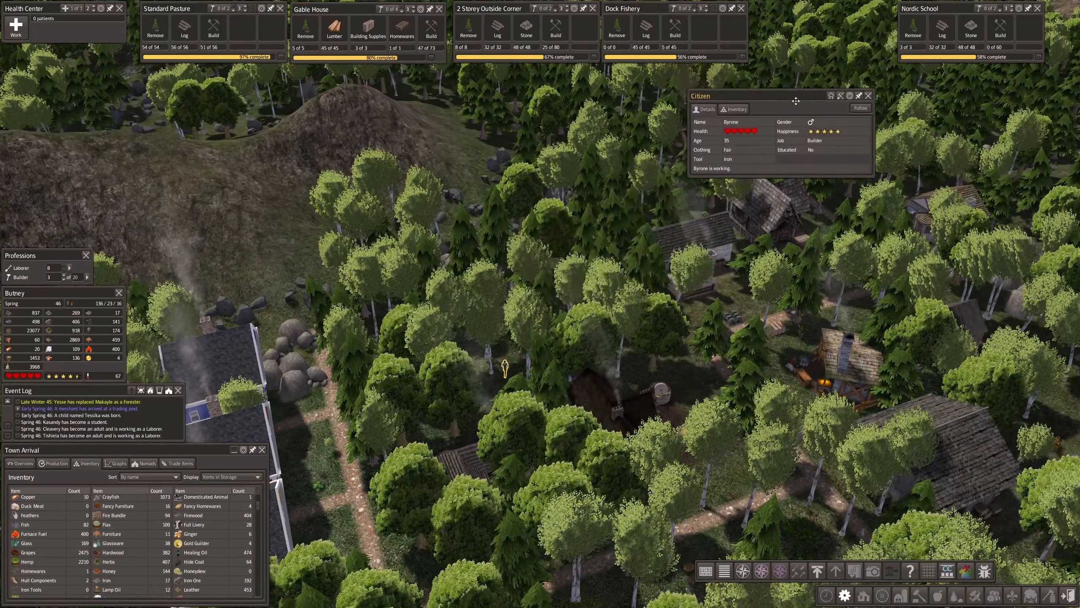
left_click(861, 108)
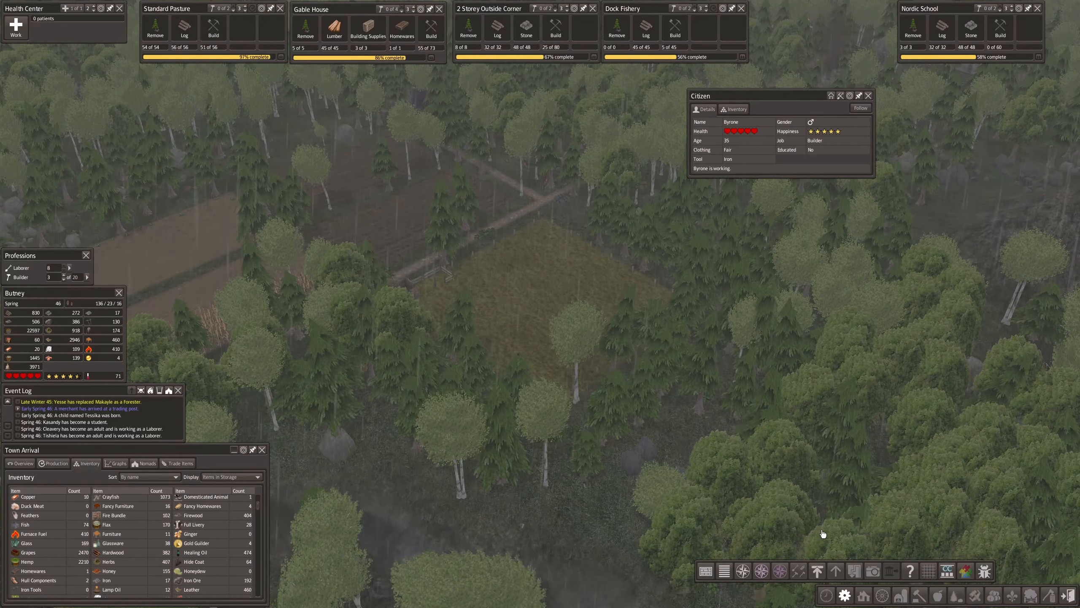
mouse_move(564, 236)
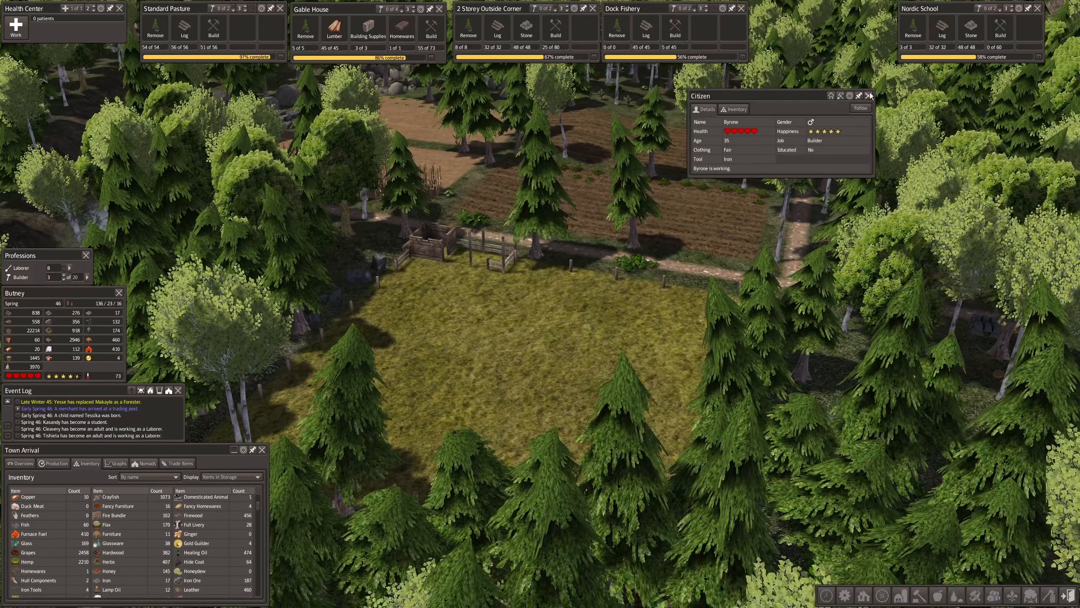
Close the builder's details while Gable House construction continues.
left_click(869, 95)
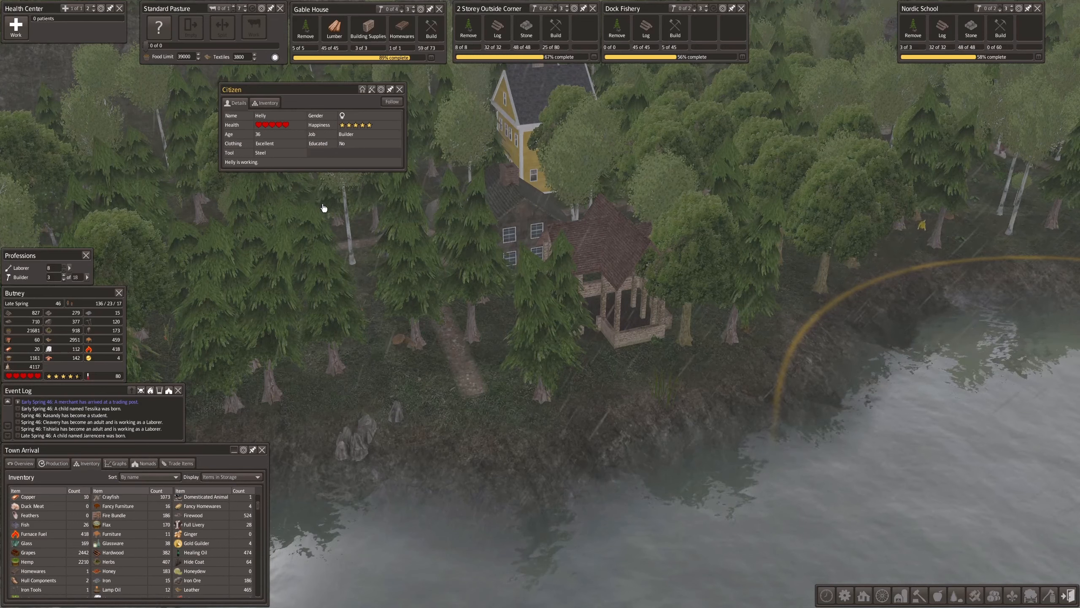
Move the pasture window down and view the finished Gable House's occupants, Kane and Rian.
left_click_drag(171, 7, 303, 224)
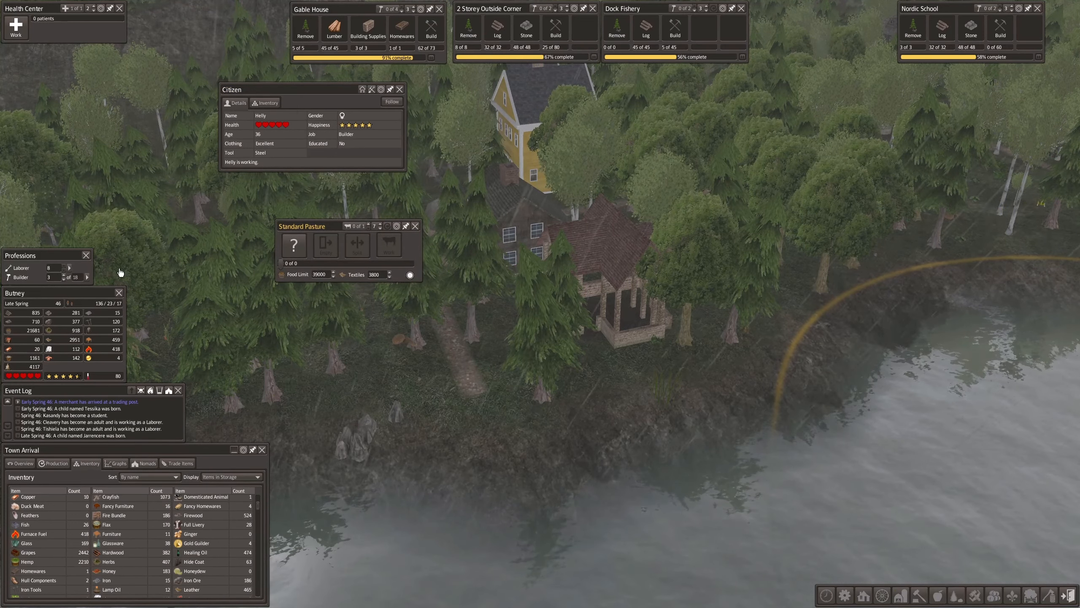
left_click(294, 245)
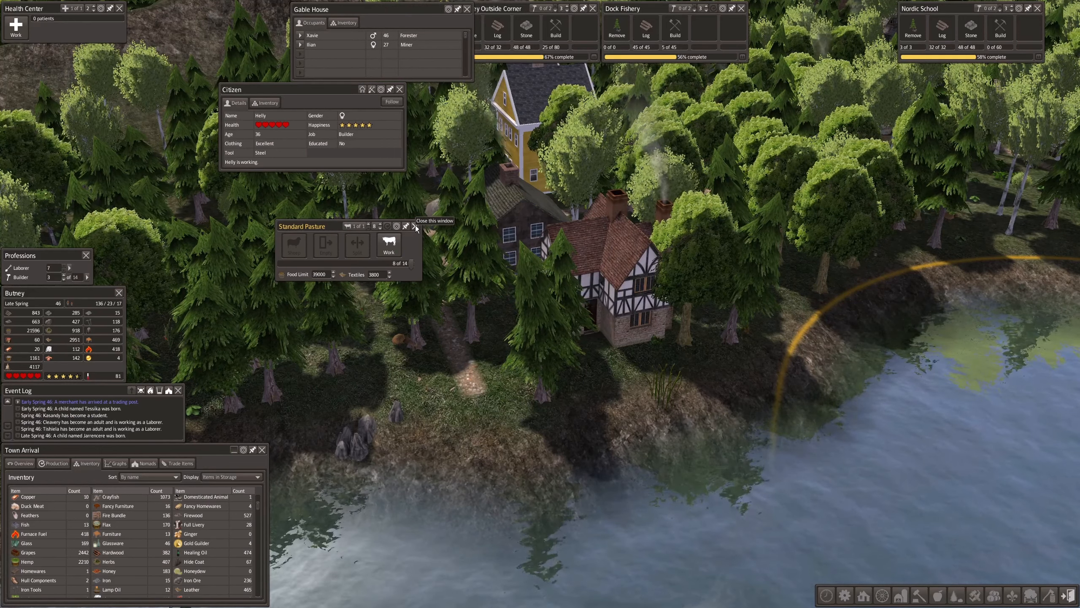
Drag the Gable House details beside the house, check its occupants, then close it.
left_click(414, 226)
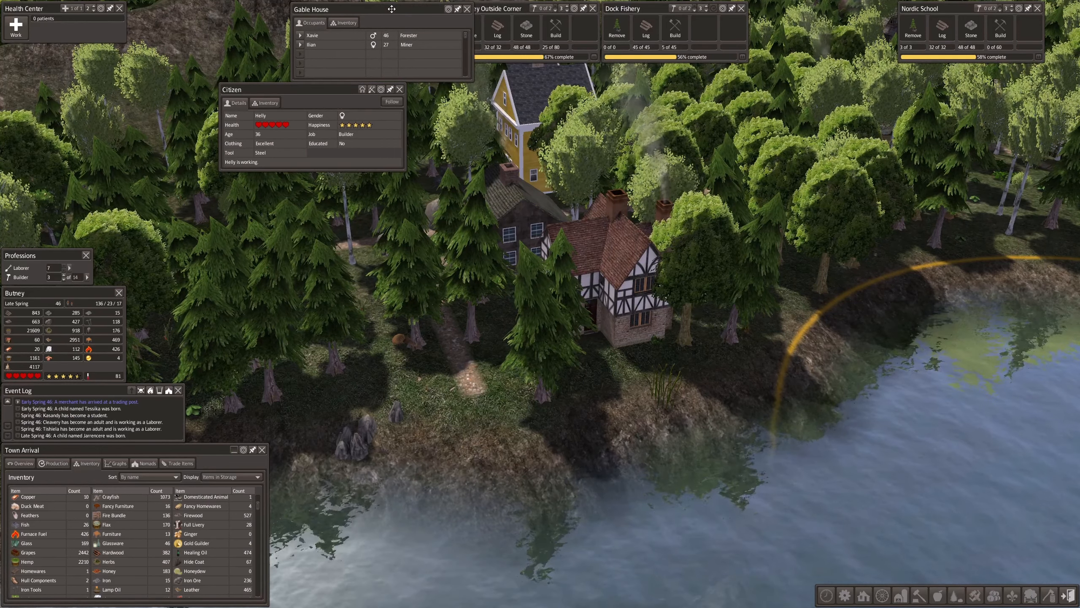
left_click_drag(311, 9, 434, 289)
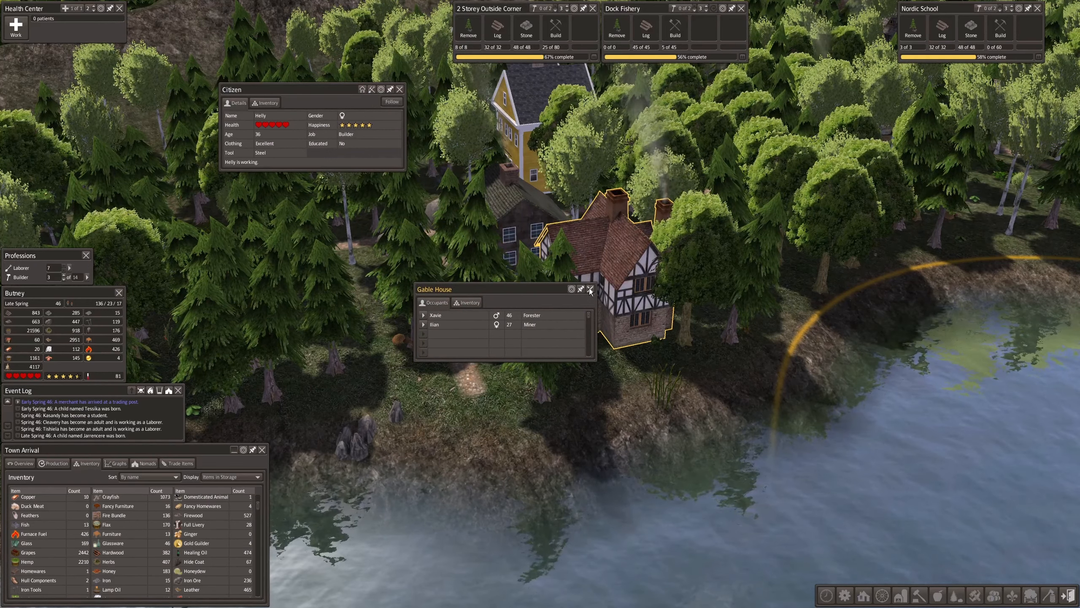
left_click(592, 289)
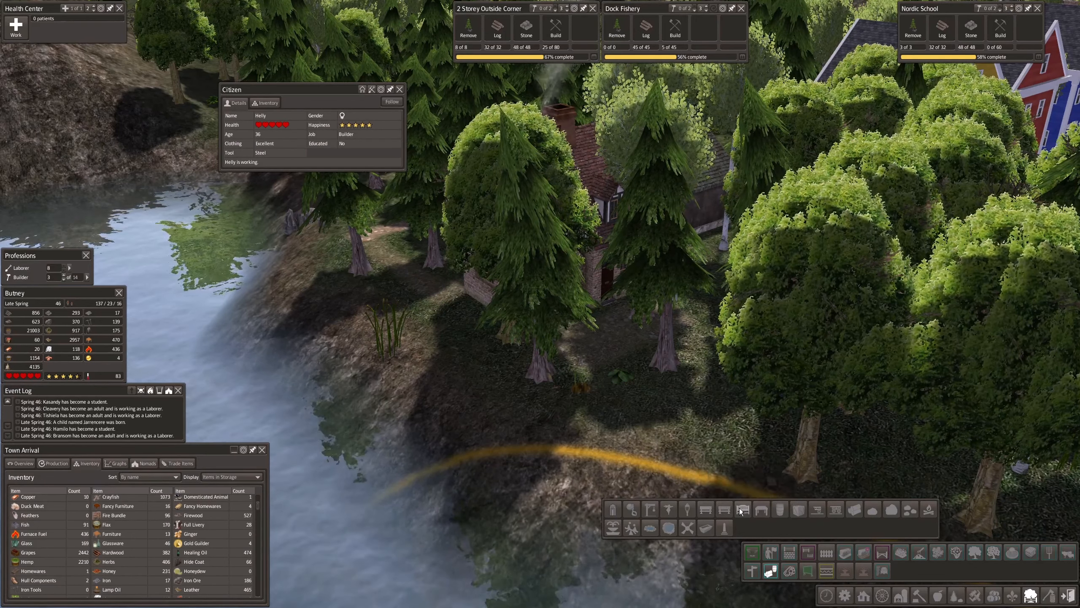
Expand the Housing category in the Build toolbar to see house types.
left_click(743, 509)
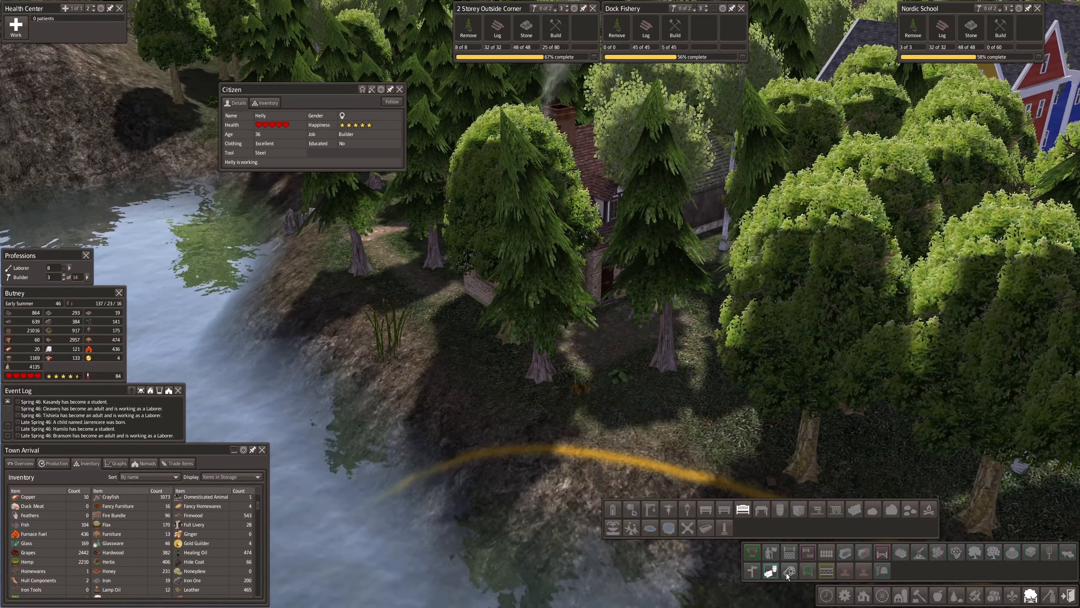
mouse_move(883, 571)
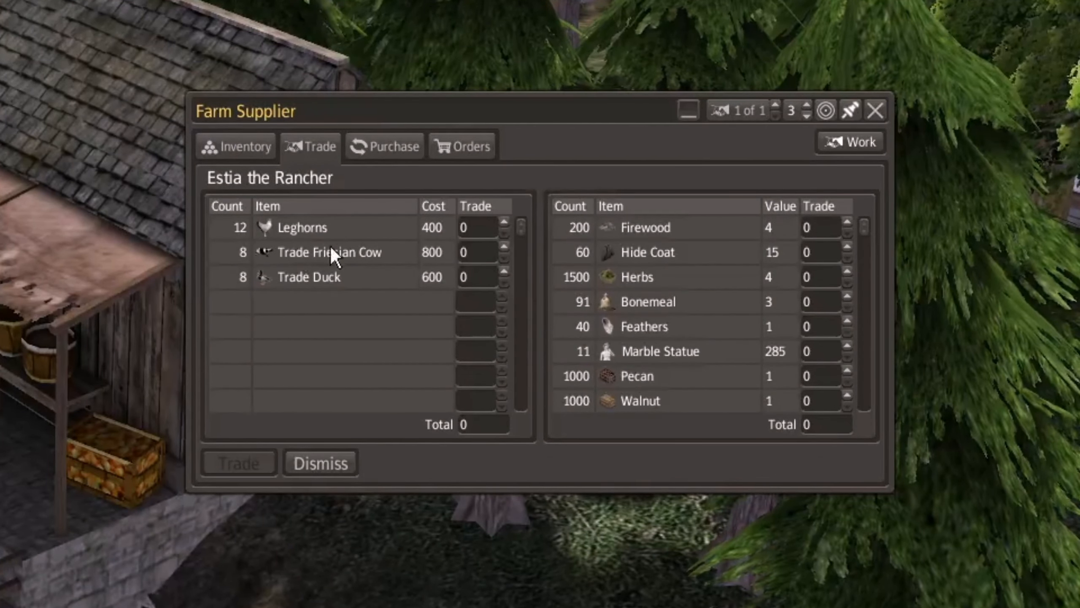
mouse_move(483, 237)
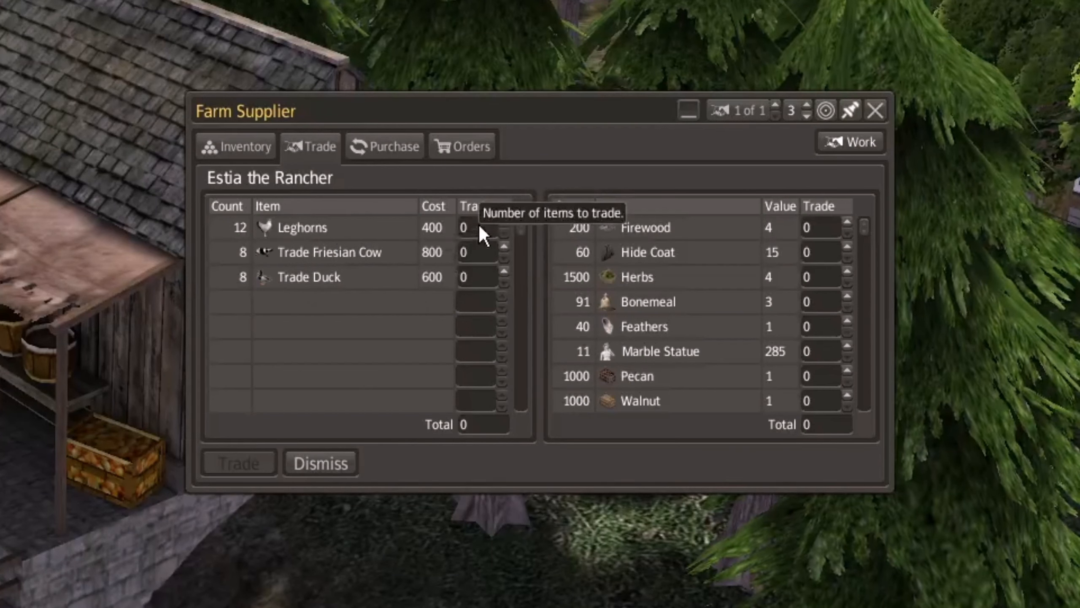
mouse_move(494, 256)
type("12")
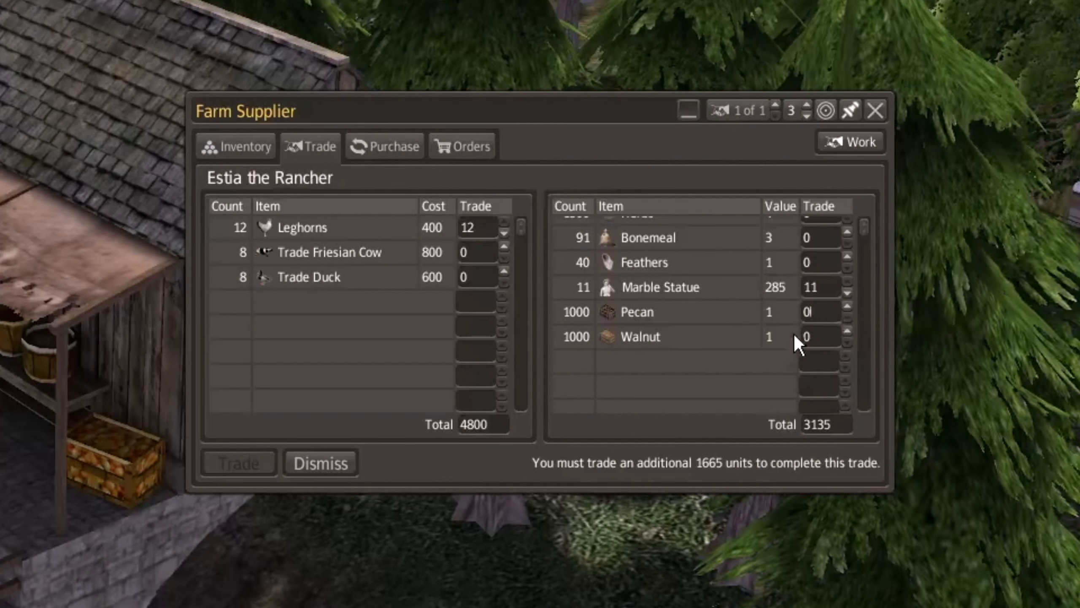
Balance the offer for 12 Leghorns at 4800, mostly with Herbs, and complete the trade.
scroll("up", 3)
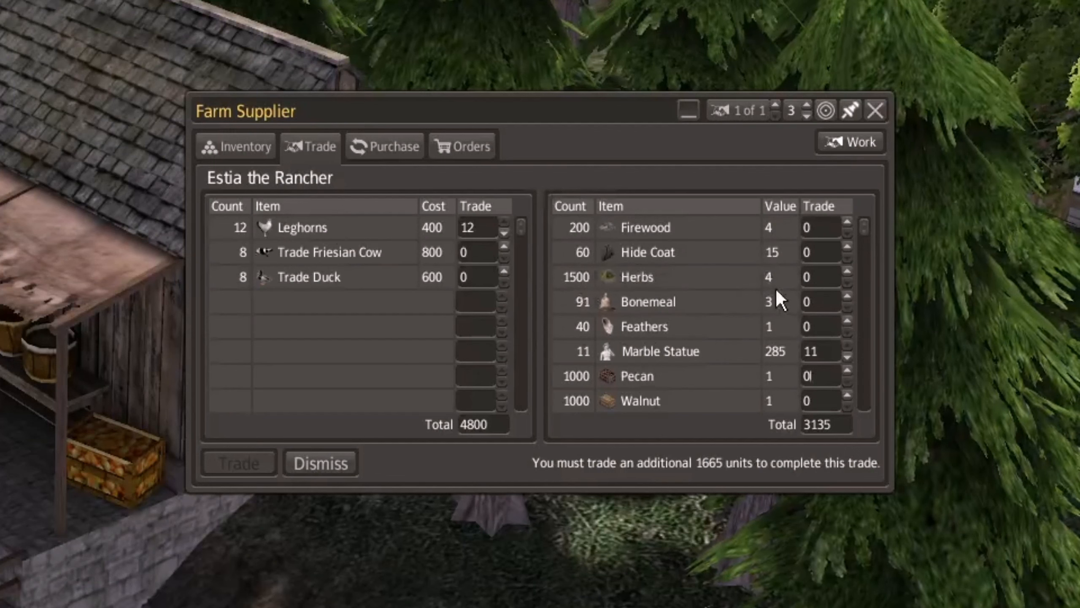
mouse_move(851, 286)
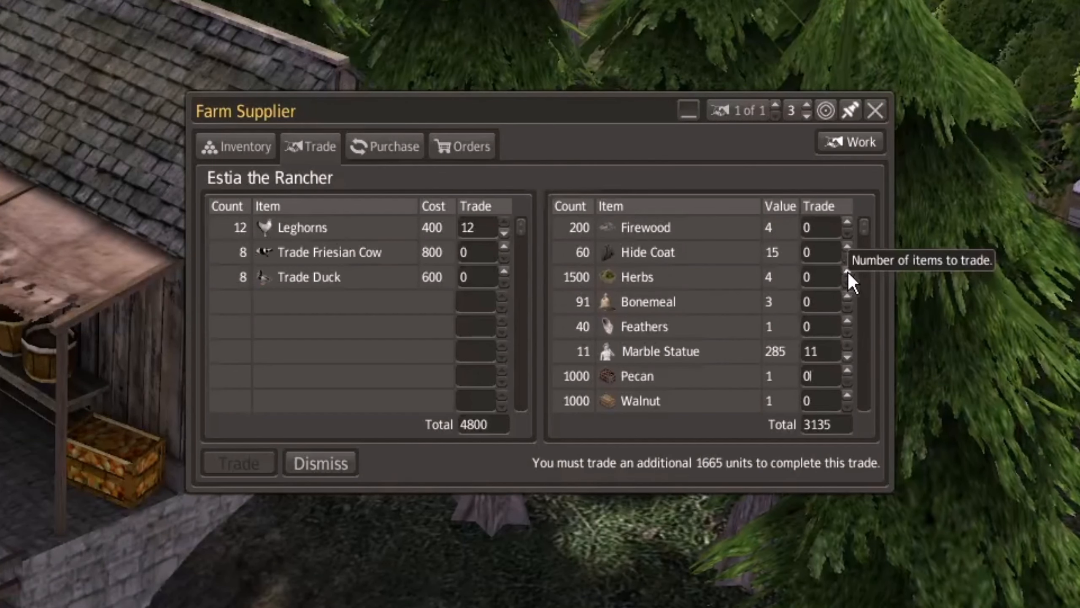
left_click(846, 273)
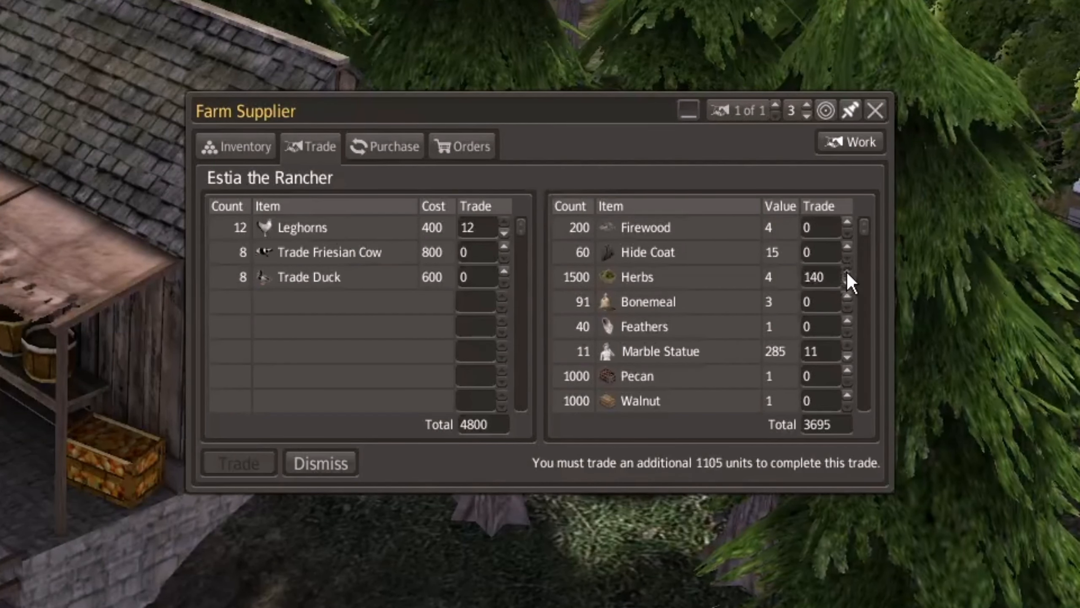
left_click(844, 273)
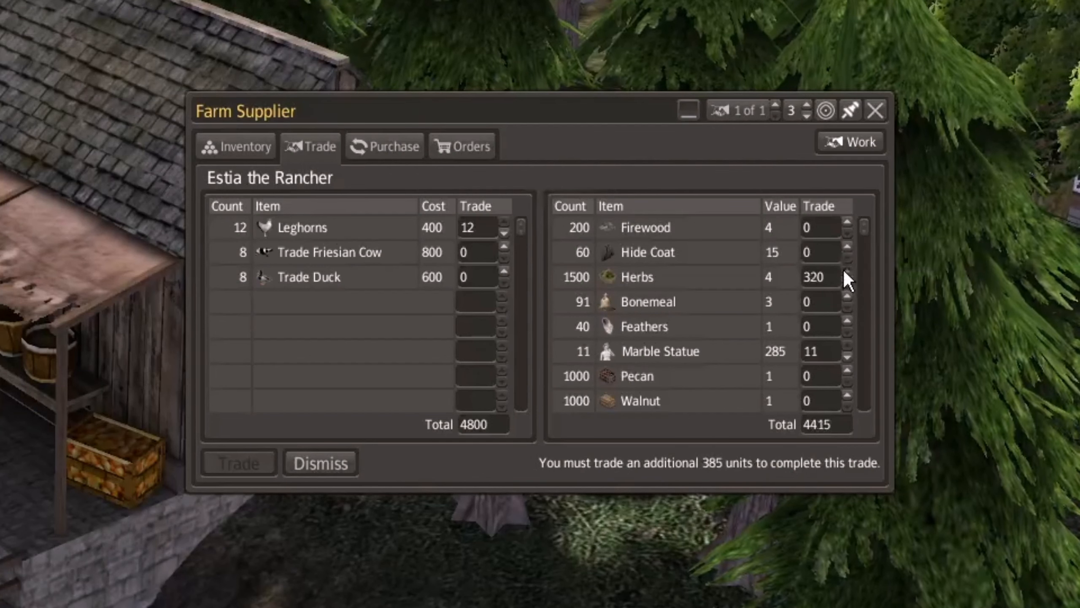
left_click(846, 270)
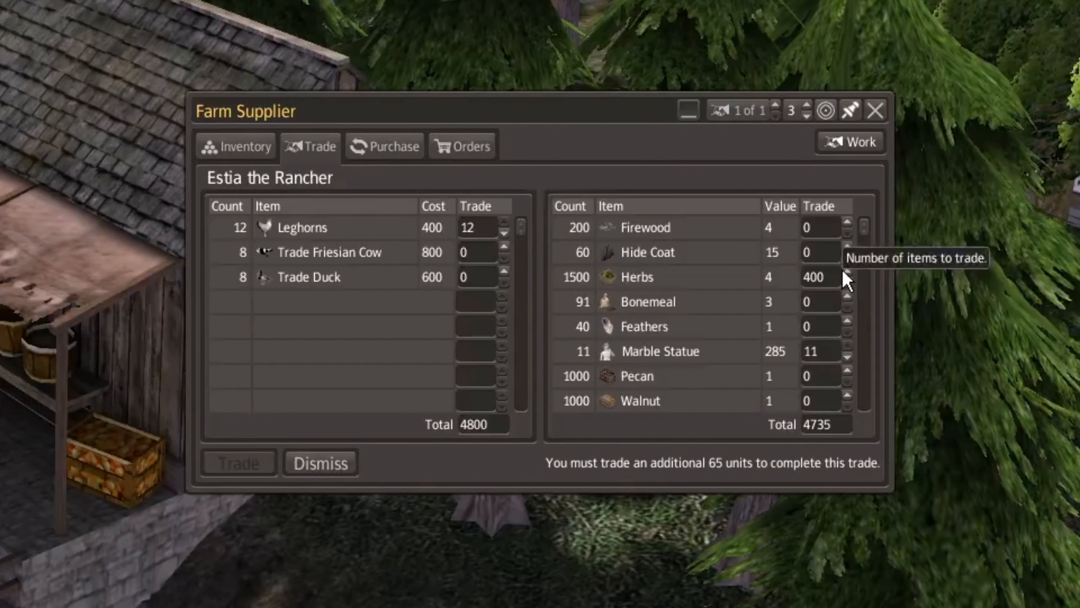
left_click(846, 269)
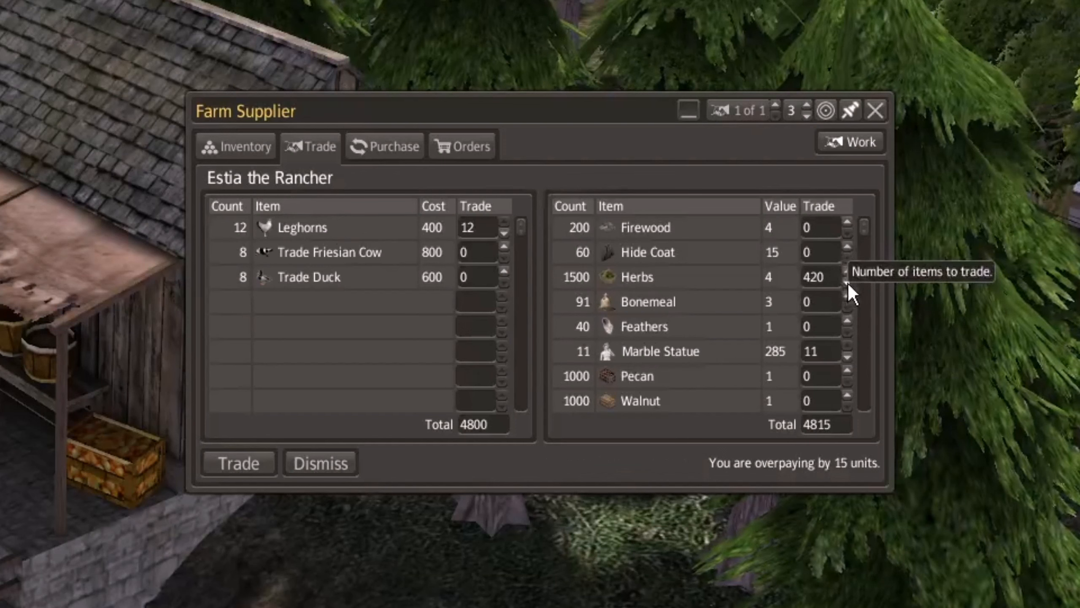
left_click(846, 283)
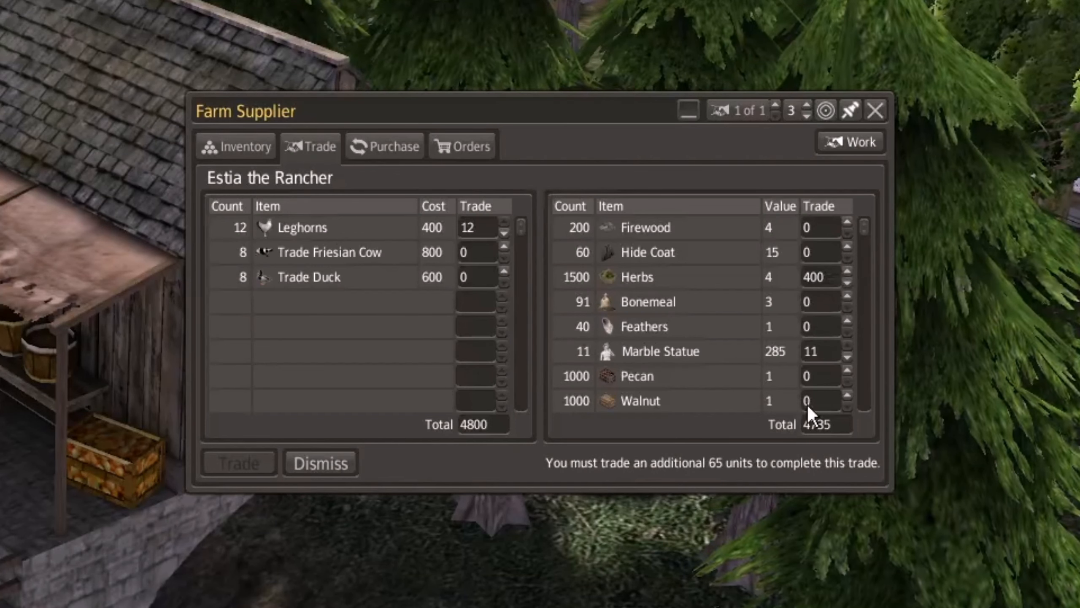
mouse_move(863, 318)
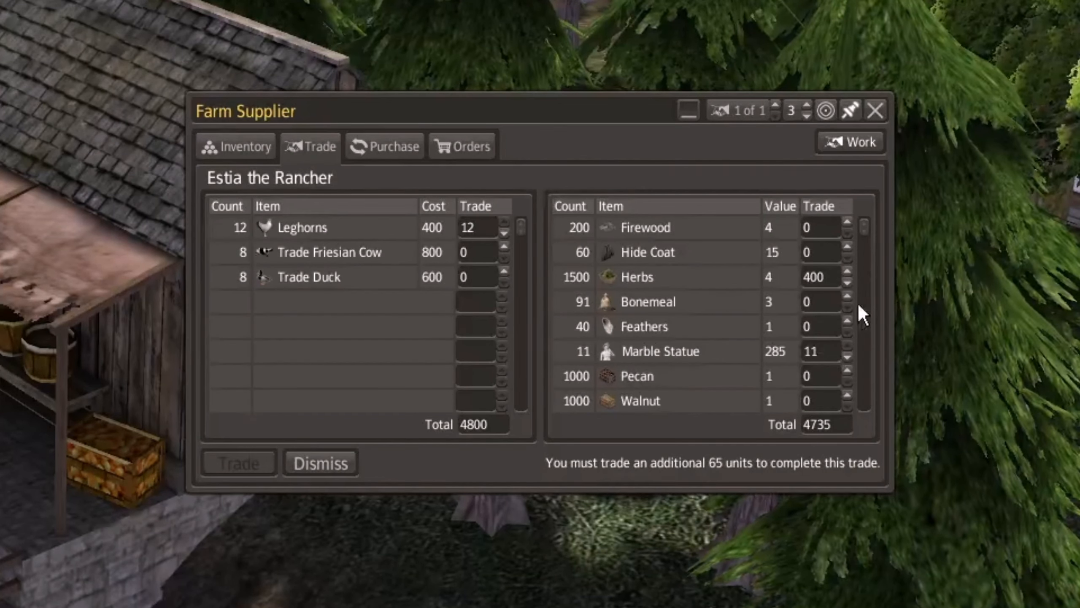
mouse_move(828, 261)
type("4")
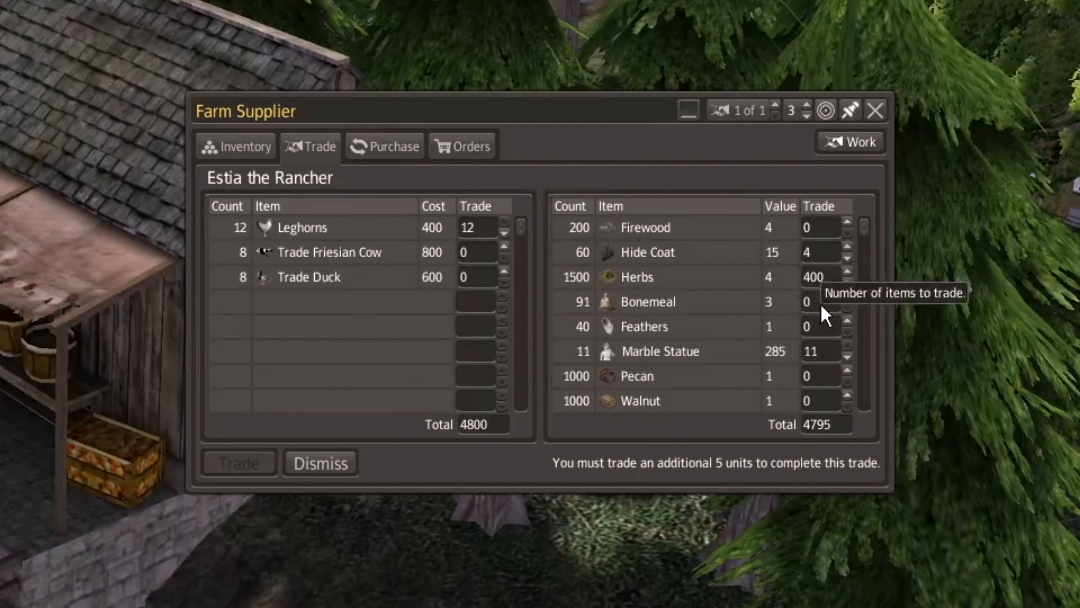
left_click(845, 297)
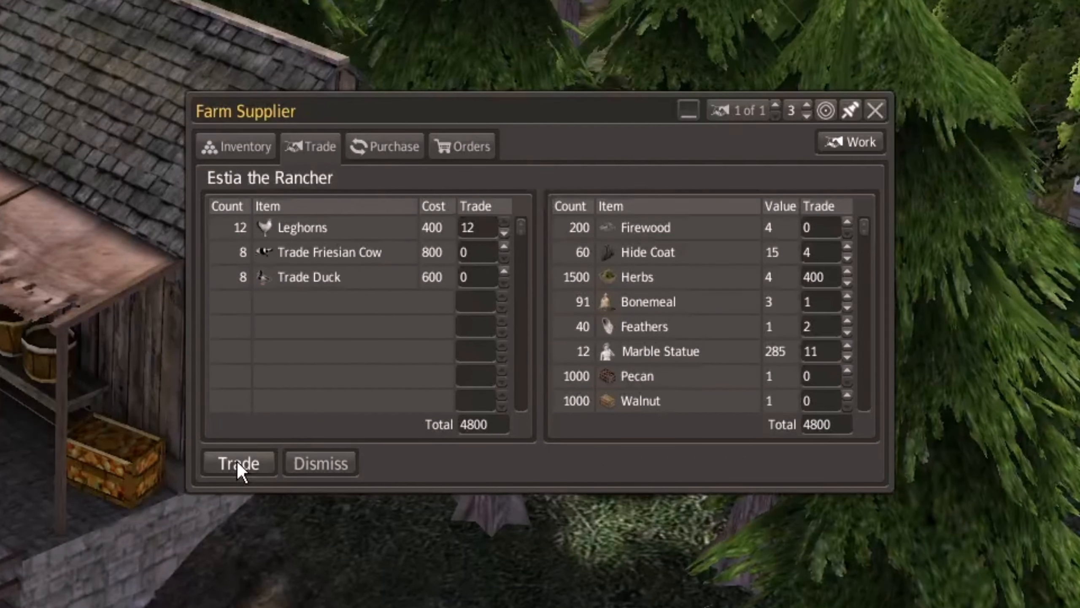
left_click(238, 462)
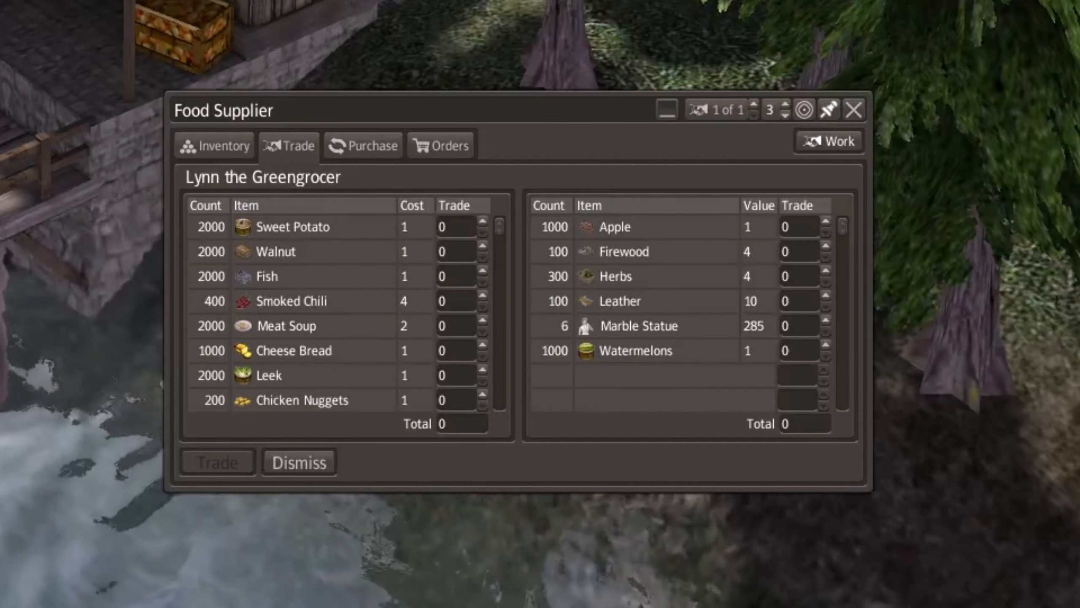
mouse_move(250, 273)
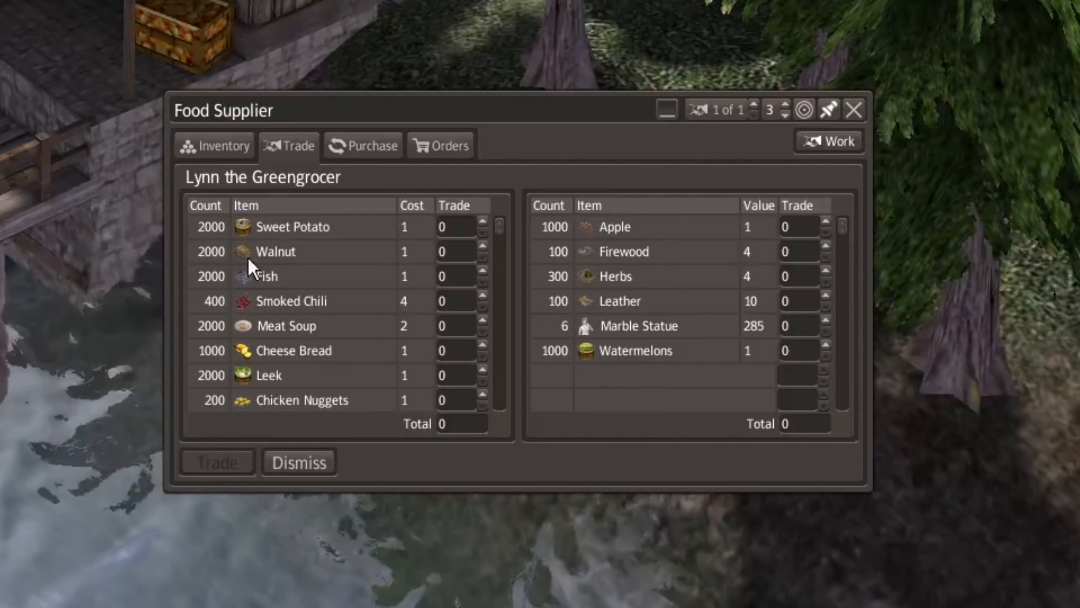
mouse_move(473, 281)
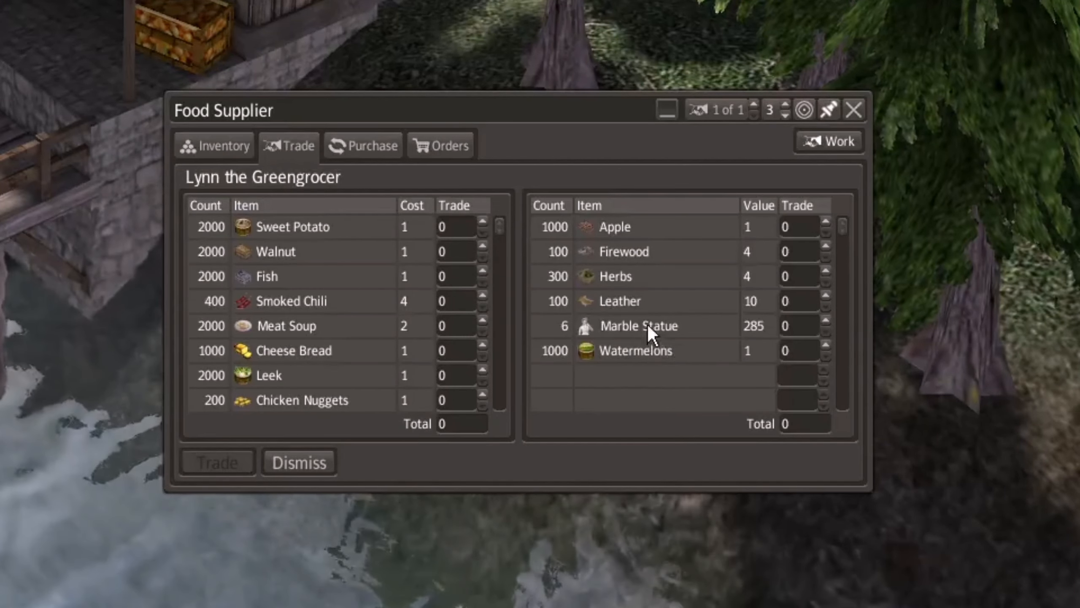
Offer 6 marble statues, the leather and 300 herbs to the food supplier for sweet potatoes.
left_click(825, 320)
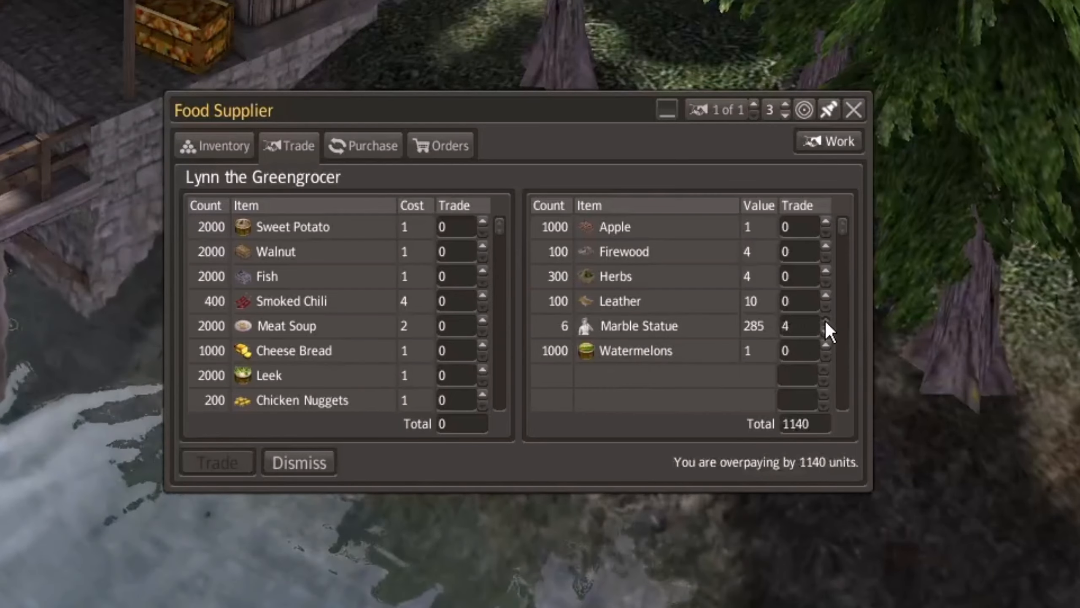
left_click(825, 319)
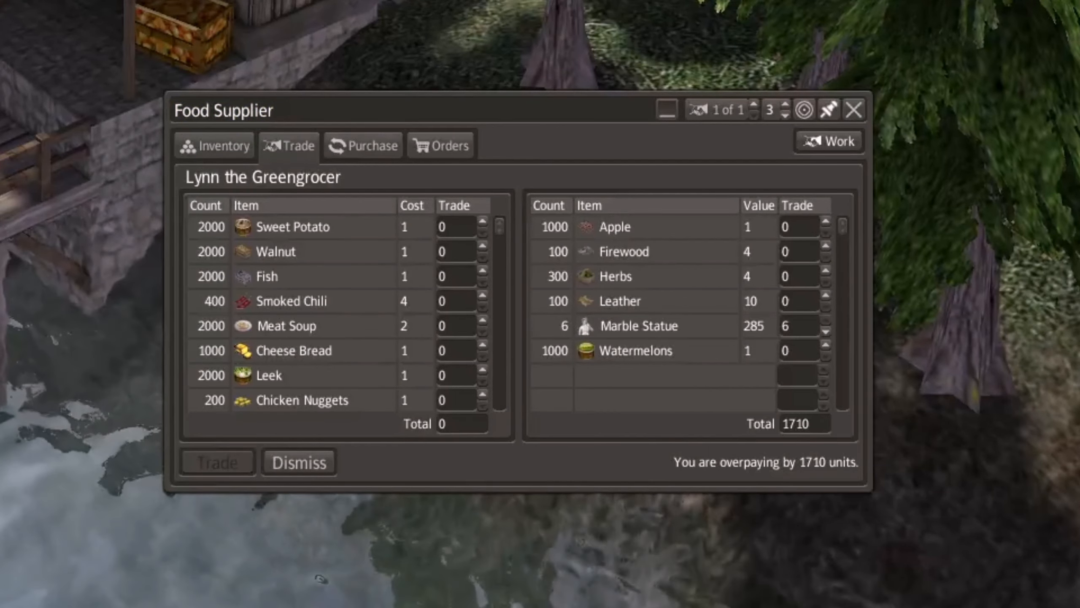
mouse_move(744, 323)
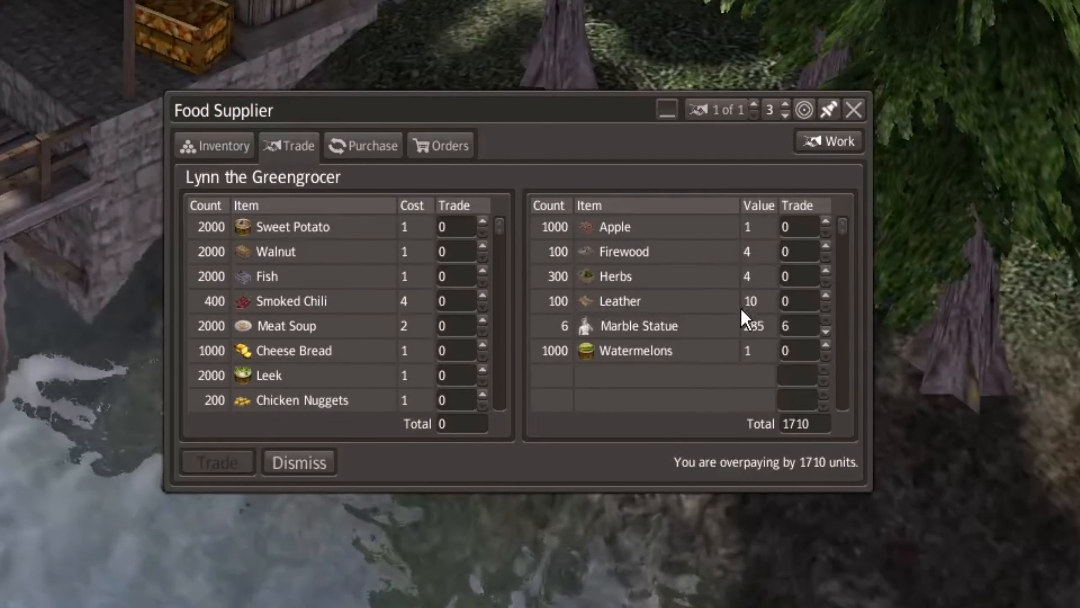
left_click(825, 295)
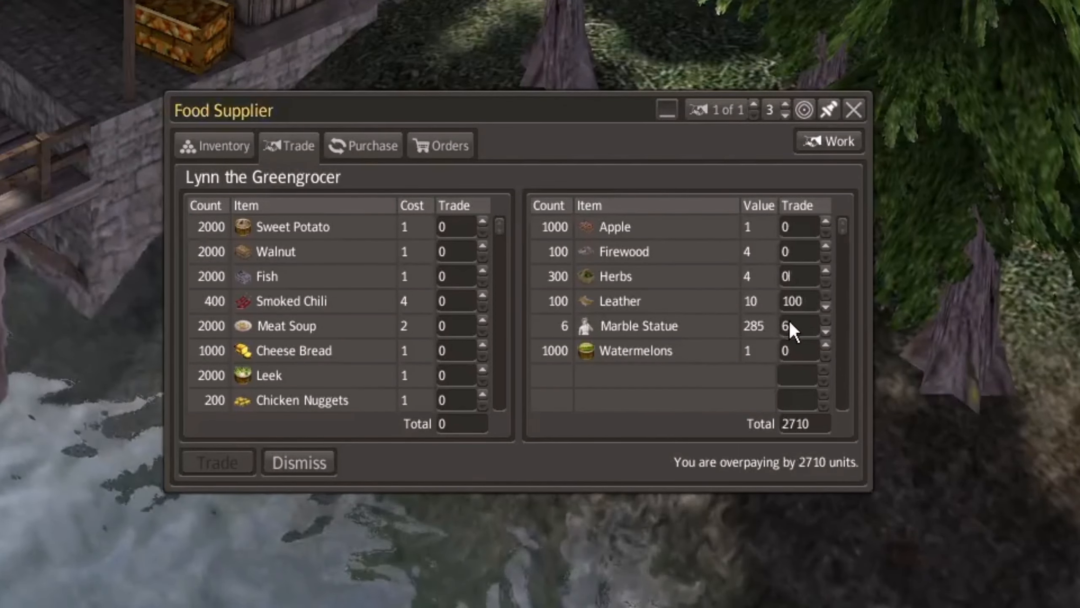
mouse_move(654, 280)
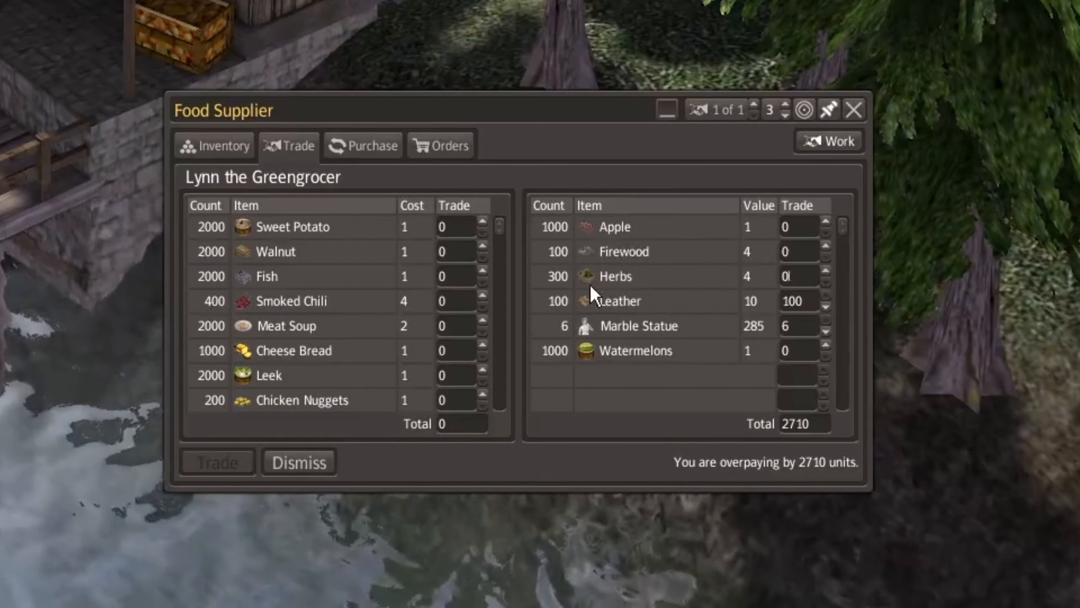
mouse_move(209, 169)
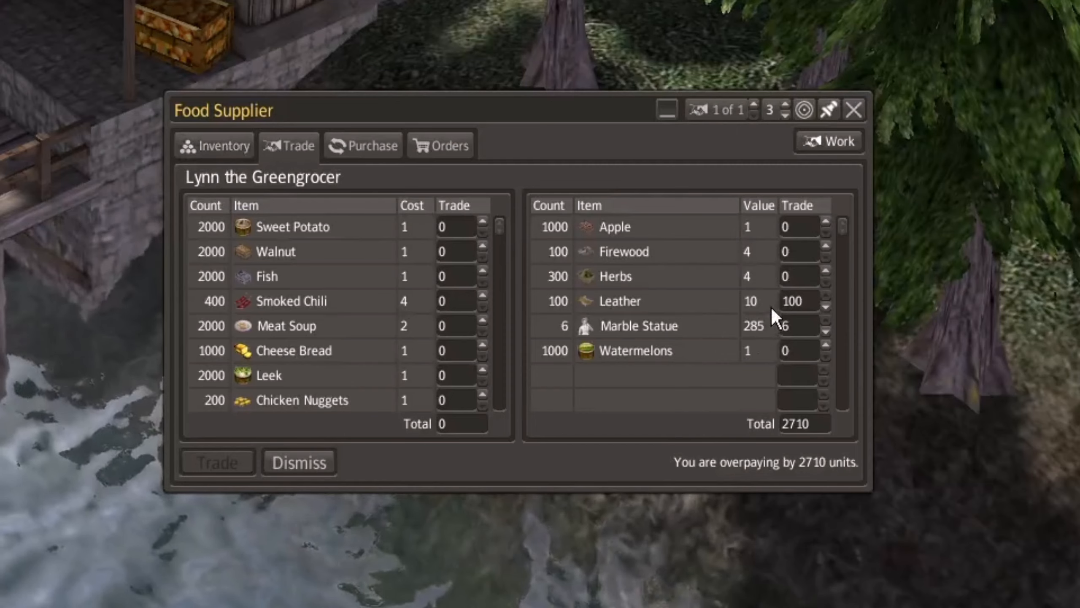
mouse_move(822, 273)
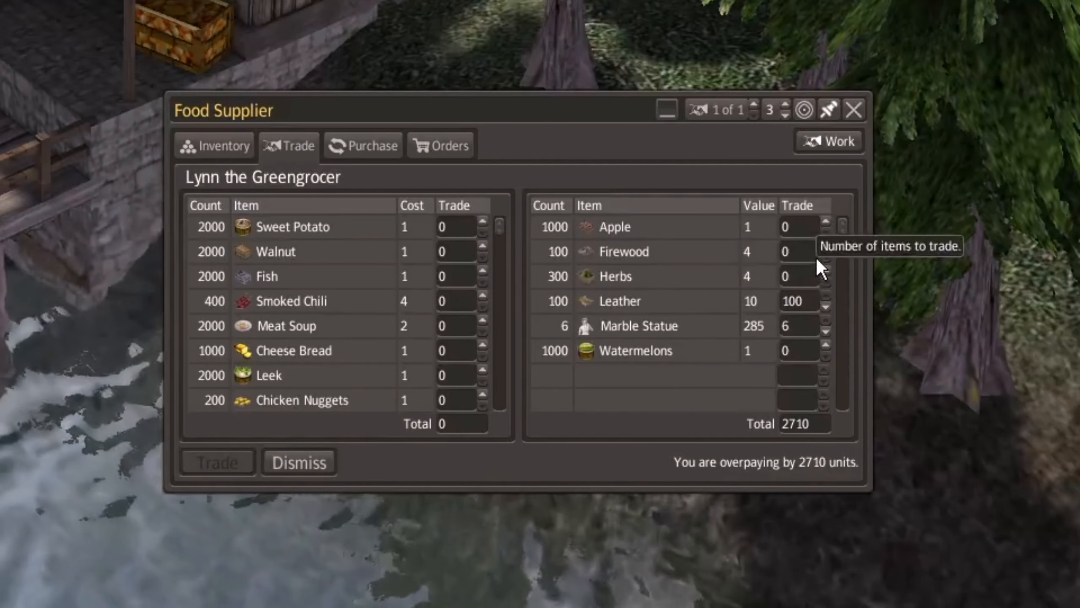
mouse_move(801, 276)
type("100")
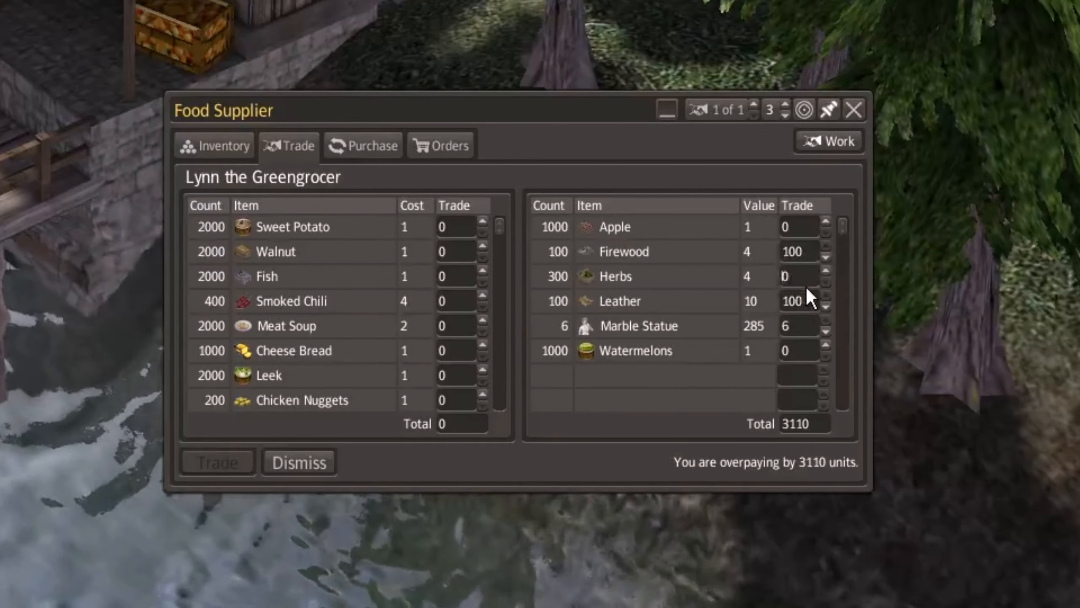
left_click(823, 269)
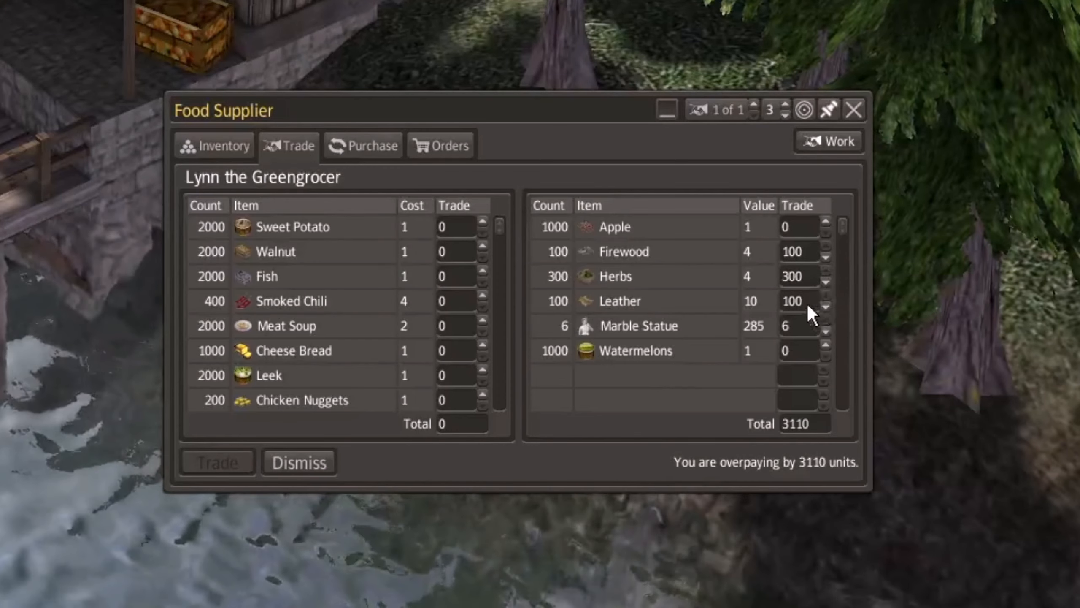
left_click(798, 325)
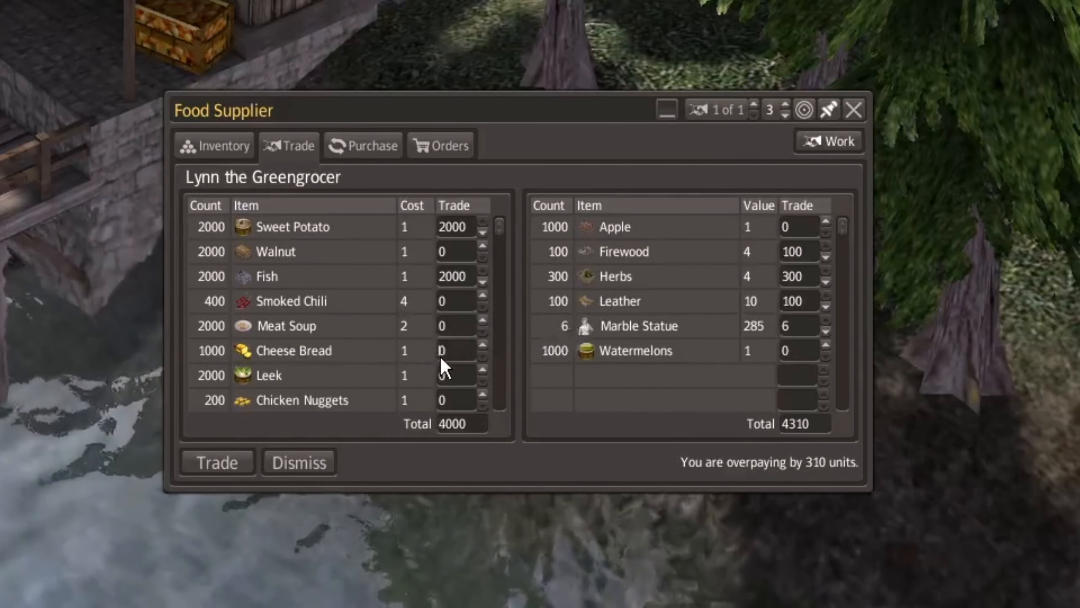
mouse_move(449, 378)
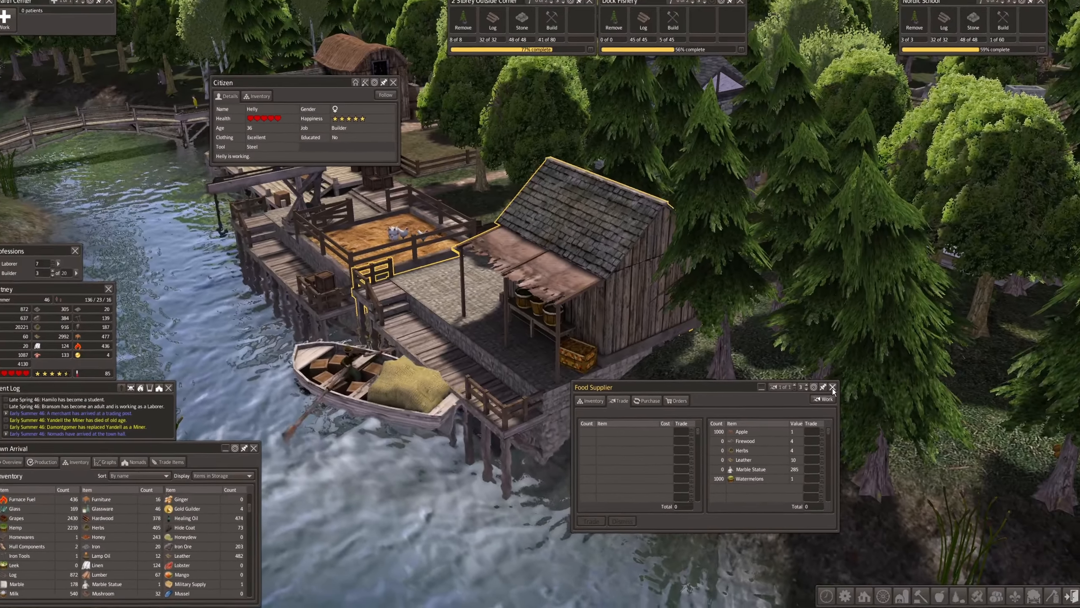
Close the Food Supplier trade window so the 36-nomad citizenship prompt shows.
left_click(835, 386)
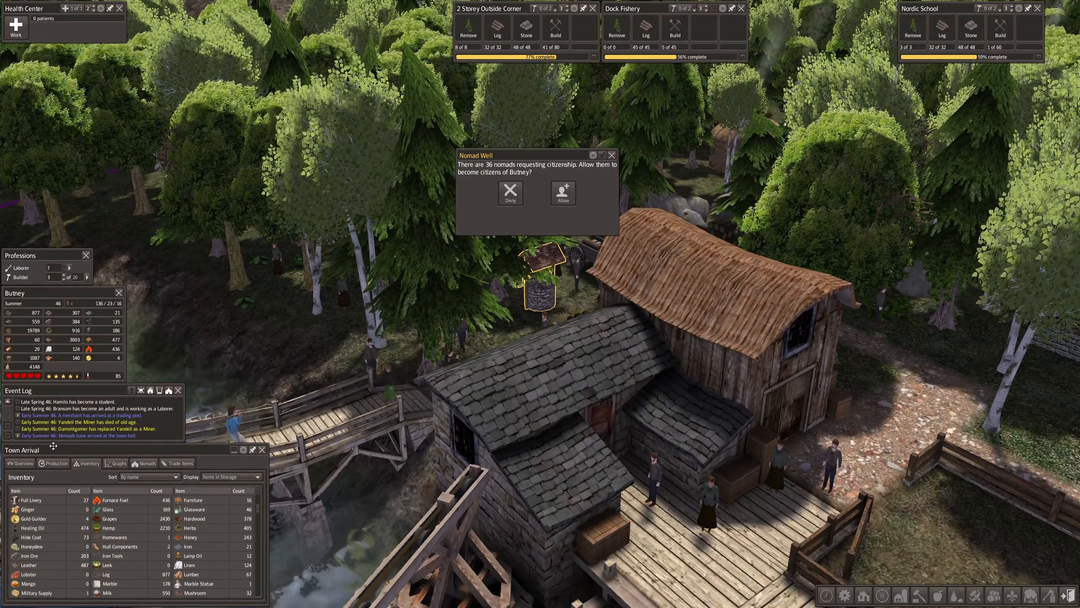
Show the Production figures and allow the 36 nomads into Butney.
left_click(53, 463)
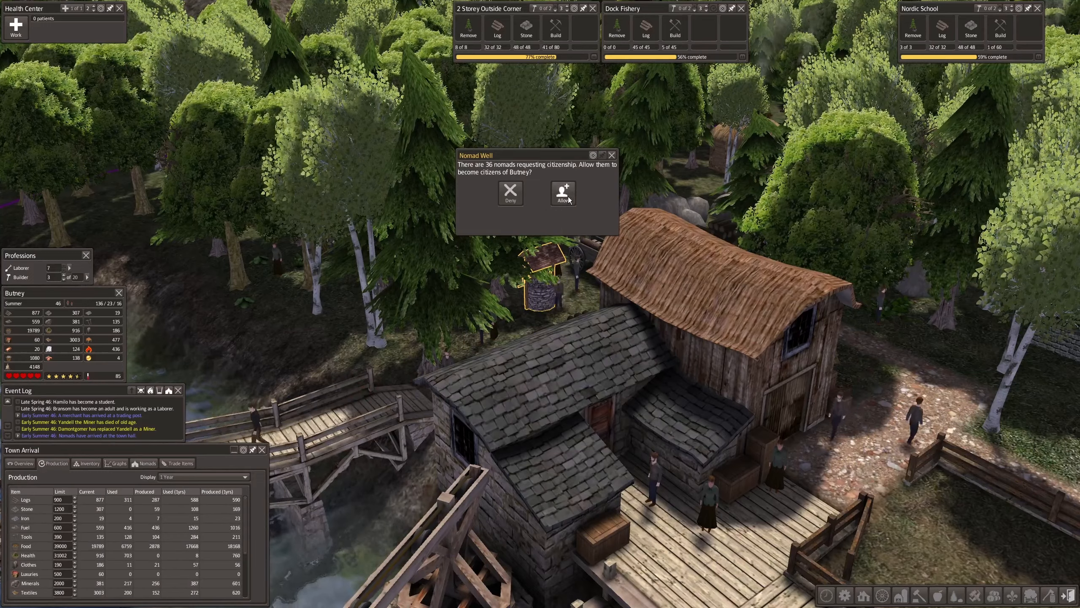
left_click(562, 193)
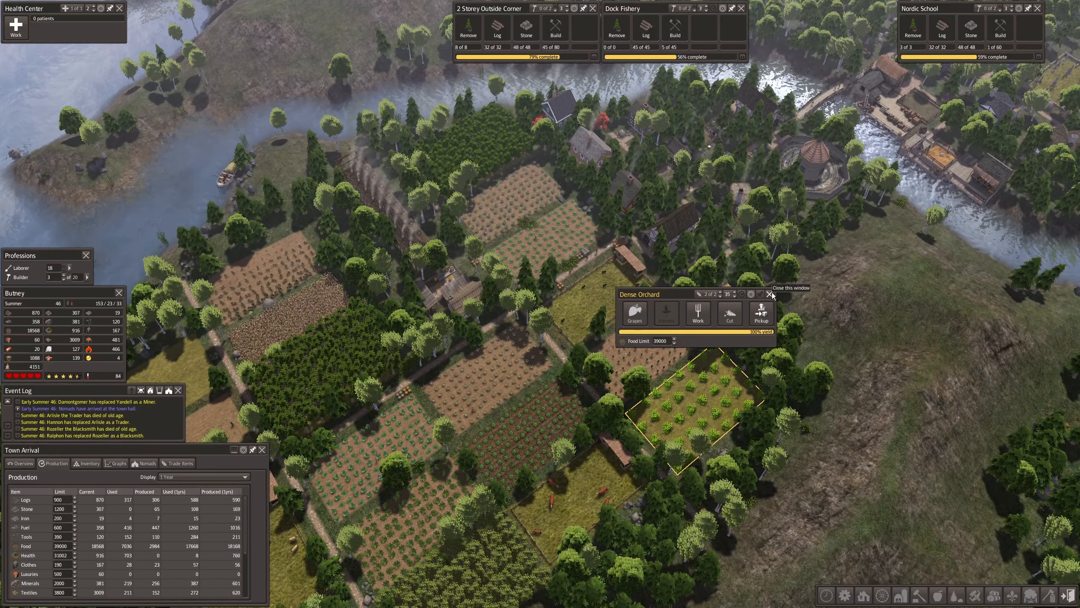
Close the Dense Orchard details and view the Standard Pasture's details instead.
left_click(771, 294)
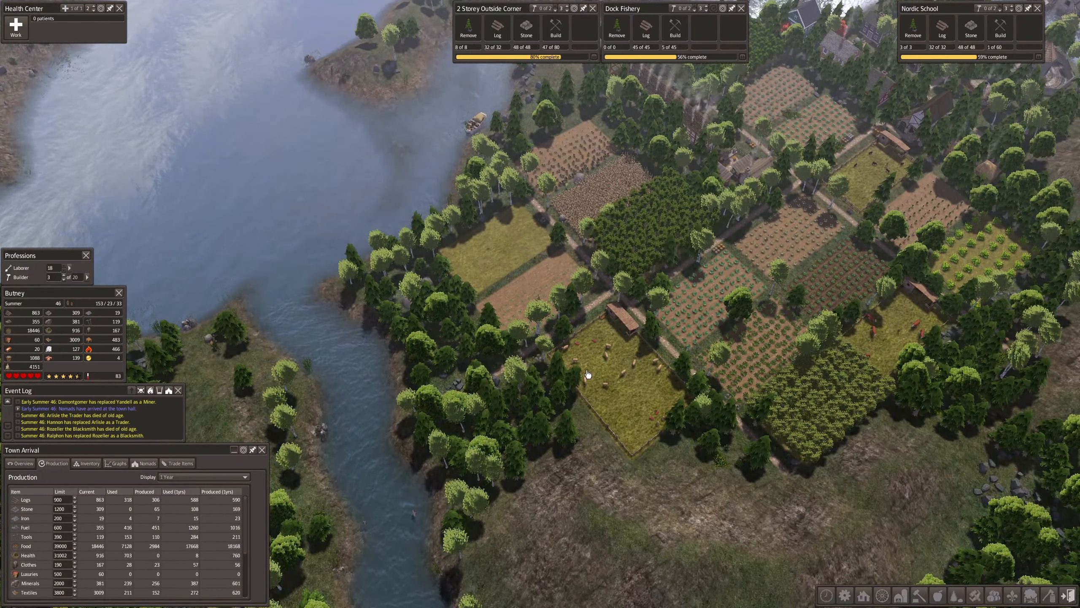
left_click(590, 374)
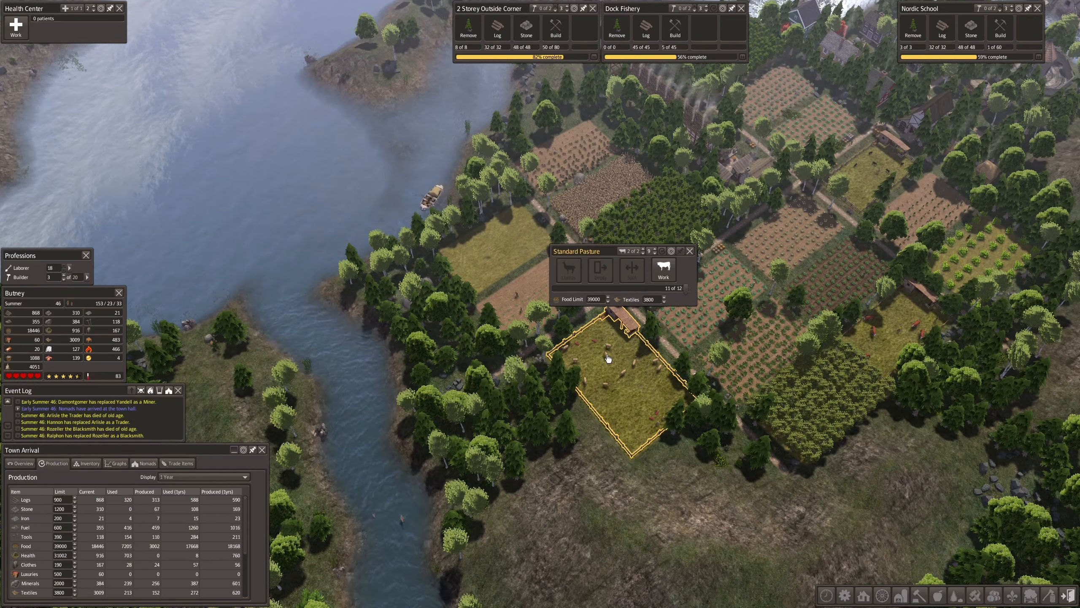
mouse_move(690, 251)
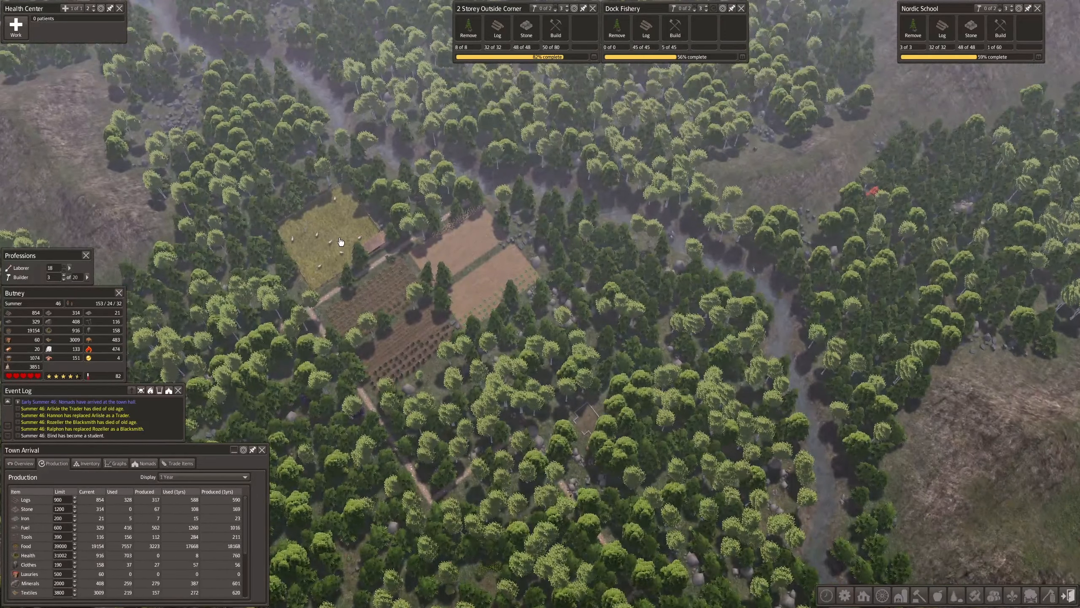
Inspect the outlying pasture, two crop fields and the hemp plantation, closing each window.
left_click(339, 241)
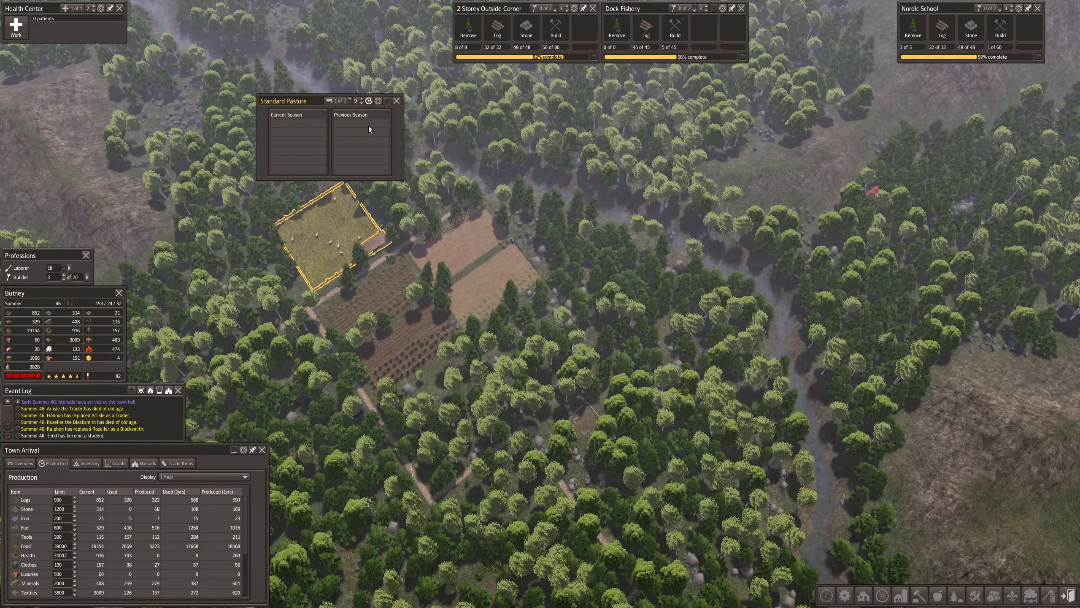
left_click(397, 100)
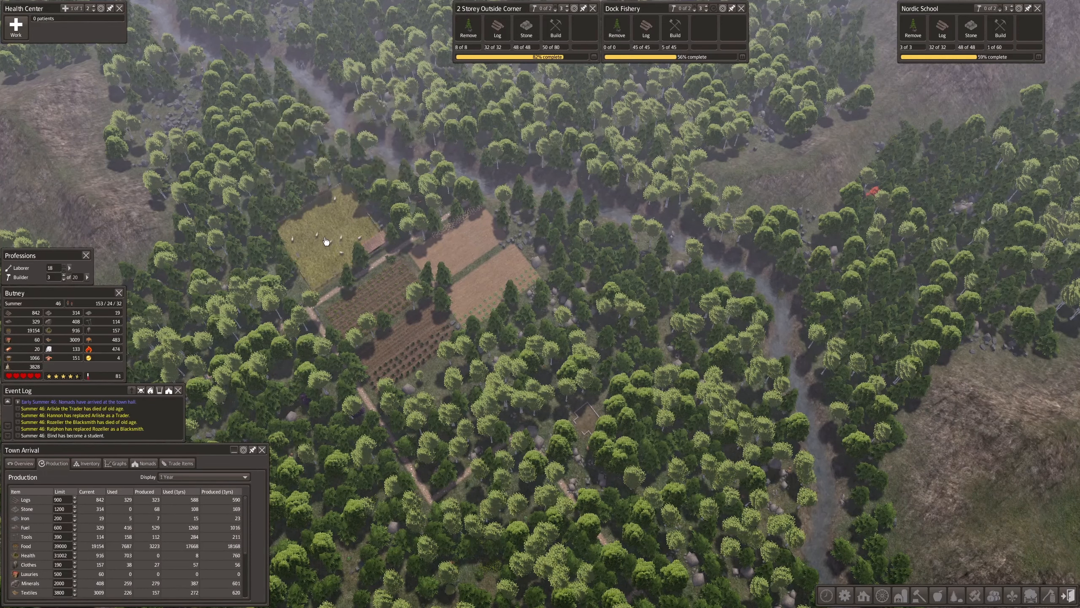
left_click(465, 247)
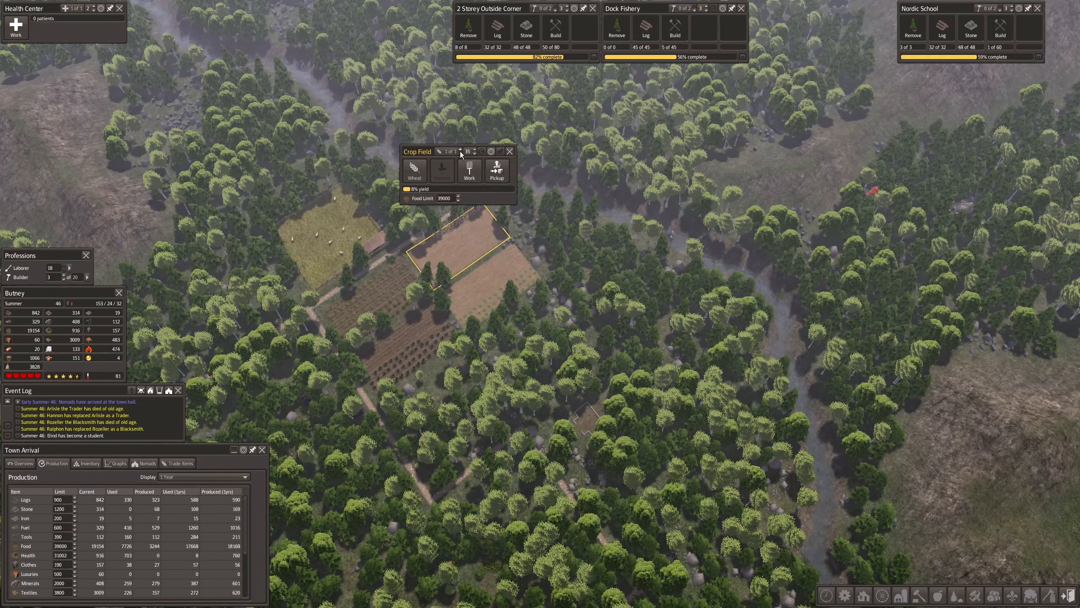
left_click(461, 149)
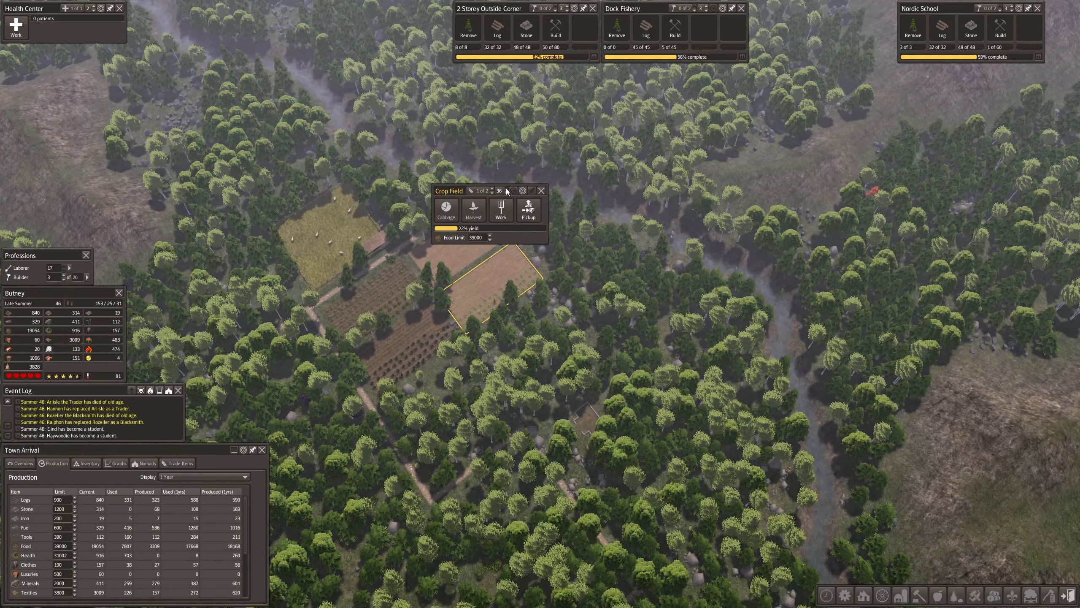
left_click(542, 190)
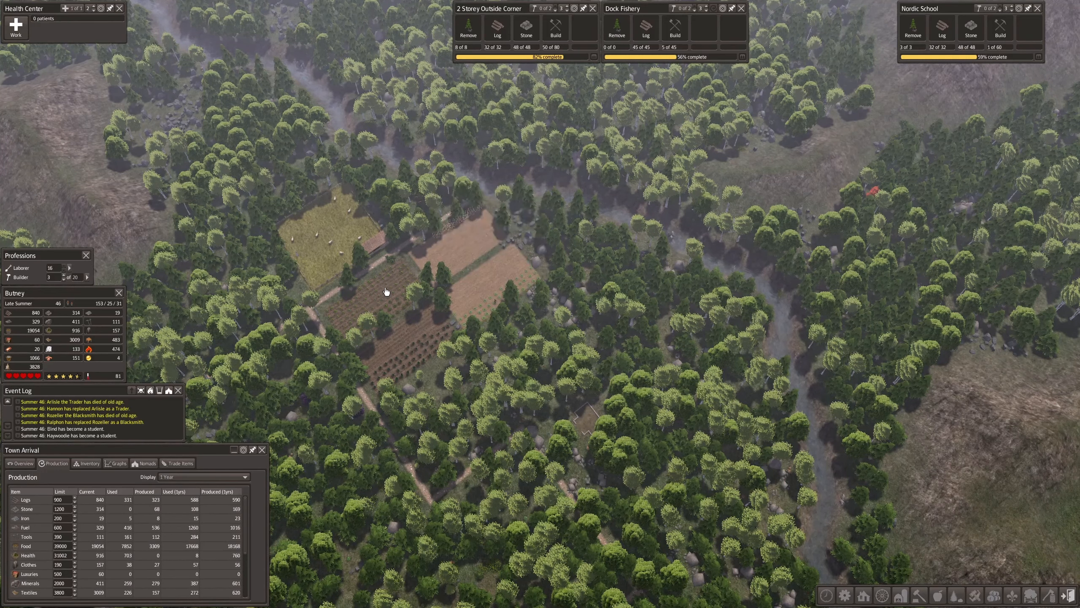
left_click(384, 291)
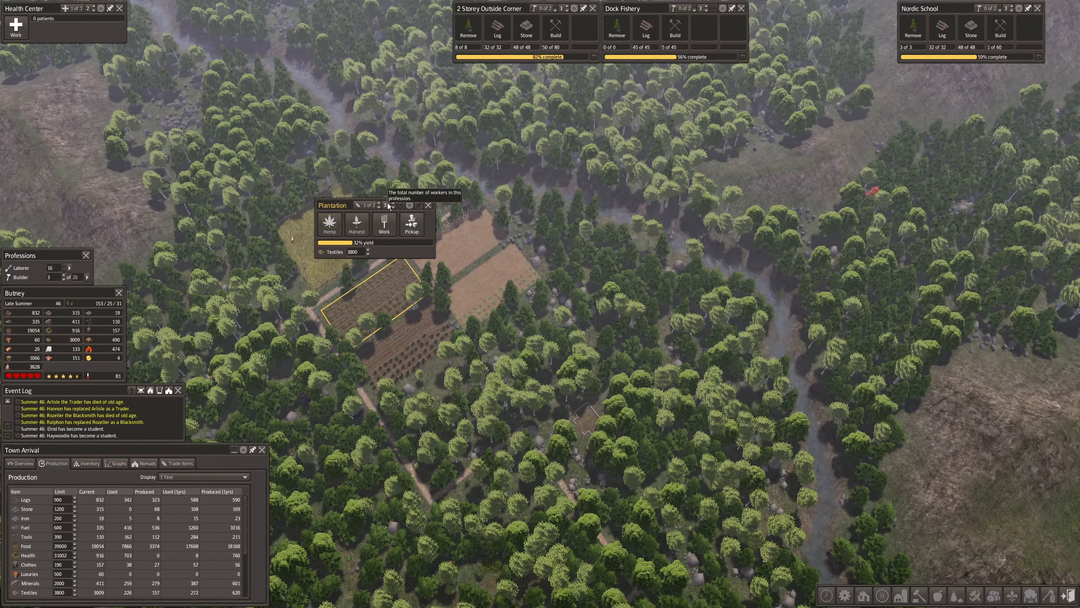
left_click(428, 204)
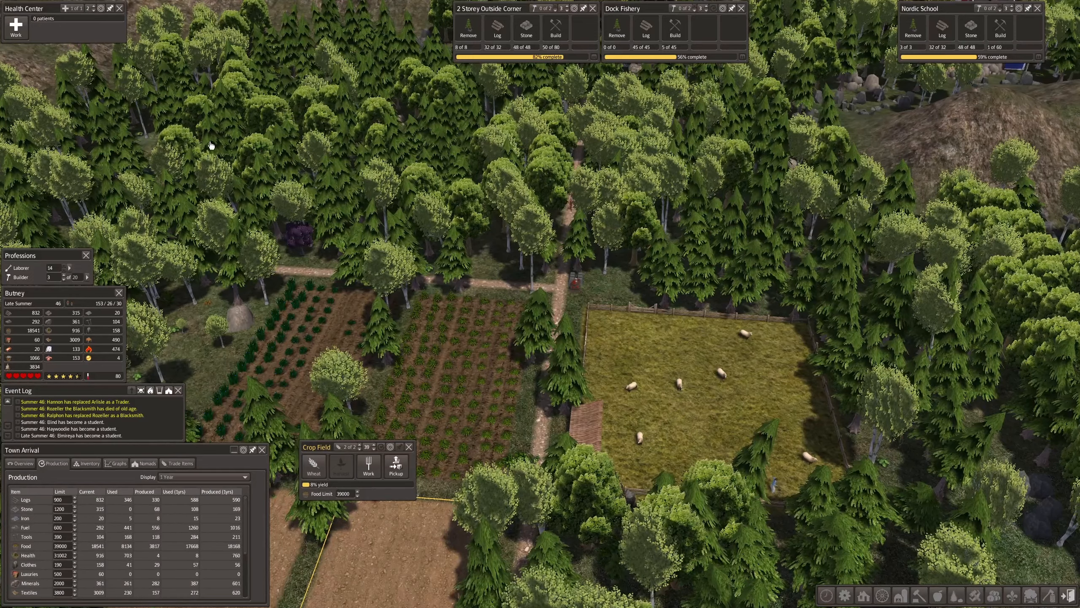
mouse_move(639, 280)
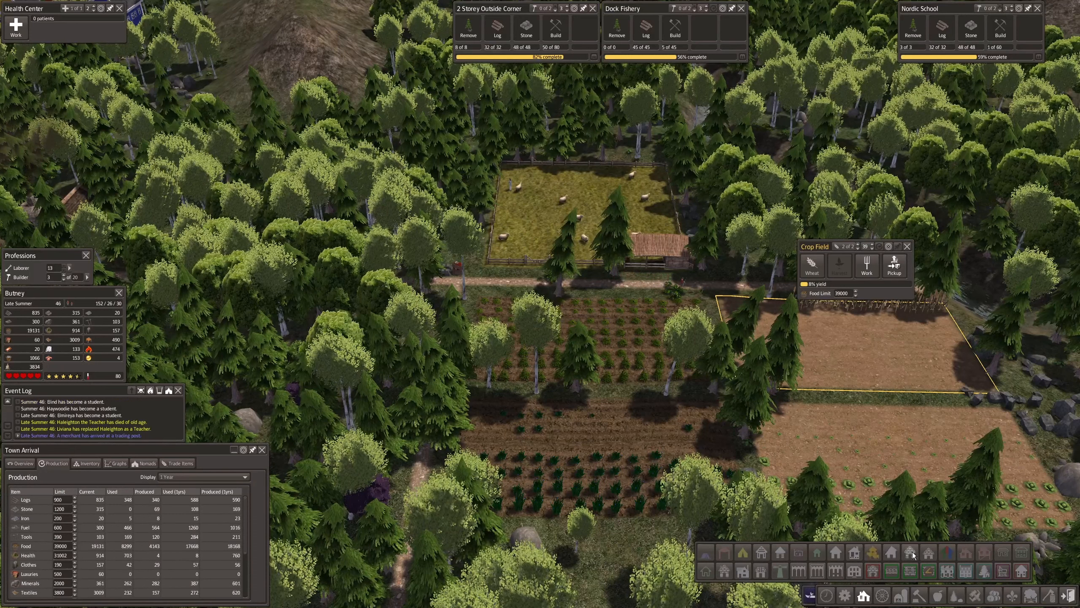
mouse_move(909, 552)
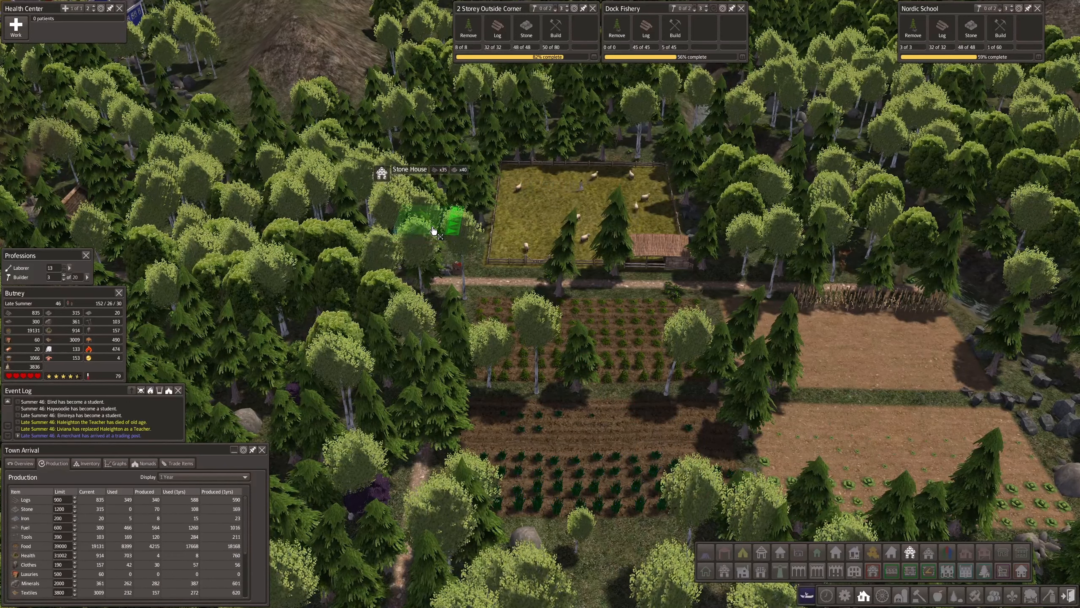
mouse_move(492, 246)
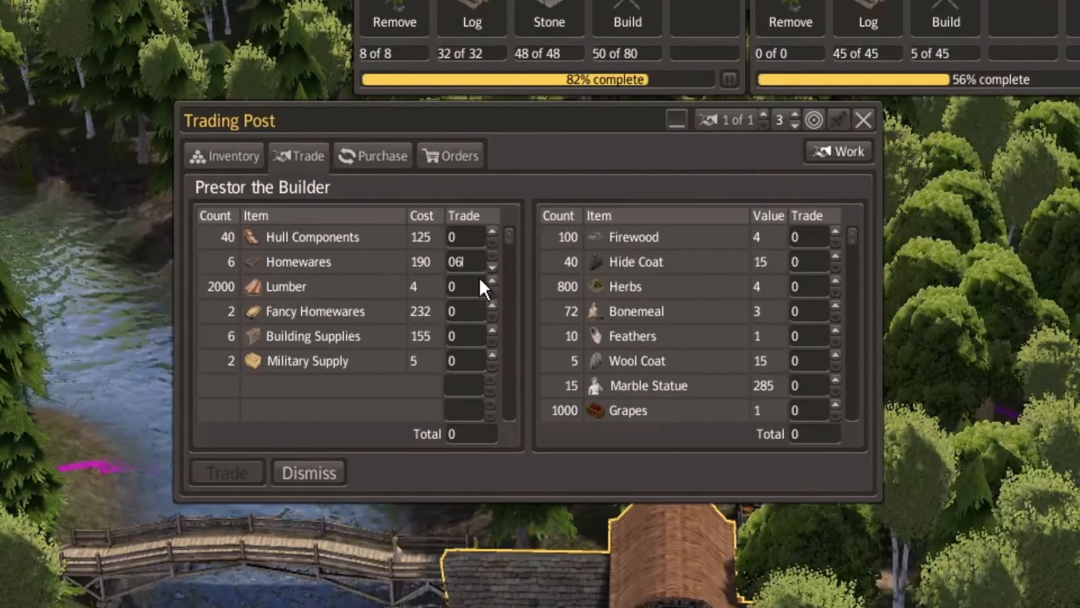
mouse_move(471, 323)
type("2")
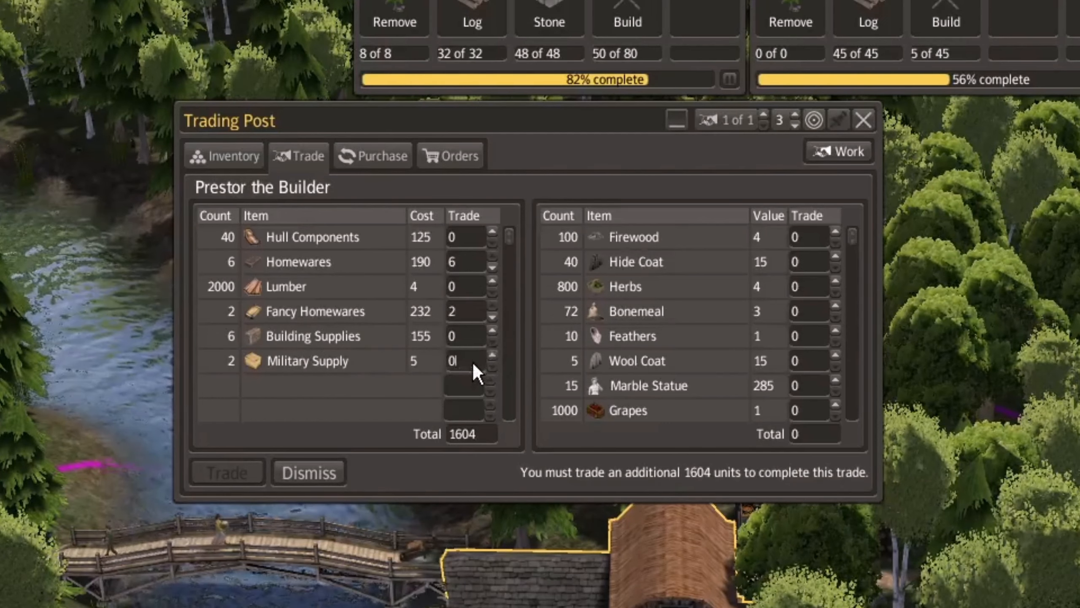
Balance Prestor's trade by adding marble statues and tuning herbs, then complete it.
left_click(490, 357)
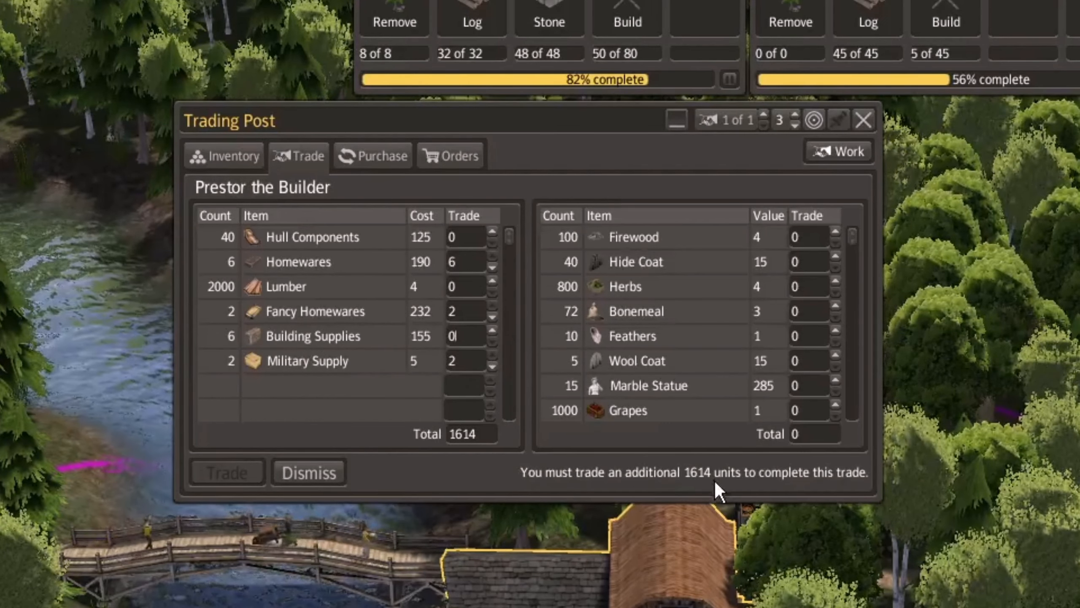
mouse_move(844, 393)
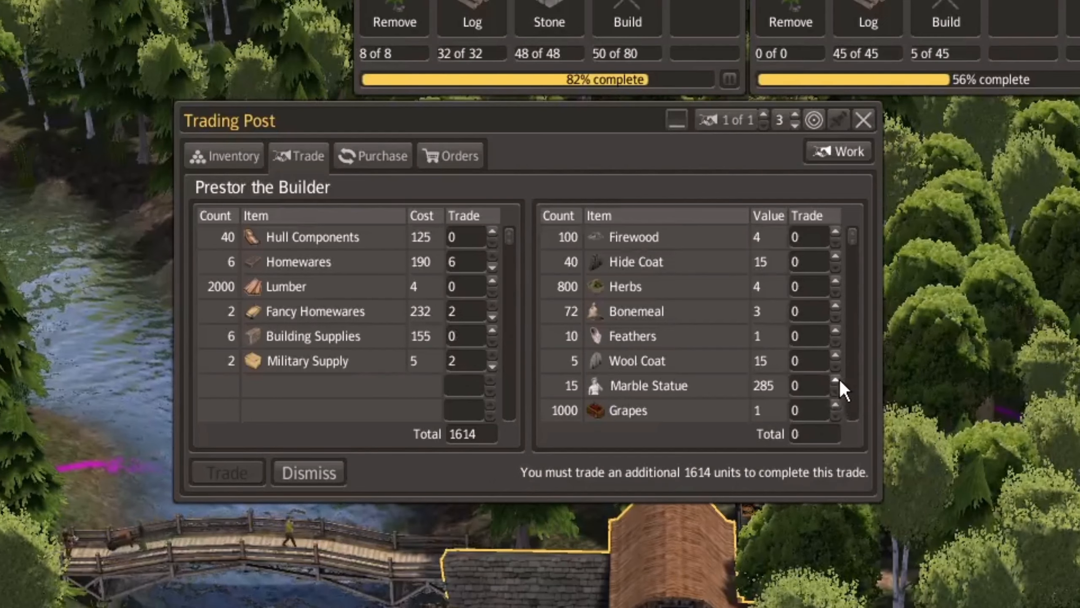
left_click(835, 380)
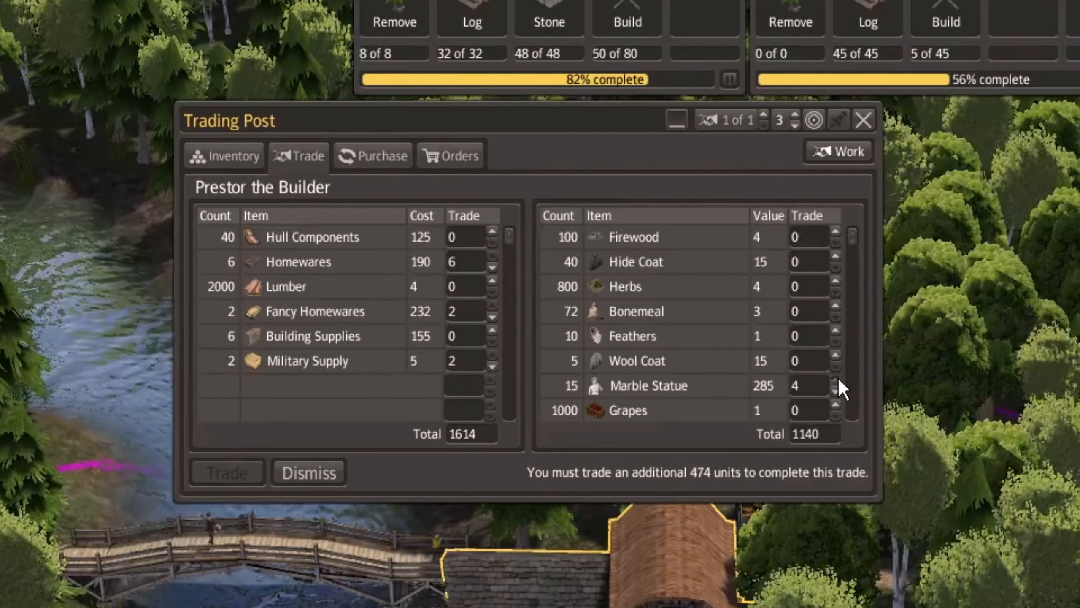
left_click(833, 381)
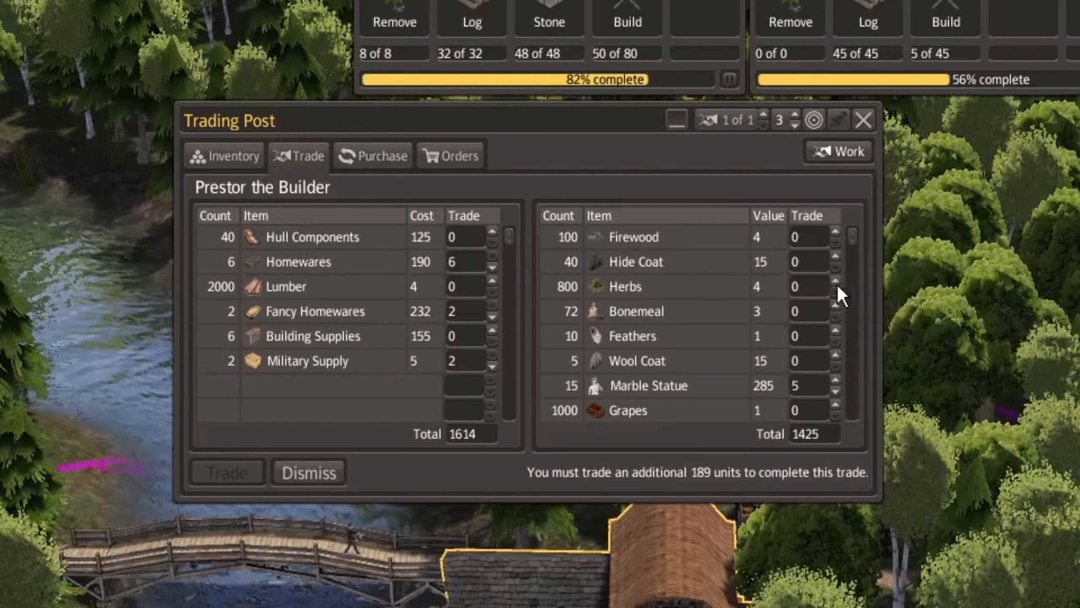
left_click(834, 281)
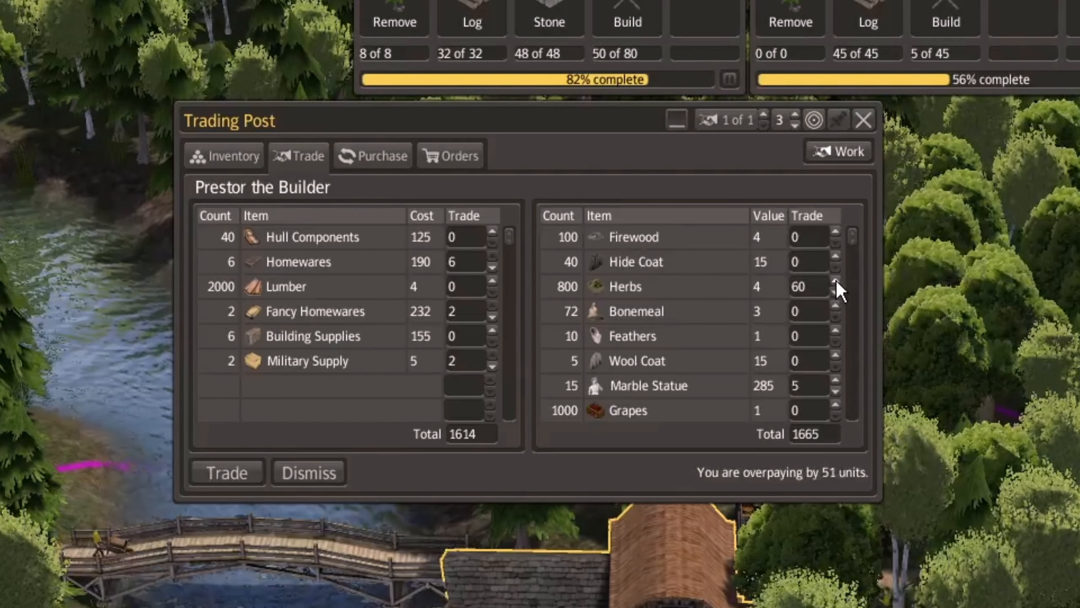
left_click(834, 293)
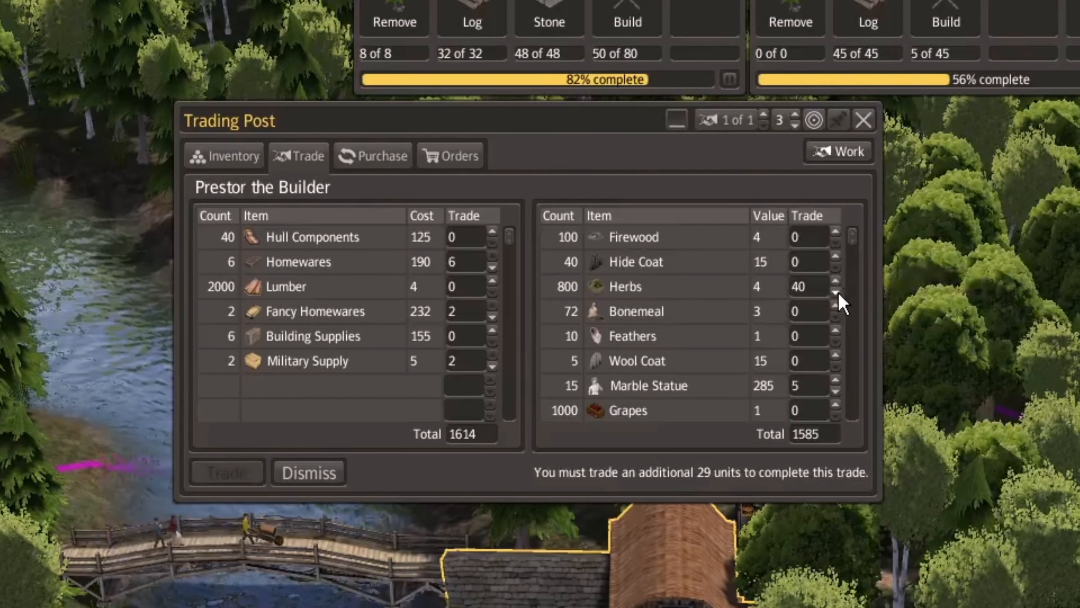
mouse_move(807, 326)
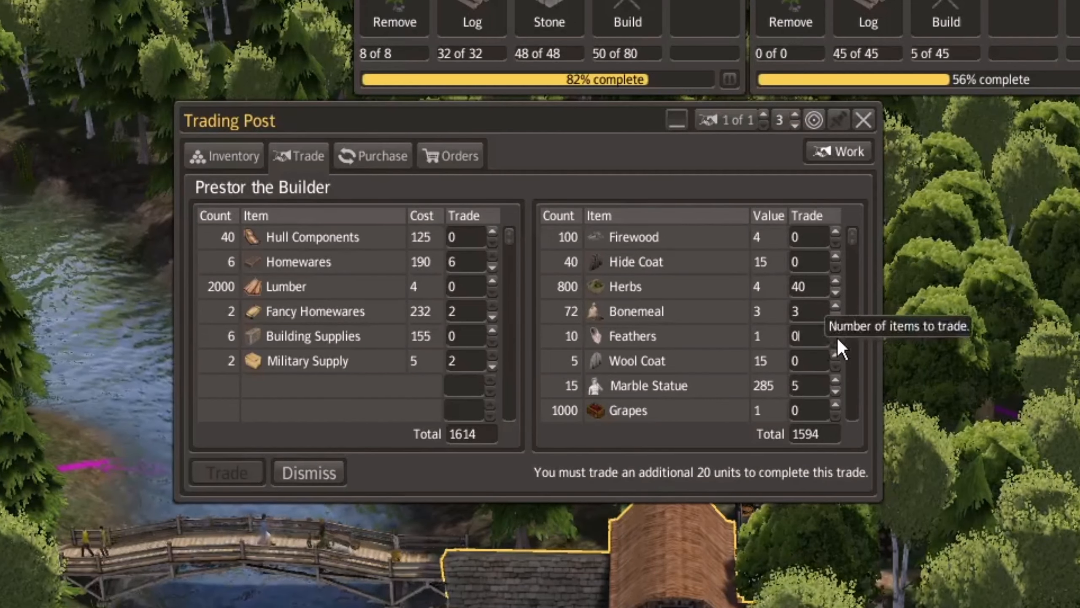
mouse_move(862, 353)
type("5")
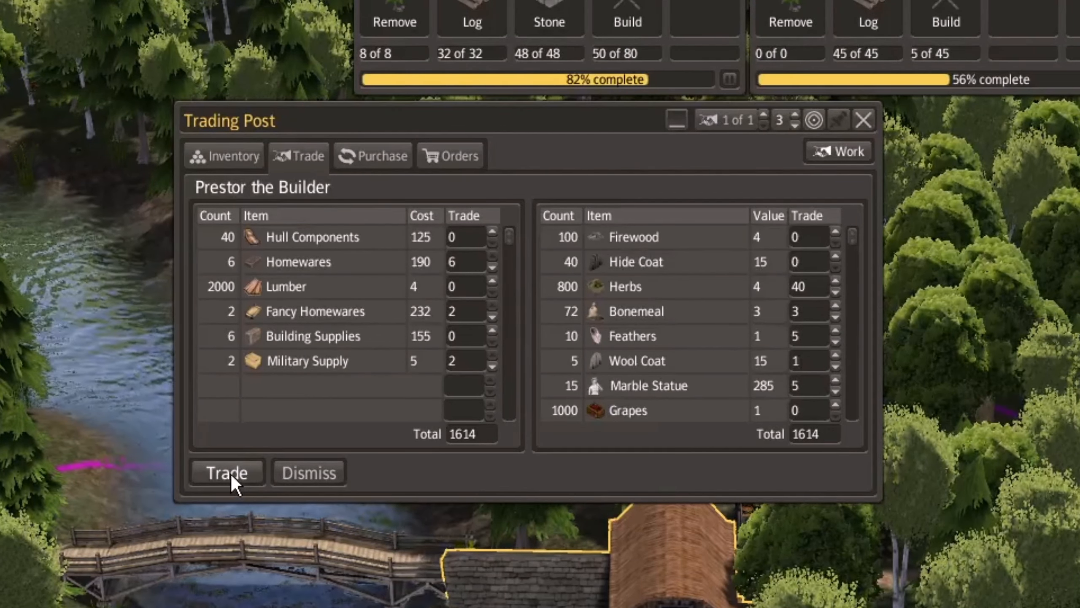
left_click(227, 473)
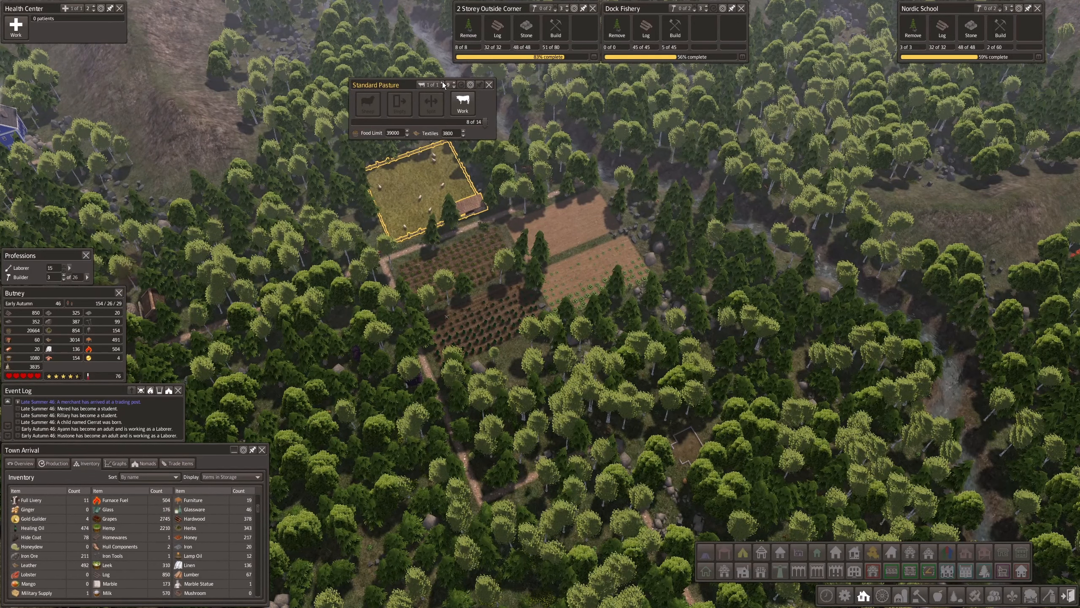
Select the pasture, then the hemp plantation field to view its info panel.
left_click(453, 85)
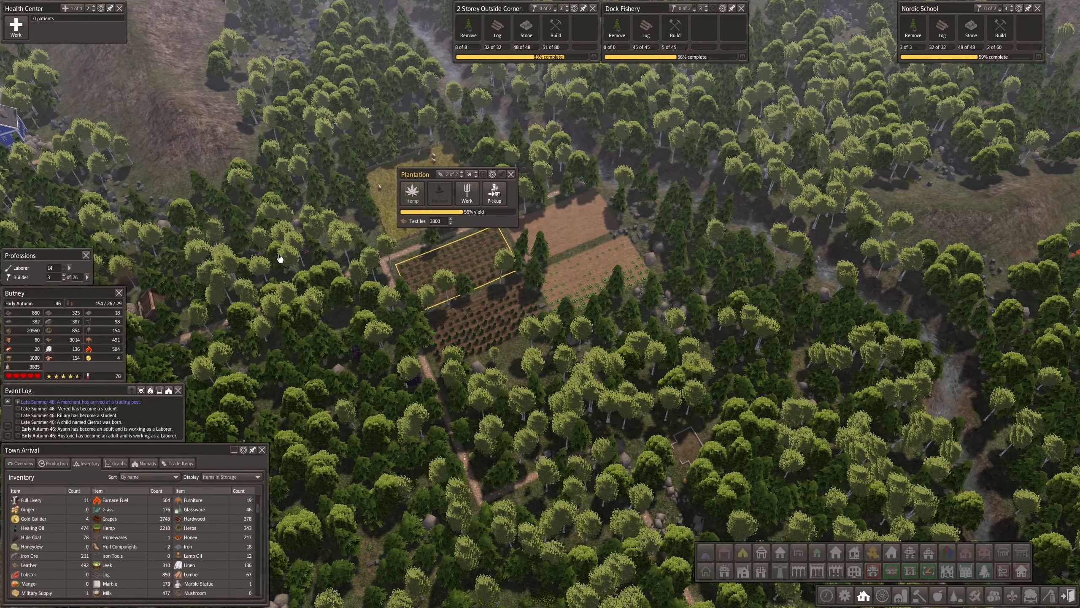
left_click(511, 174)
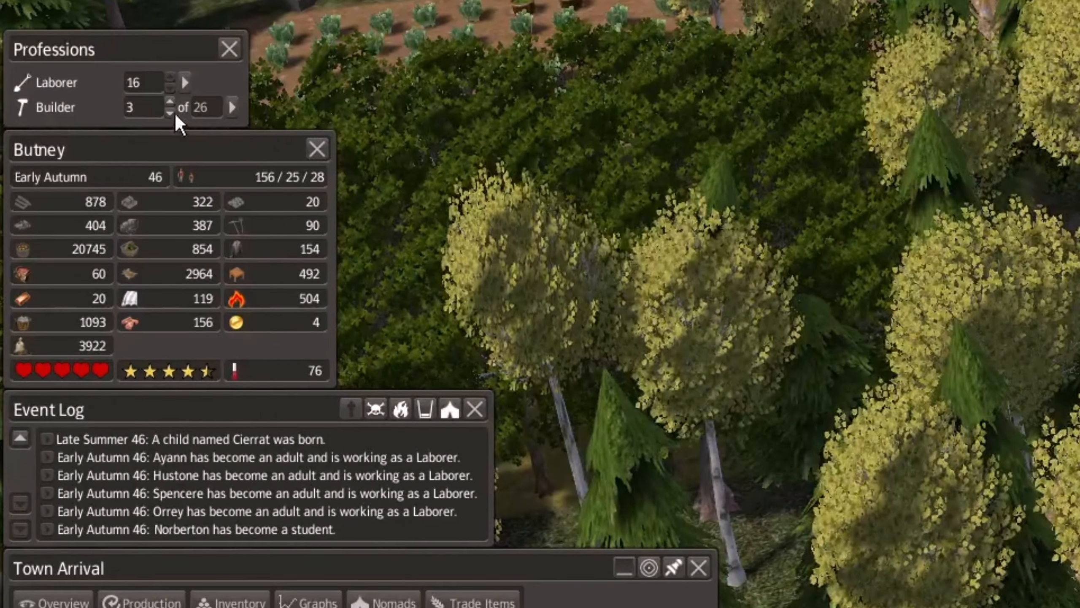
Raise the Builder count by one in Professions, giving Butney four builders.
left_click(168, 104)
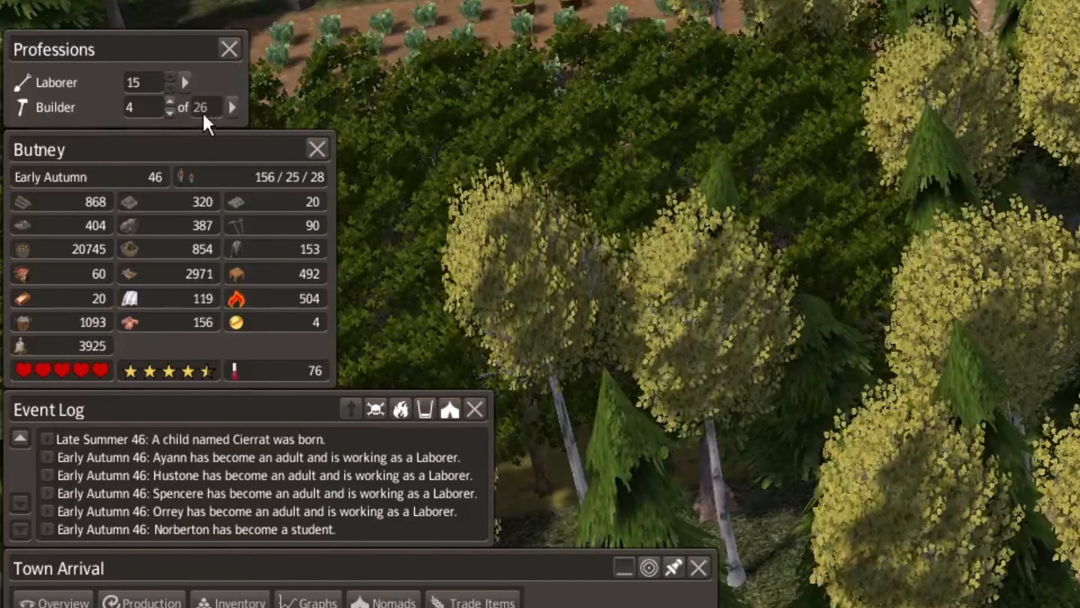
mouse_move(461, 163)
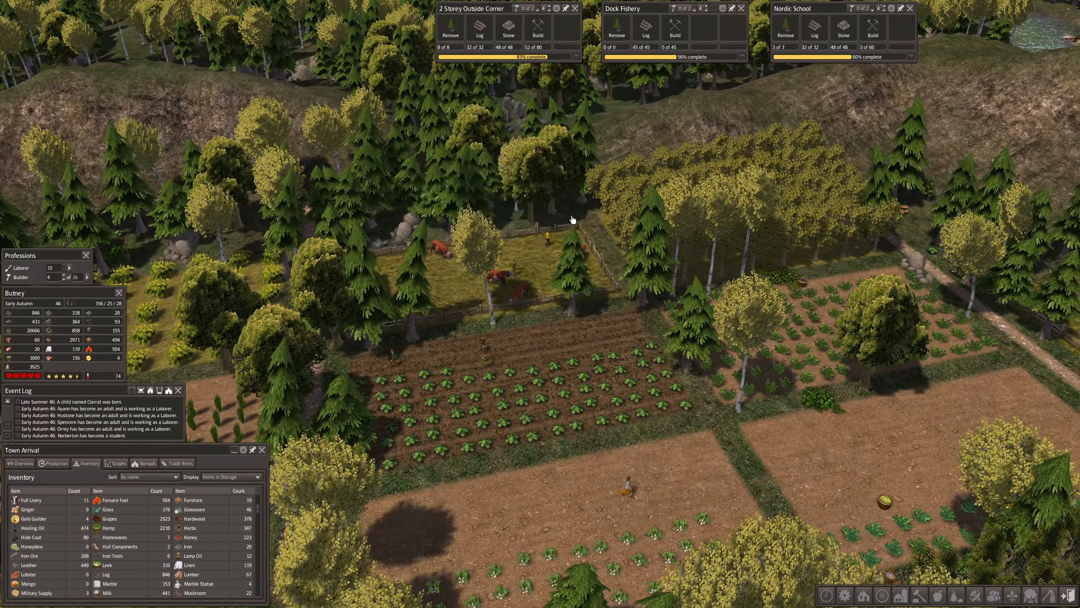
View the Standard Pasture, then open and close the tomato crop field's details.
left_click(575, 219)
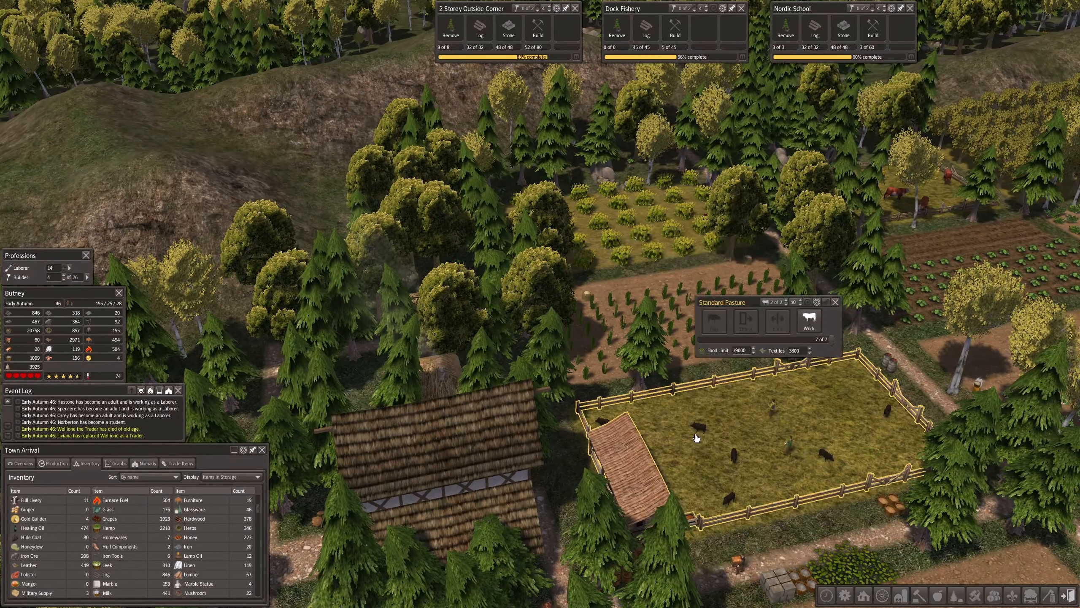
left_click(836, 302)
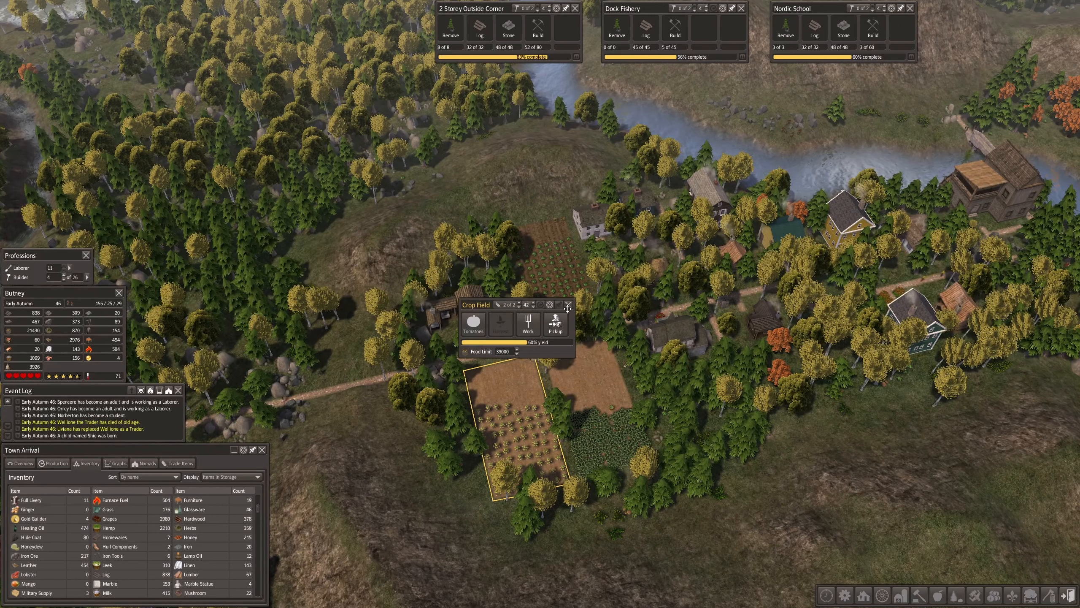
left_click(568, 305)
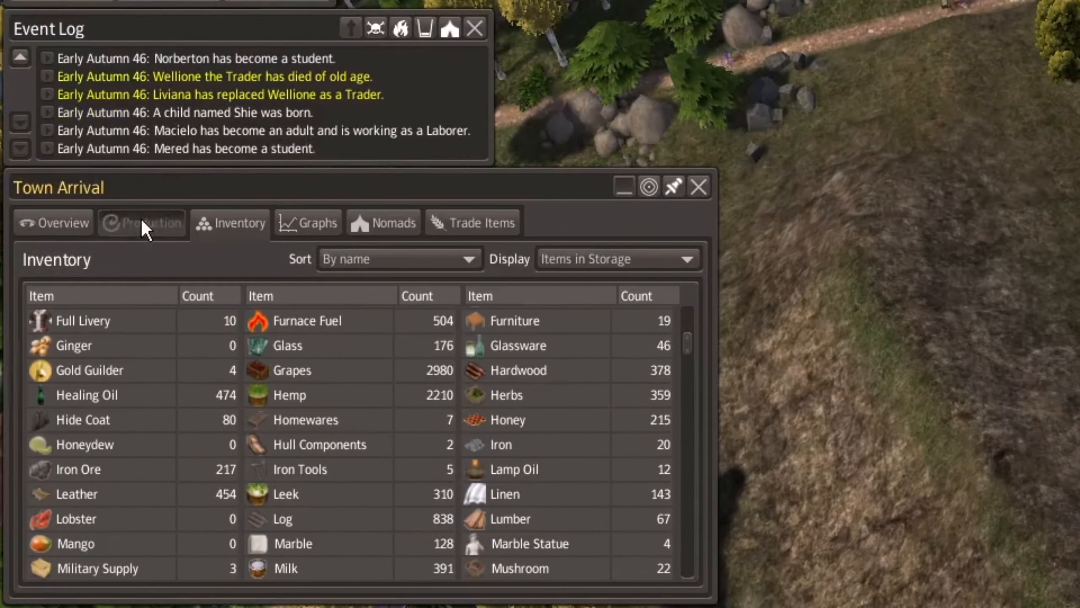
Switch the Town Arrival window to Production to see resource limits and usage.
left_click(142, 223)
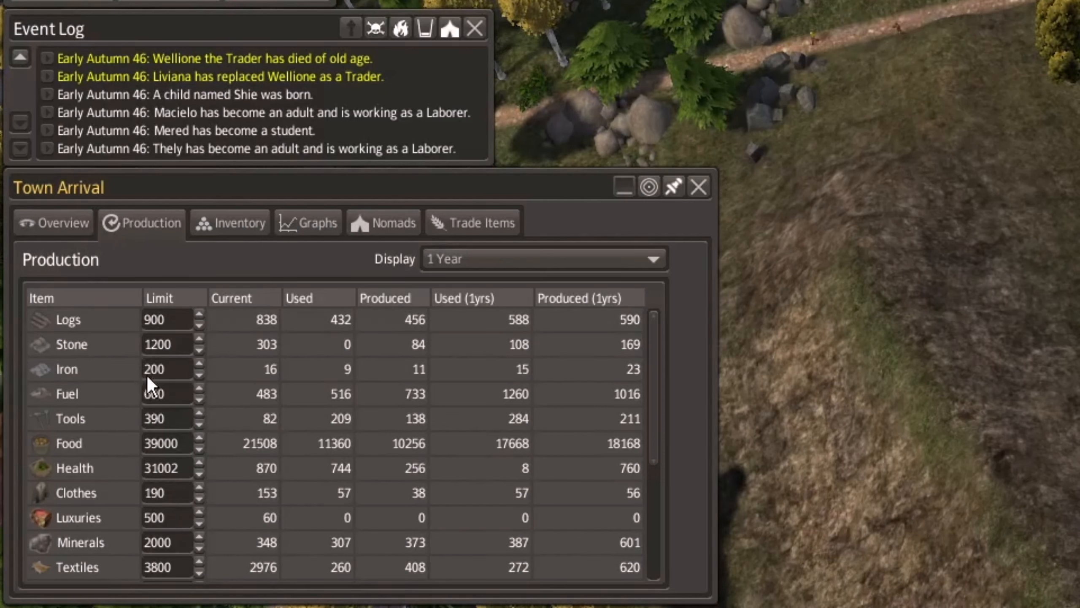
mouse_move(162, 405)
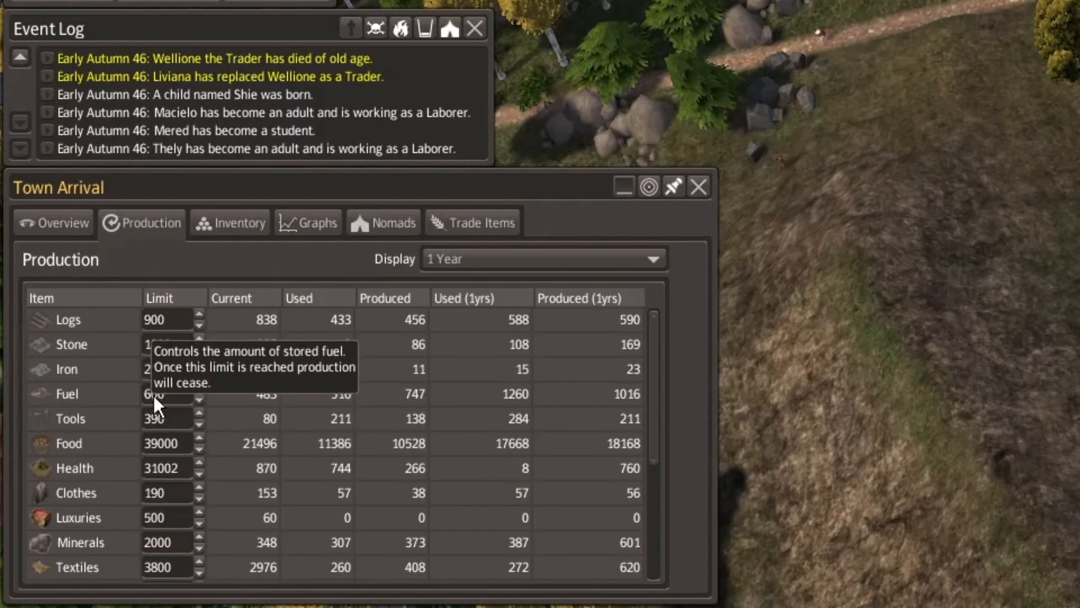
mouse_move(253, 333)
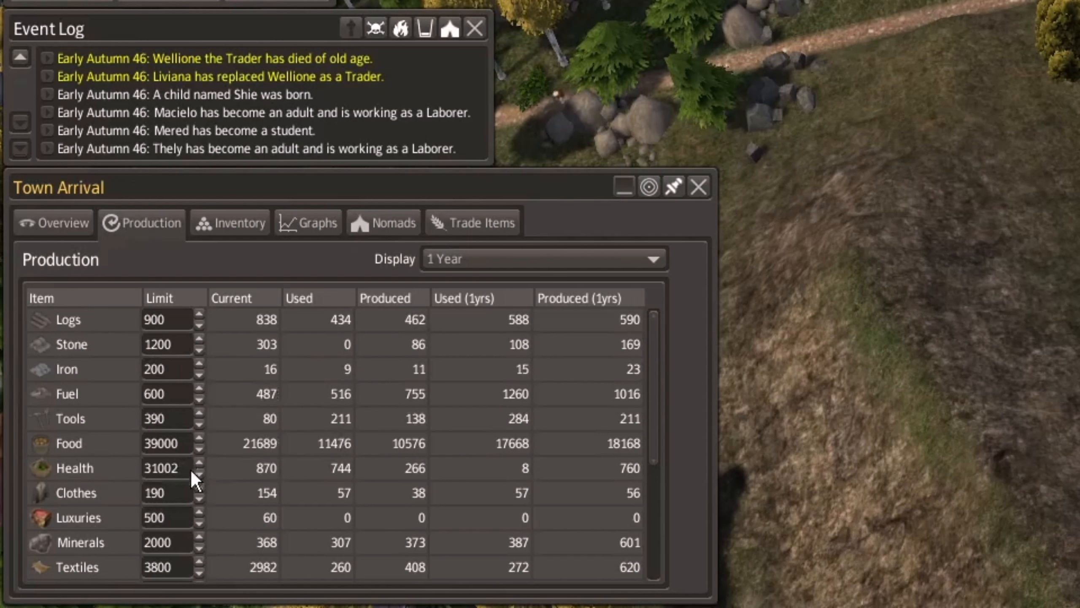
mouse_move(155, 503)
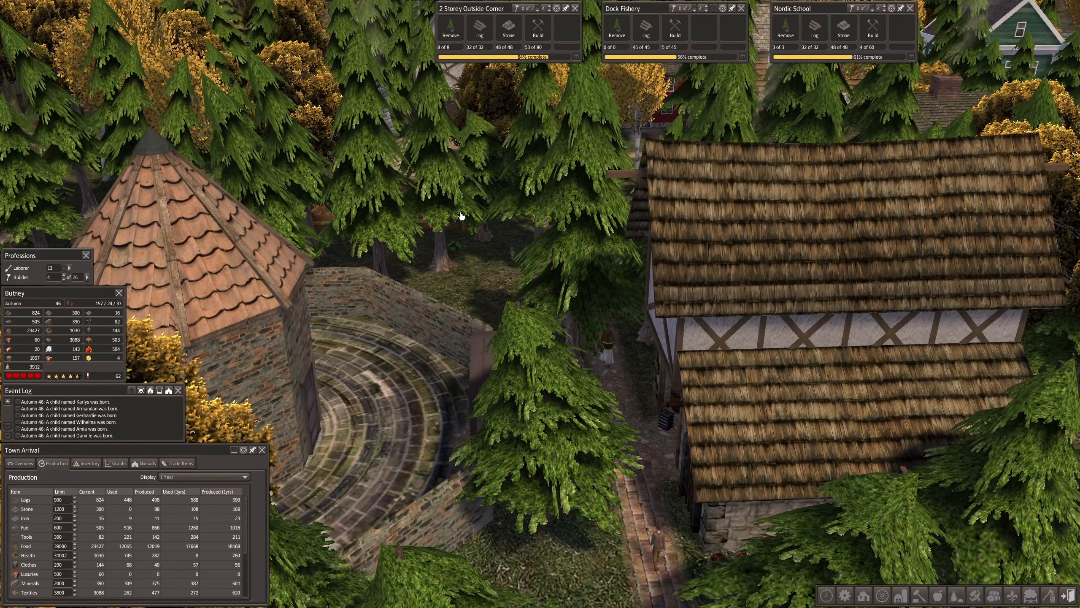
Switch the Town Arrival window to its Inventory tab to show stored goods.
left_click(89, 463)
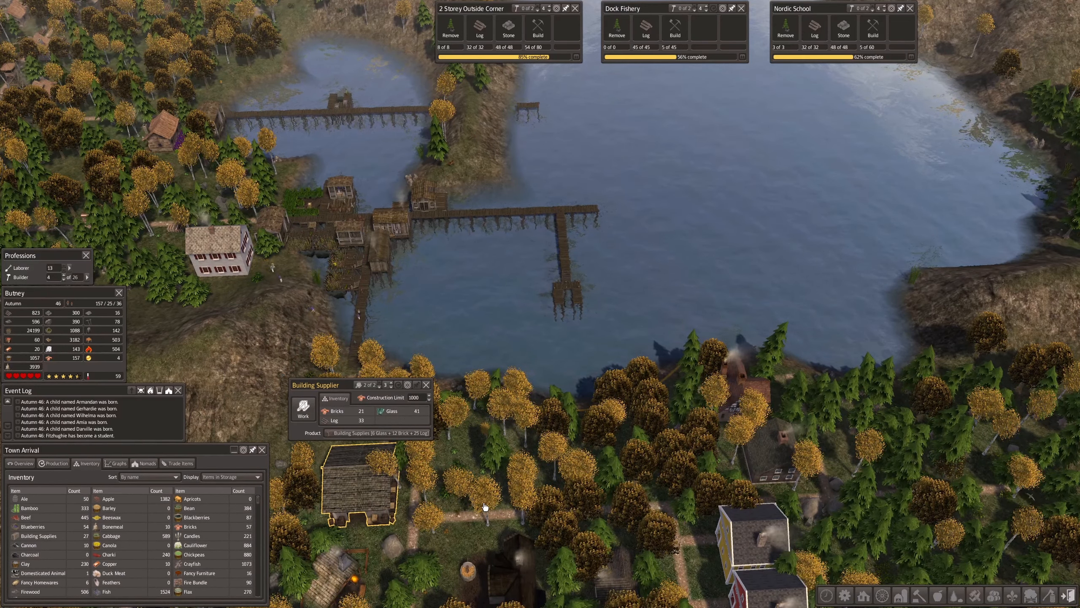
Deselect the Building Supplier and open the Homewares Supplier's details, showing furniture and rugs.
left_click(426, 385)
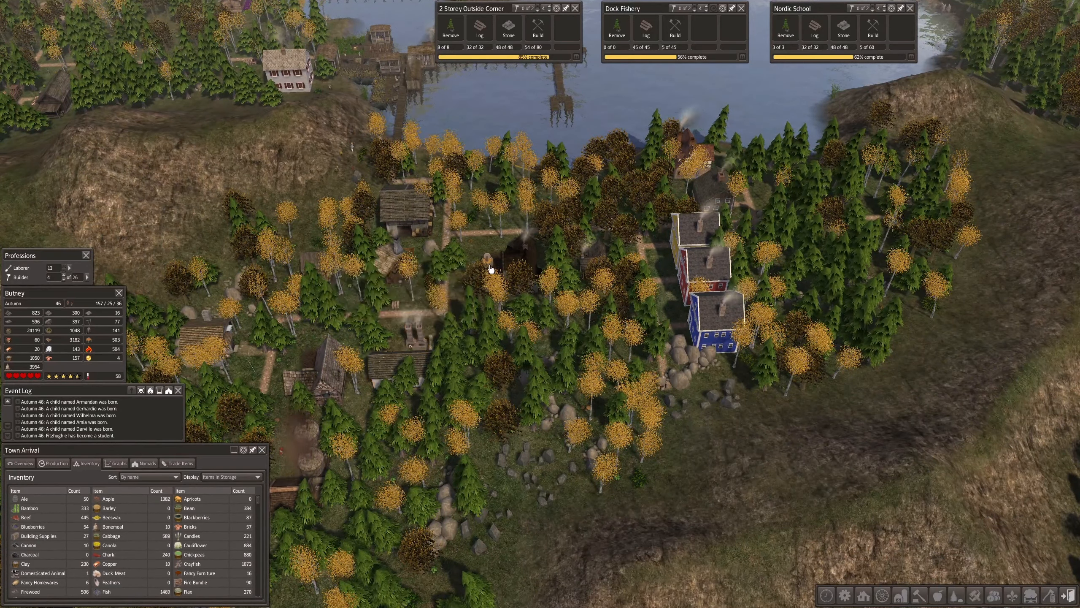
left_click(511, 260)
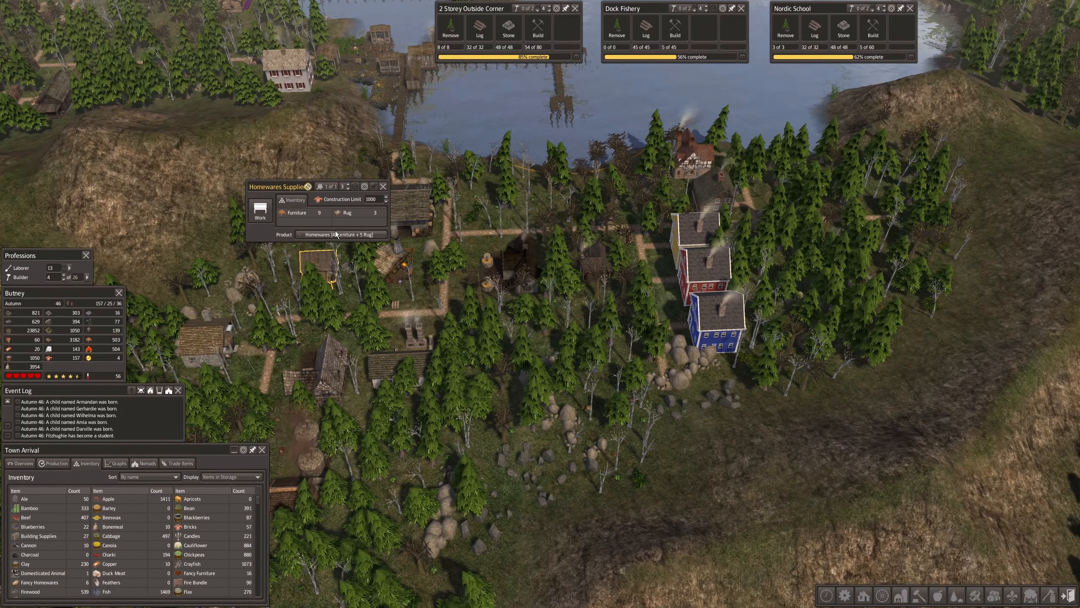
Review the Homewares Supplier's product recipes, leaving furniture and rugs as the chosen product.
left_click(341, 234)
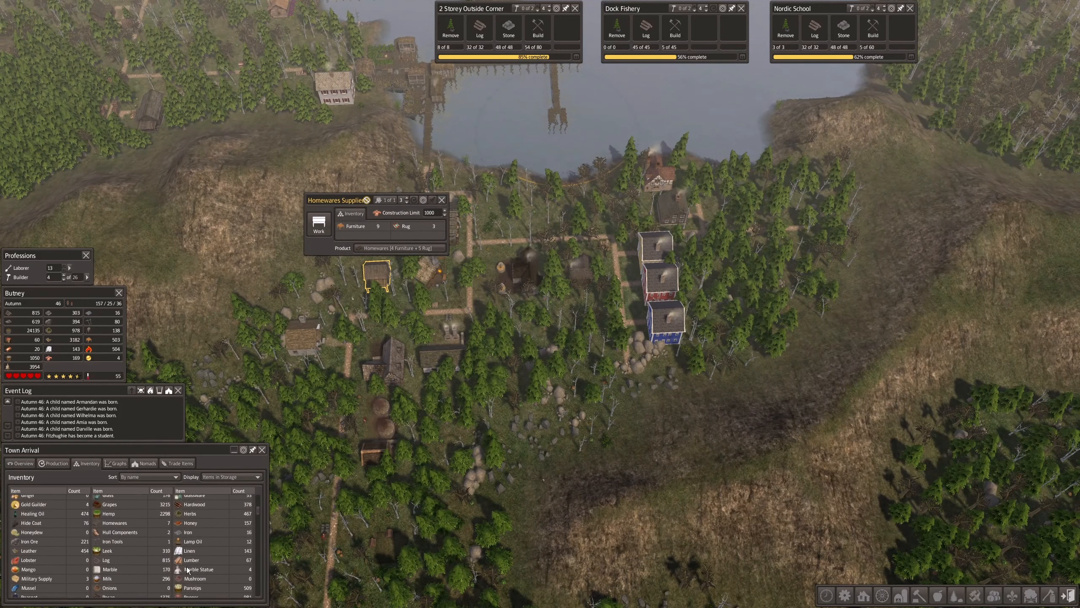
scroll("down", 3)
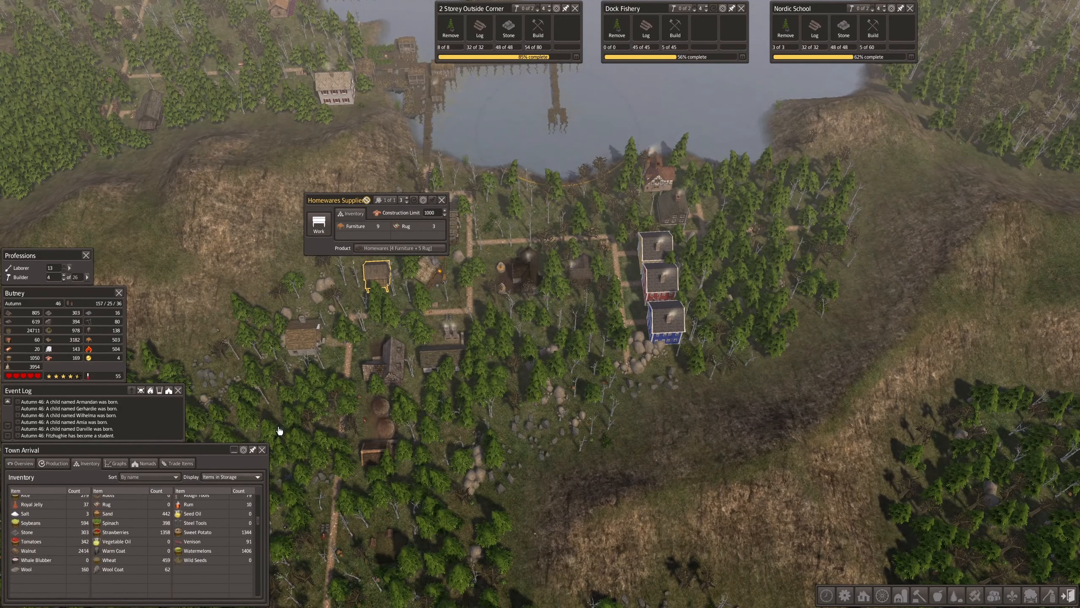
left_click(399, 248)
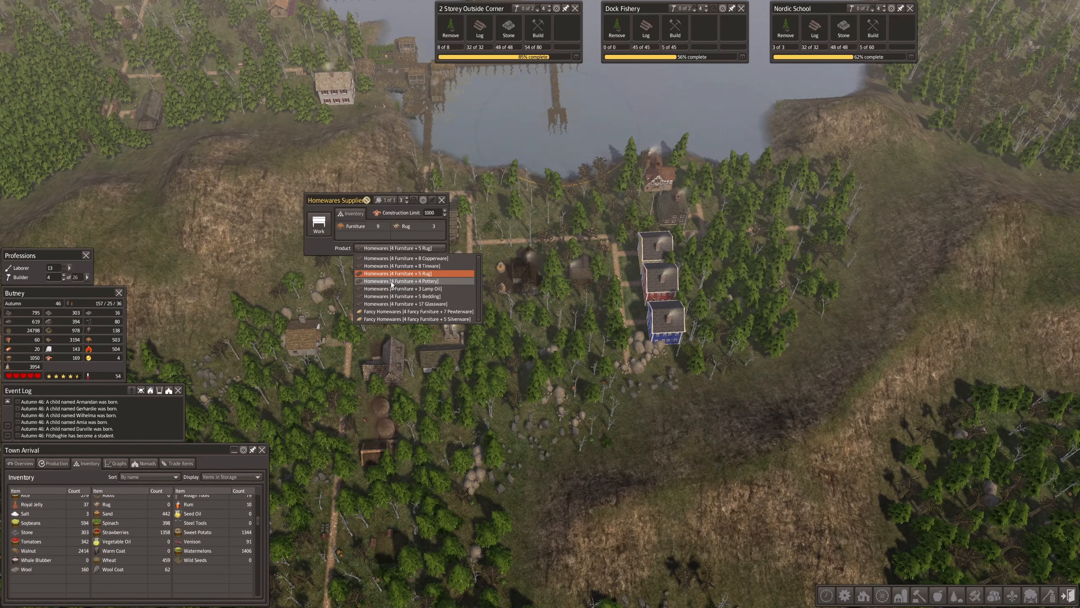
left_click(398, 273)
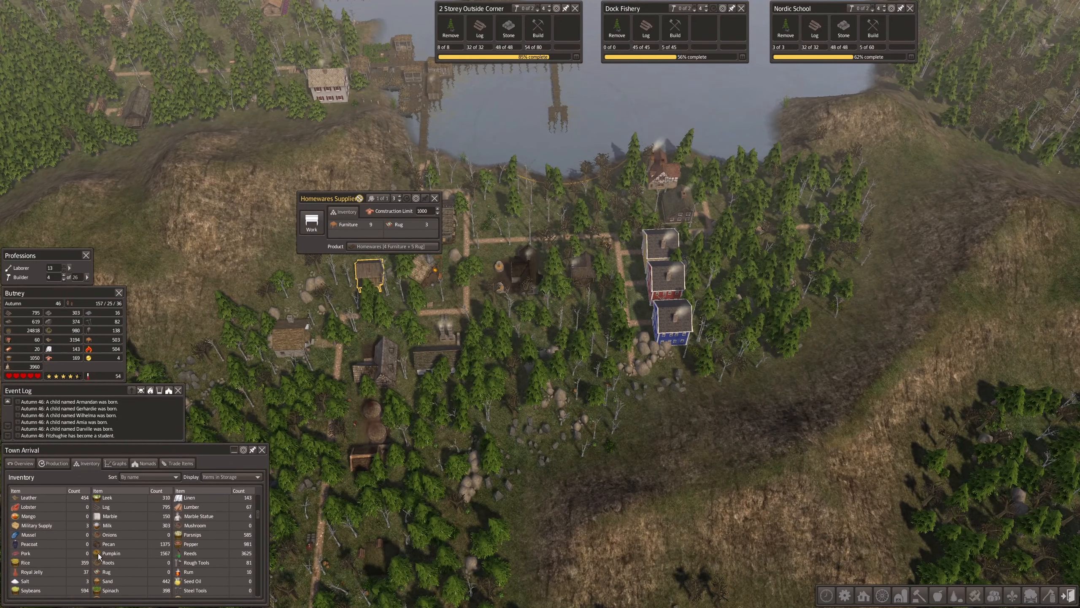
left_click(393, 246)
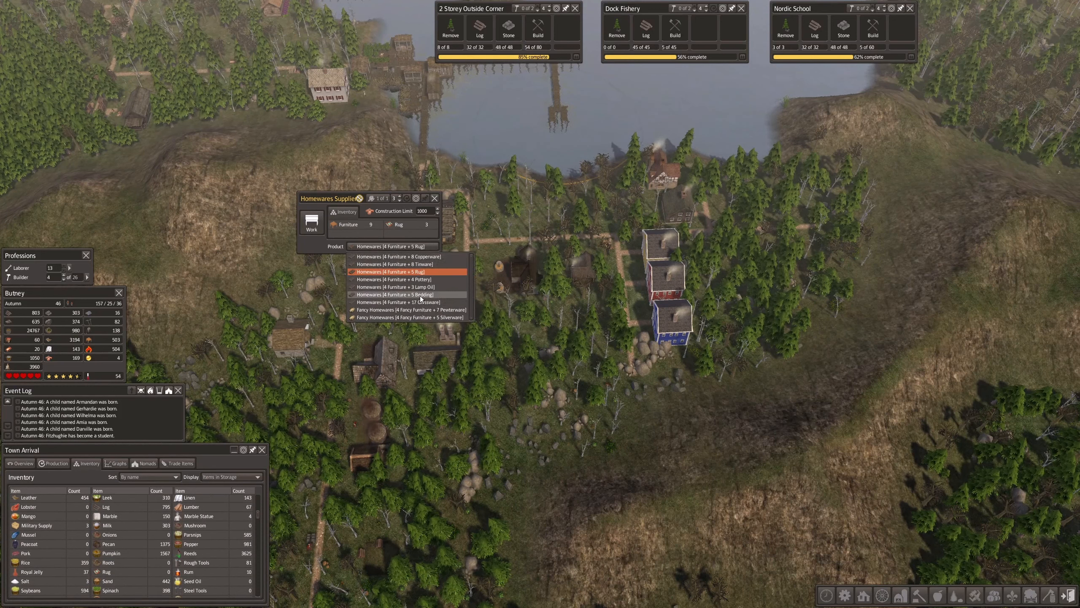
mouse_move(419, 302)
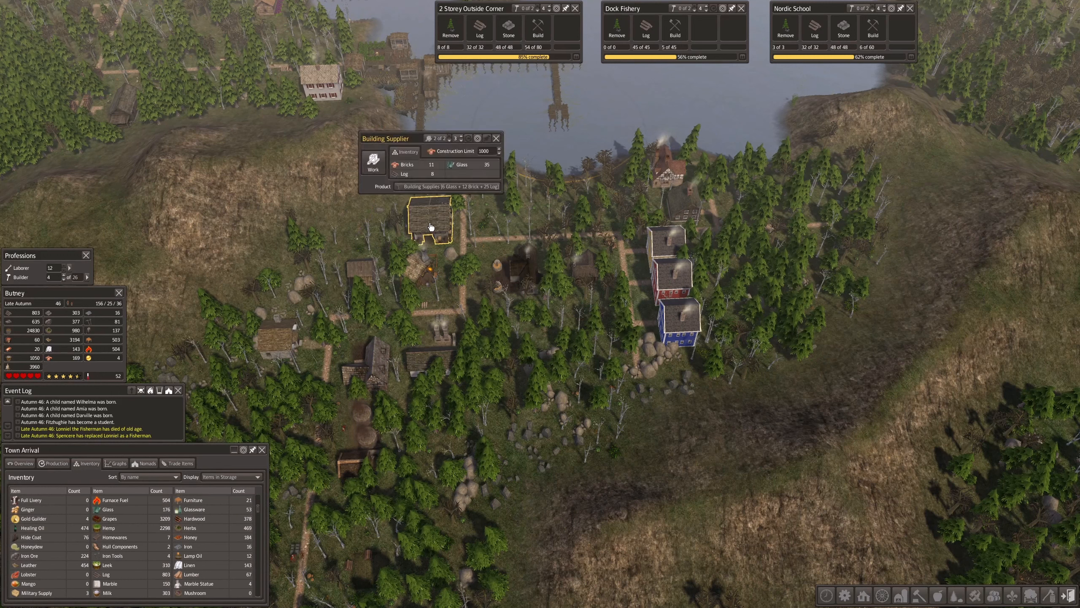
View the Joiner, Oil Press, Homewares Supplier, then Glassworks (glassware from sand) details.
left_click(424, 279)
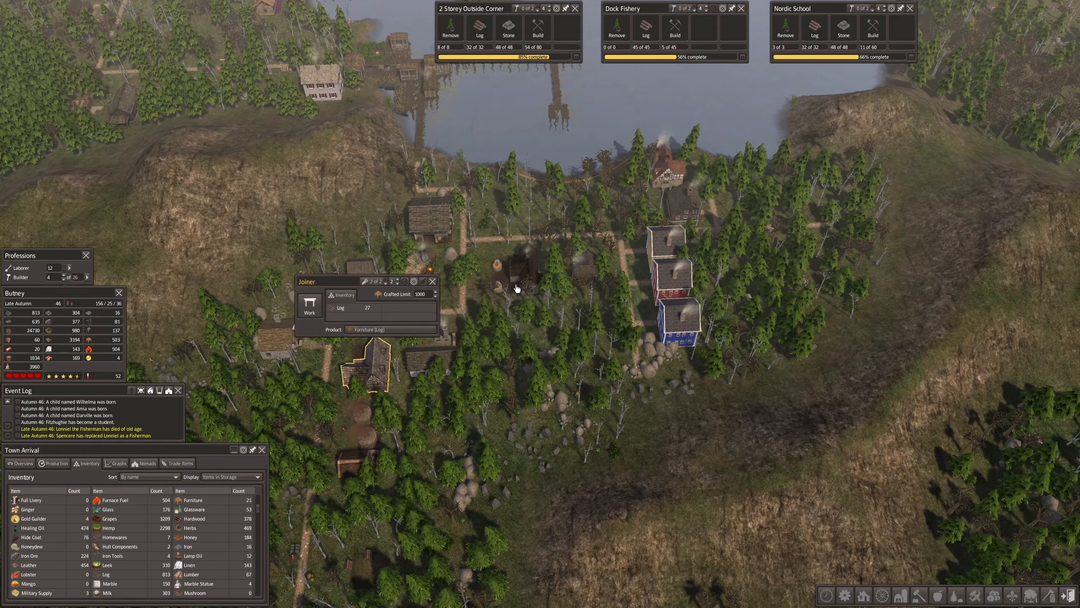
left_click(523, 275)
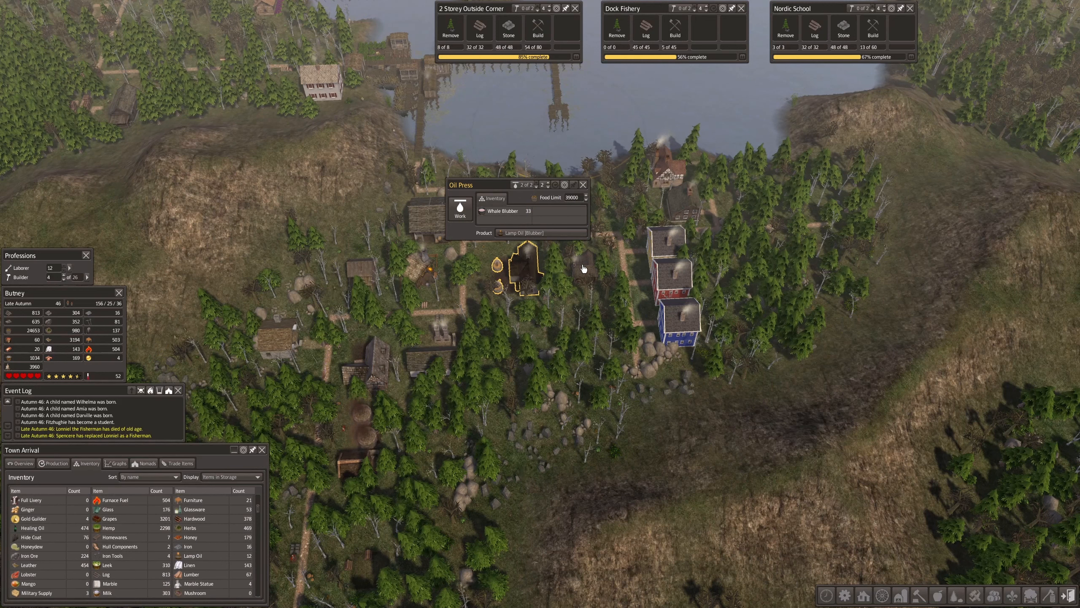
left_click(361, 271)
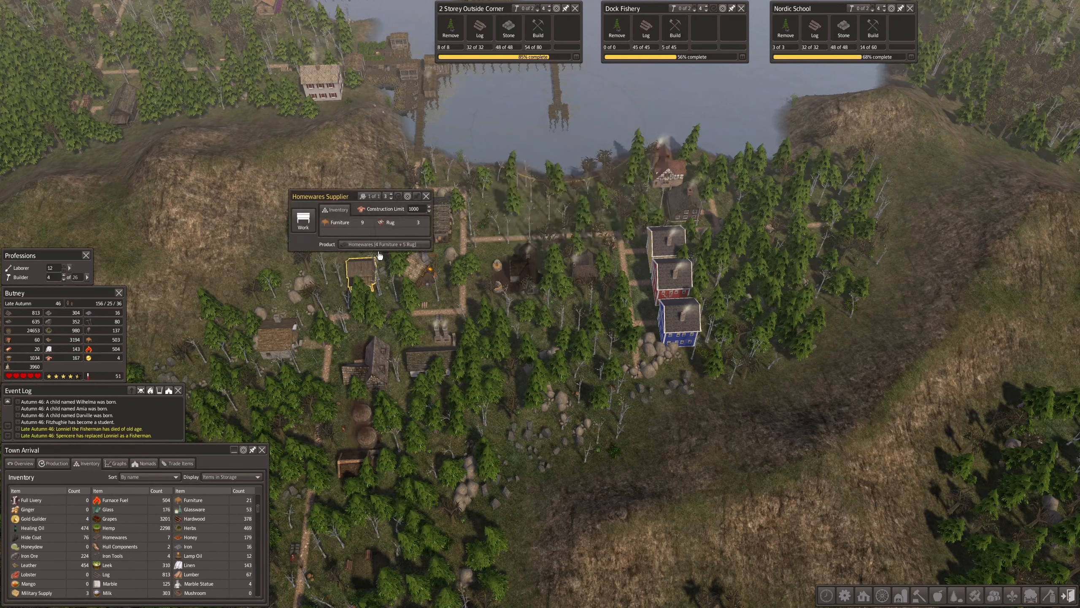
left_click(386, 244)
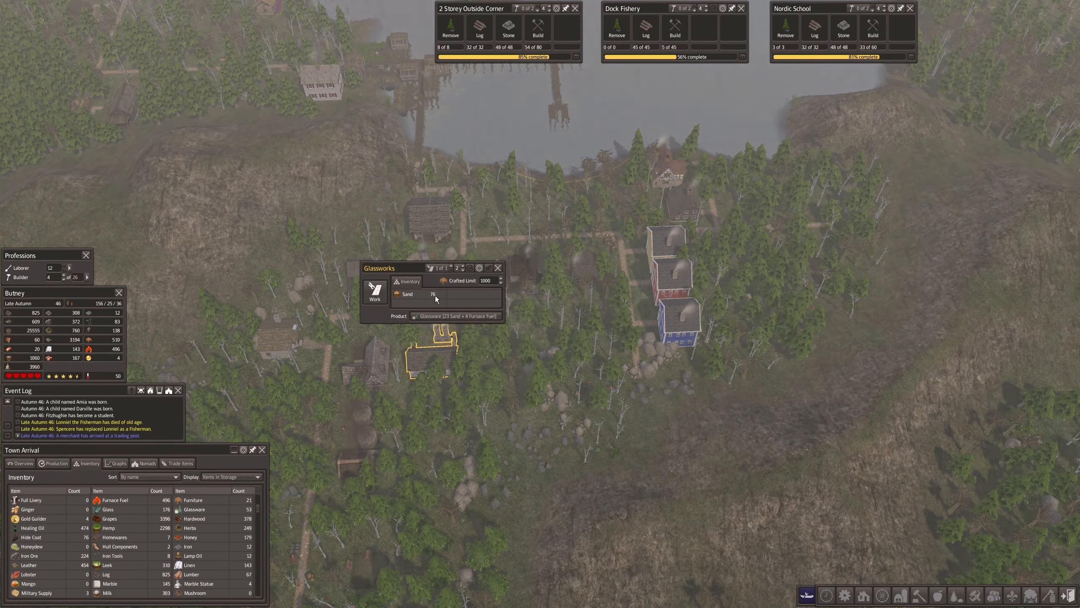
mouse_move(499, 268)
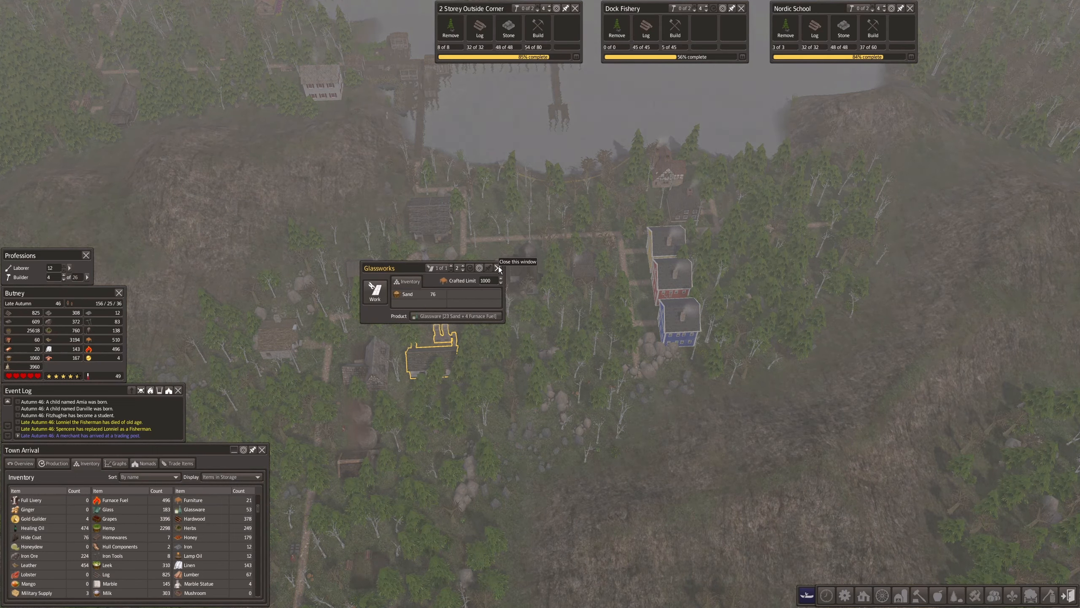
Close the Glassworks details and move the view toward the riverside district.
left_click(499, 267)
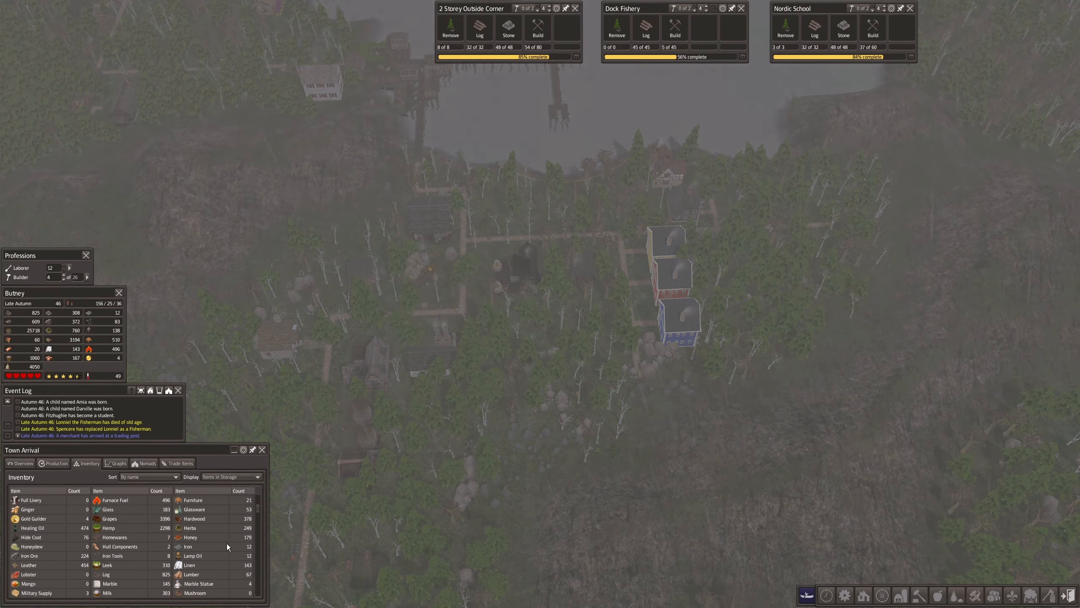
scroll("down", 3)
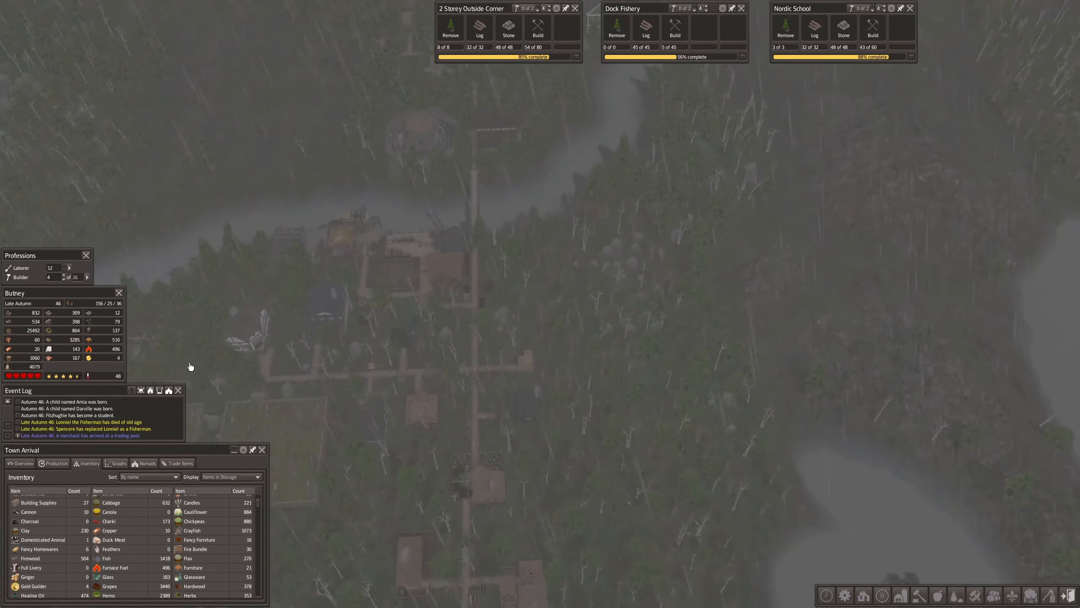
Open a medieval clay pit's details, then step to the town's second clay pit.
left_click(410, 306)
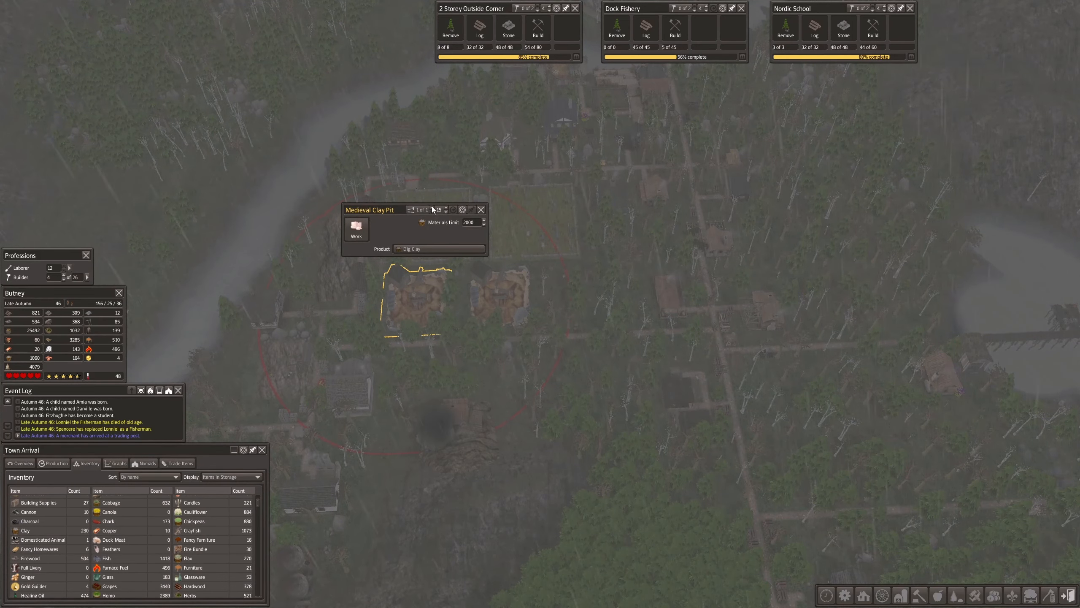
left_click(431, 207)
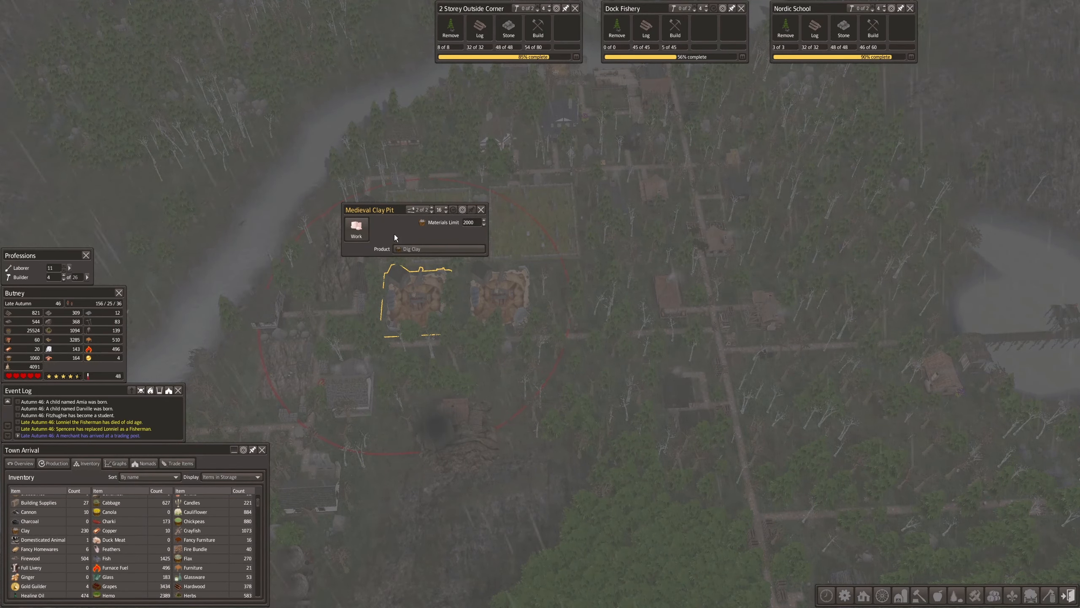
mouse_move(419, 298)
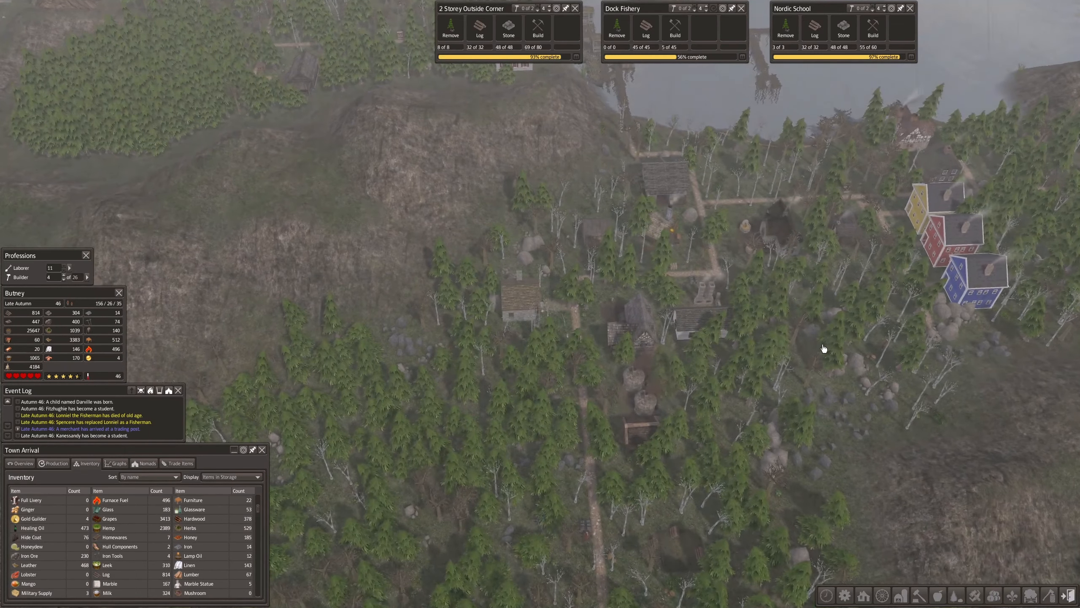
Check and close the Glassworks details, then list the two-storey corner home's occupants.
left_click(698, 320)
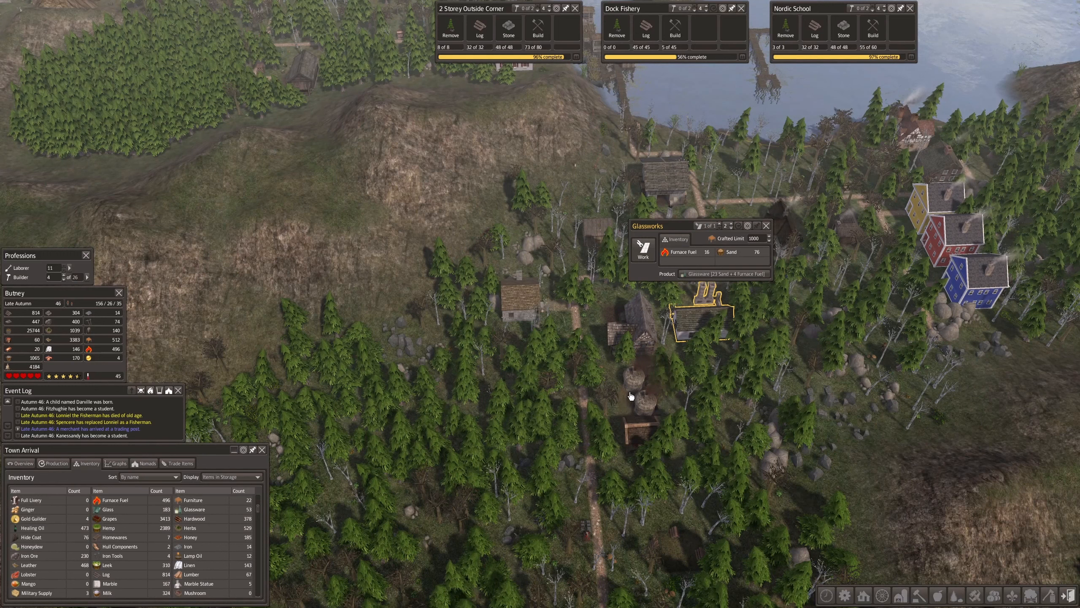
left_click(767, 226)
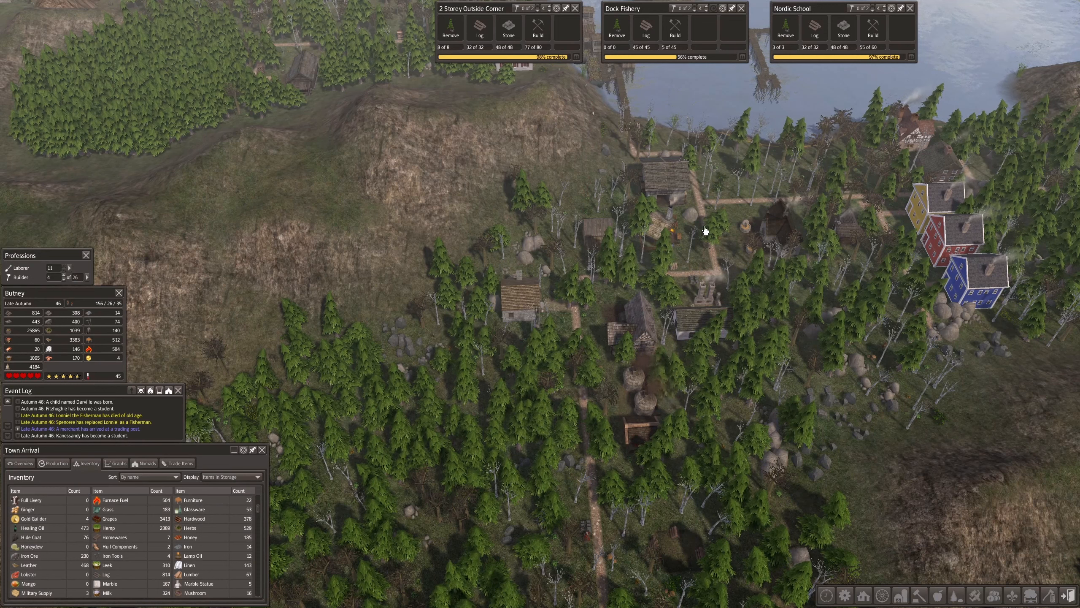
mouse_move(569, 259)
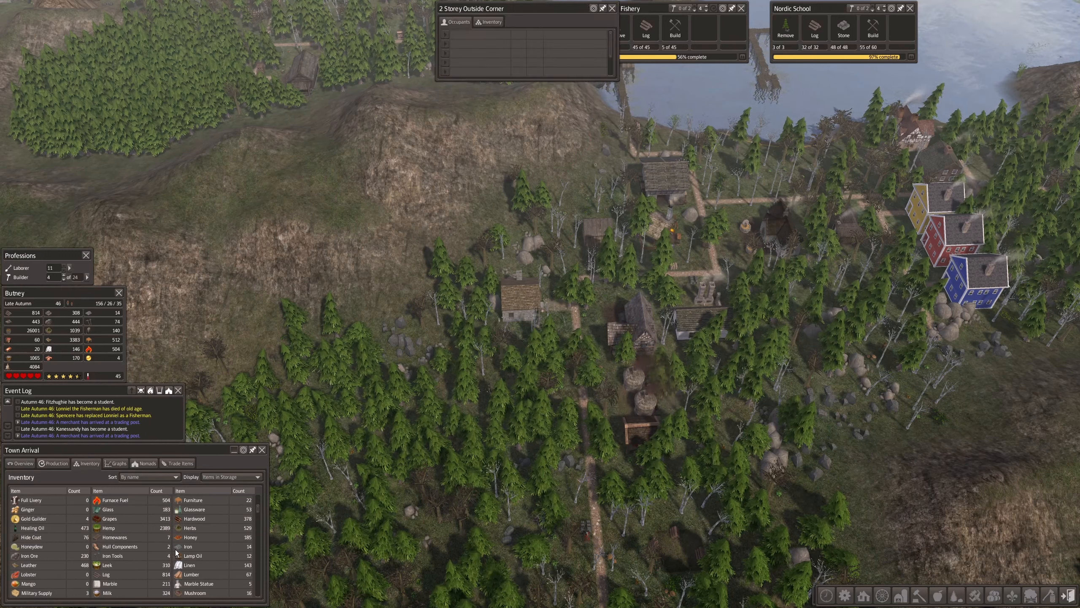
left_click(458, 22)
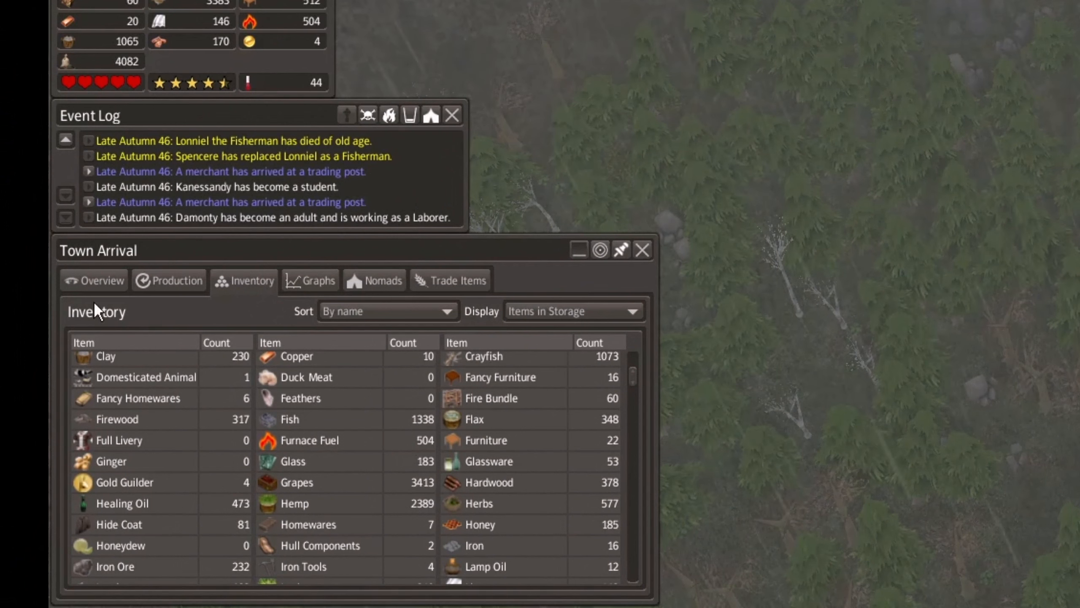
Switch Town Arrival to Overview, then view and close the Homewares Supplier's production details.
left_click(95, 280)
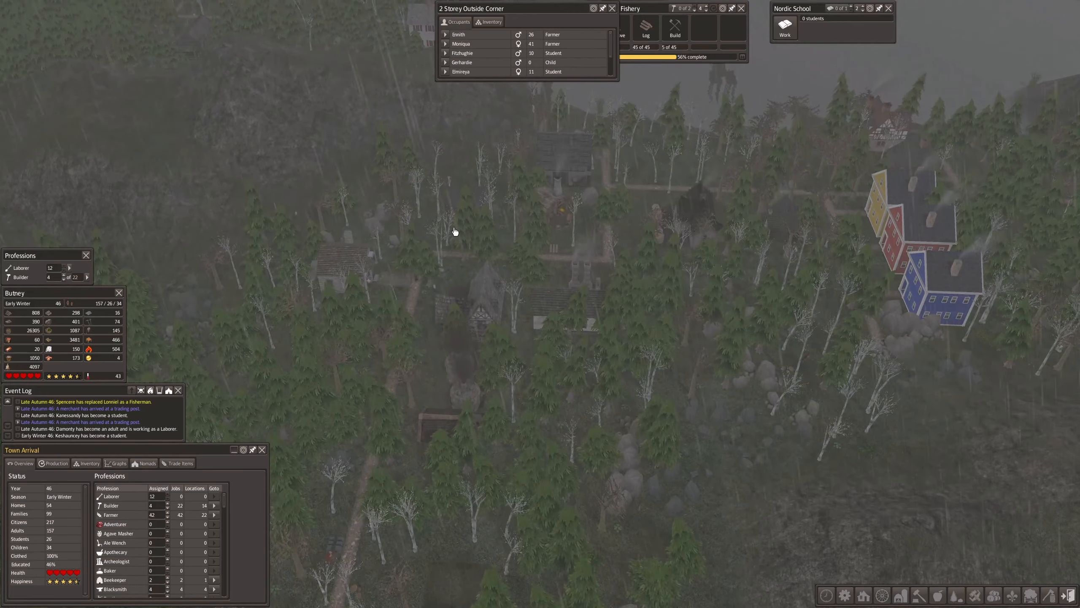
left_click(465, 211)
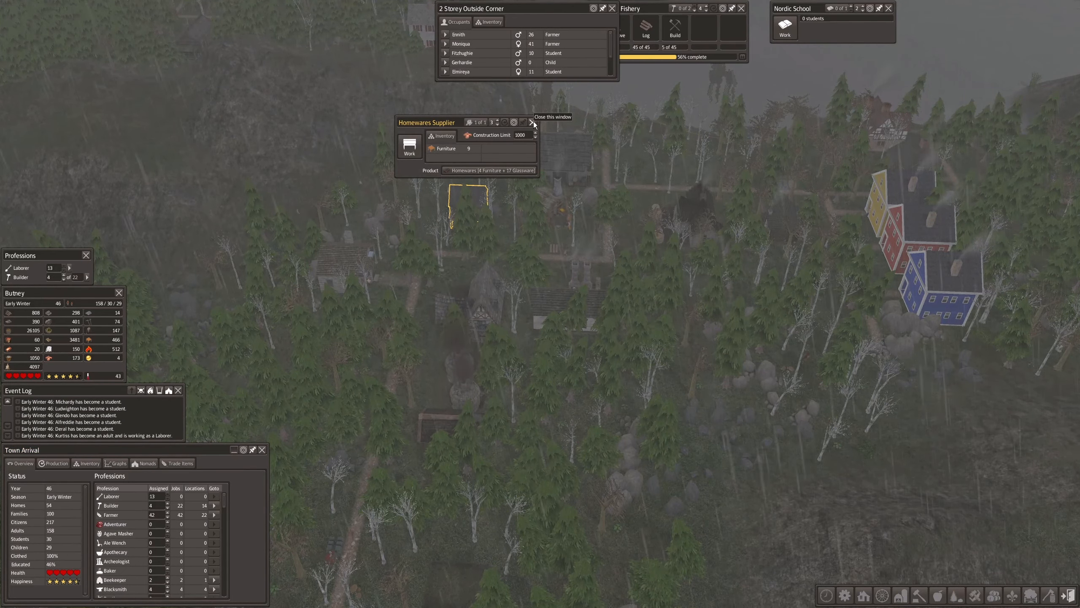
left_click(534, 122)
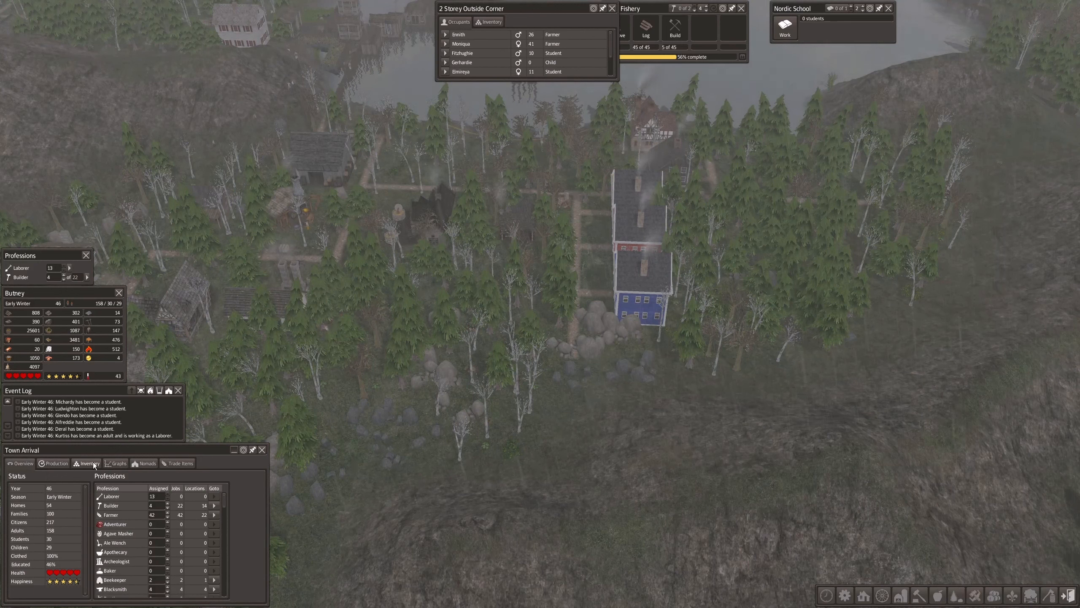
left_click(56, 463)
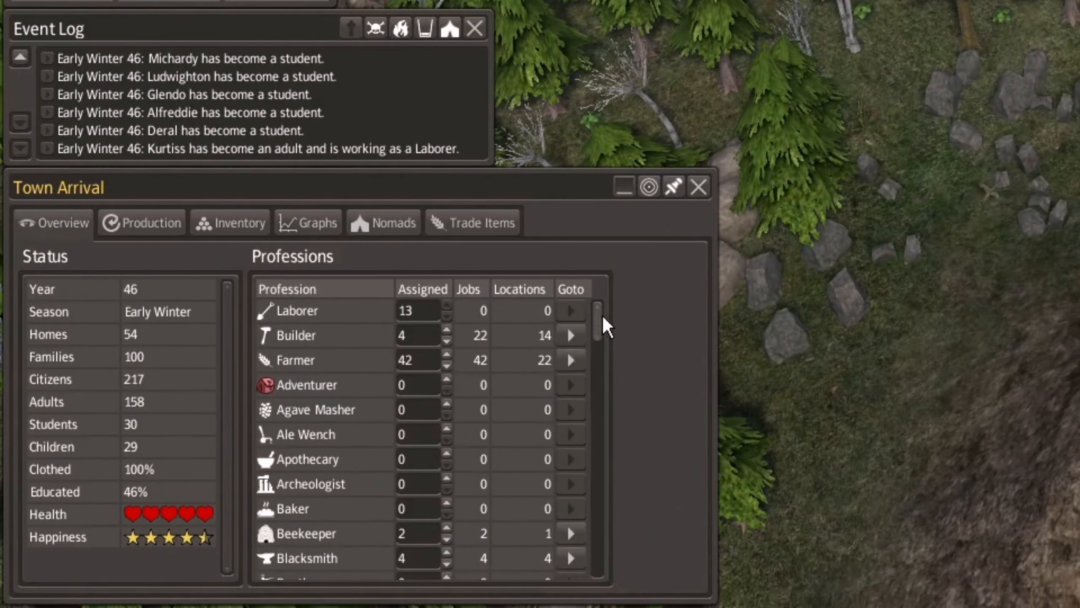
scroll("down", 3)
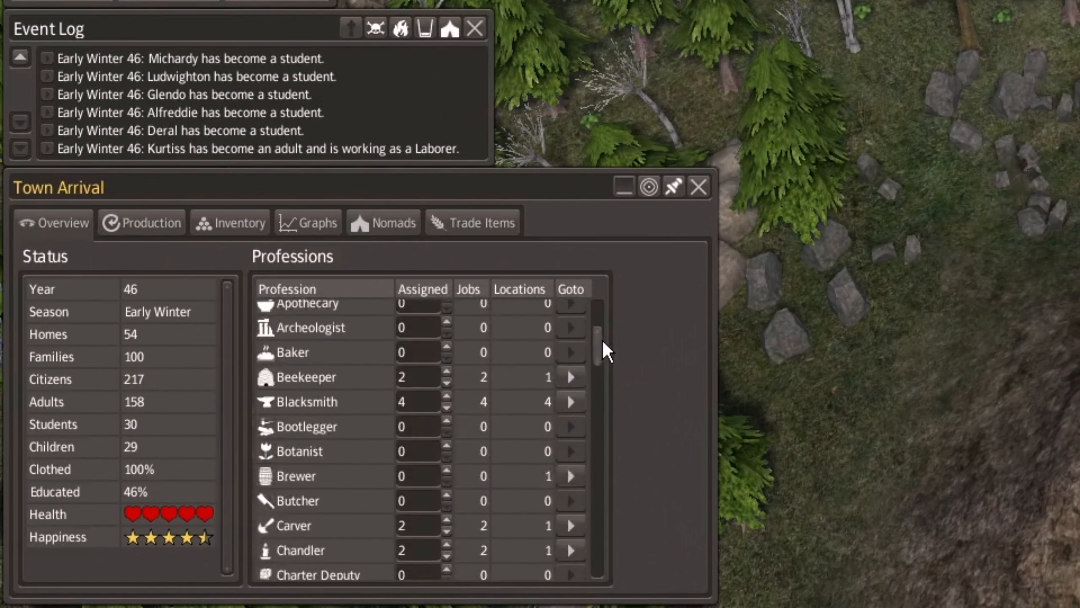
scroll("down", 3)
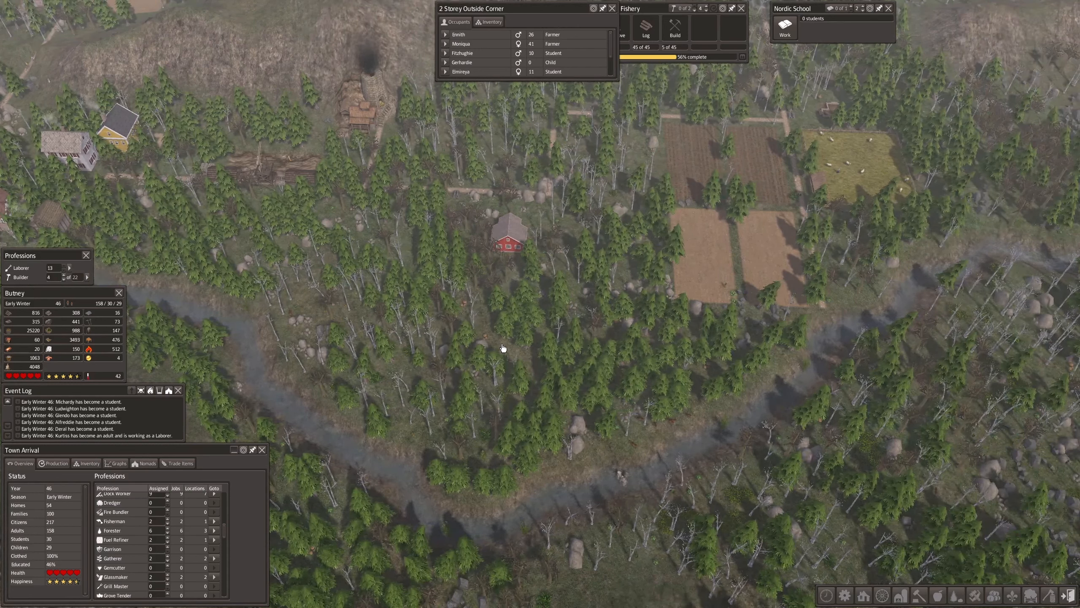
mouse_move(457, 450)
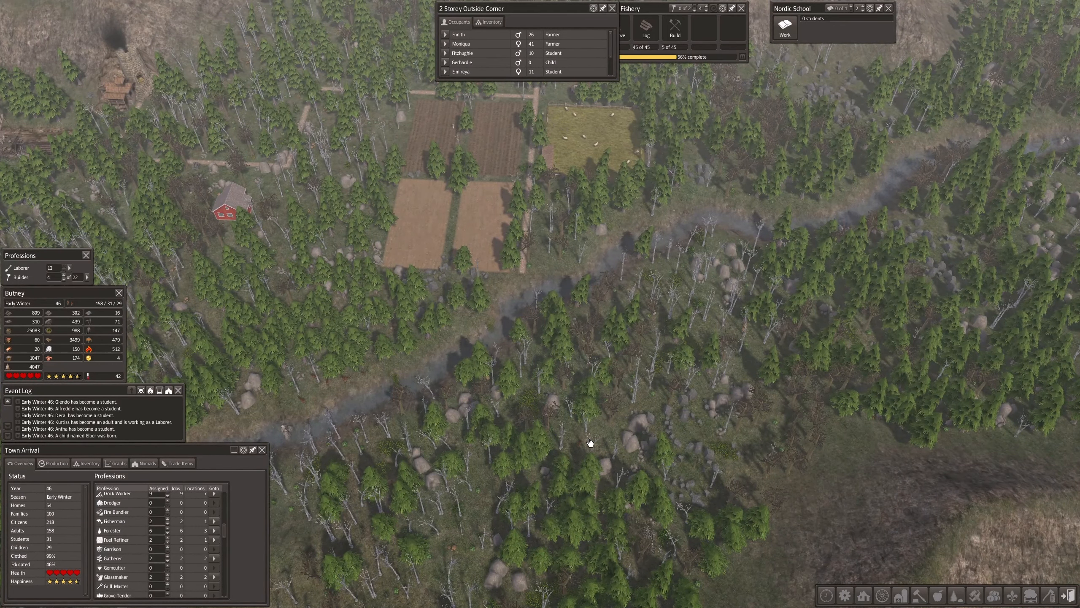
mouse_move(804, 368)
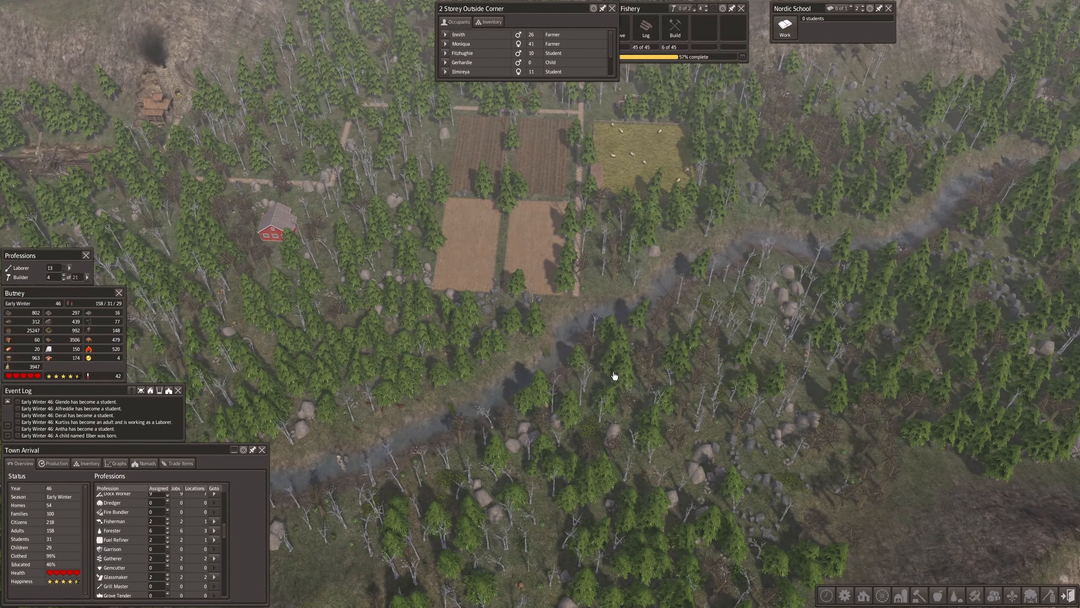
Open the building menu from the bottom toolbar while viewing land across the river.
left_click(888, 593)
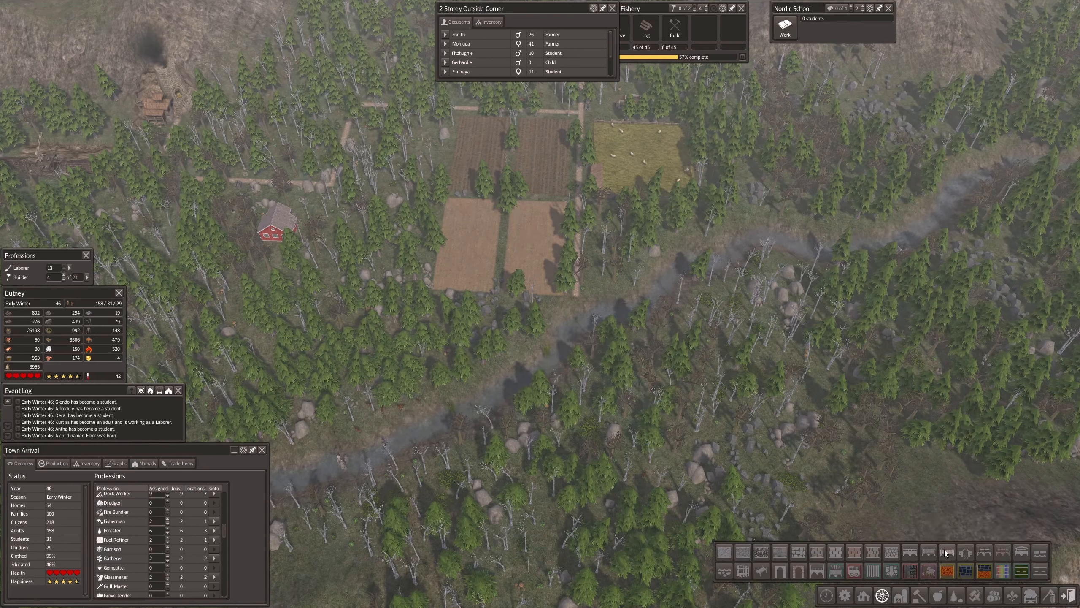
mouse_move(929, 553)
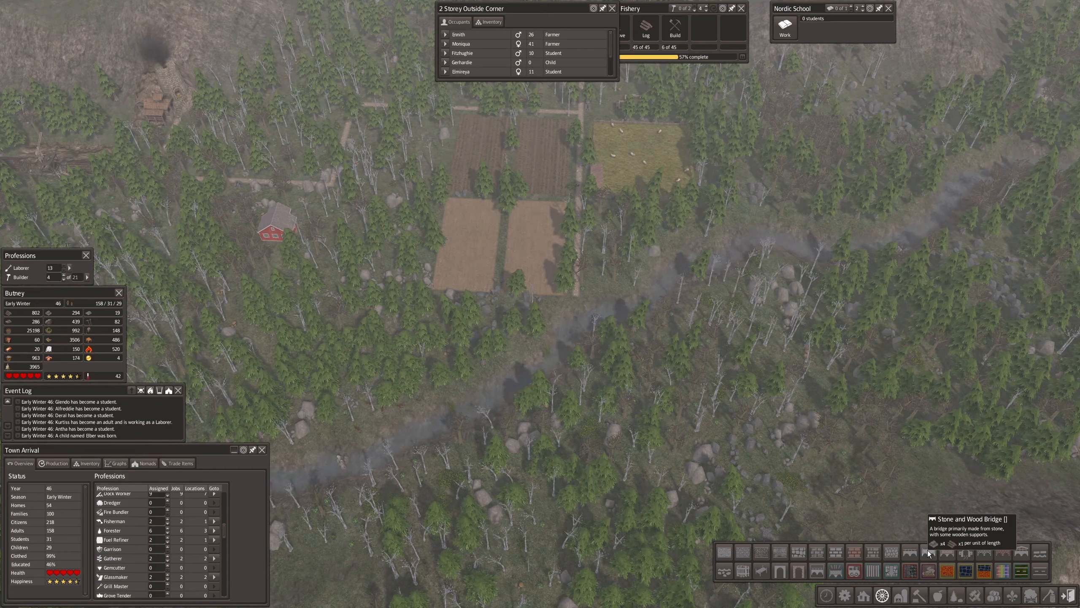
mouse_move(708, 452)
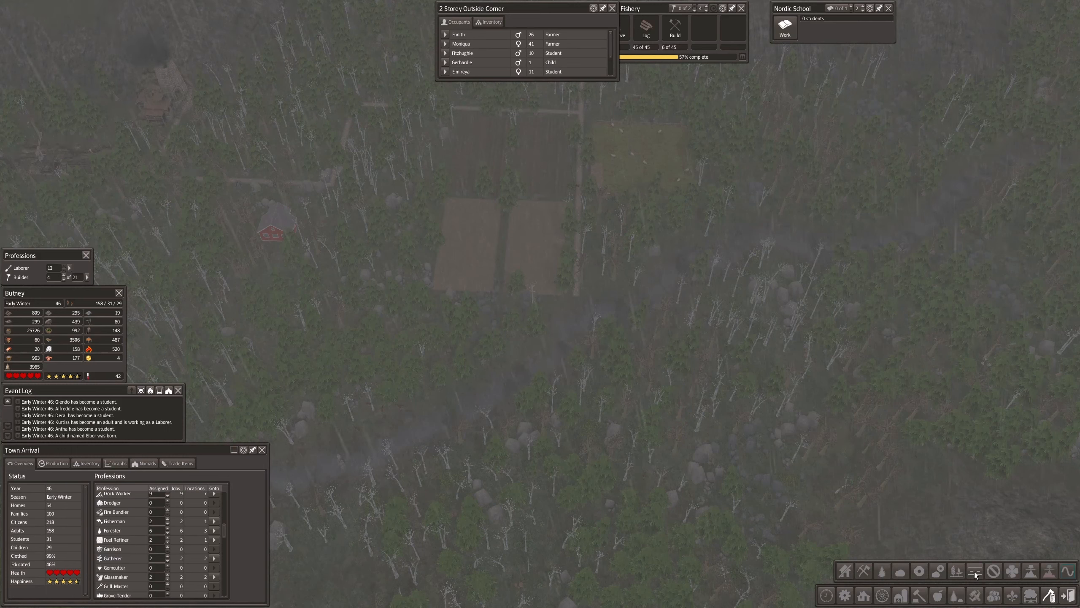
mouse_move(993, 571)
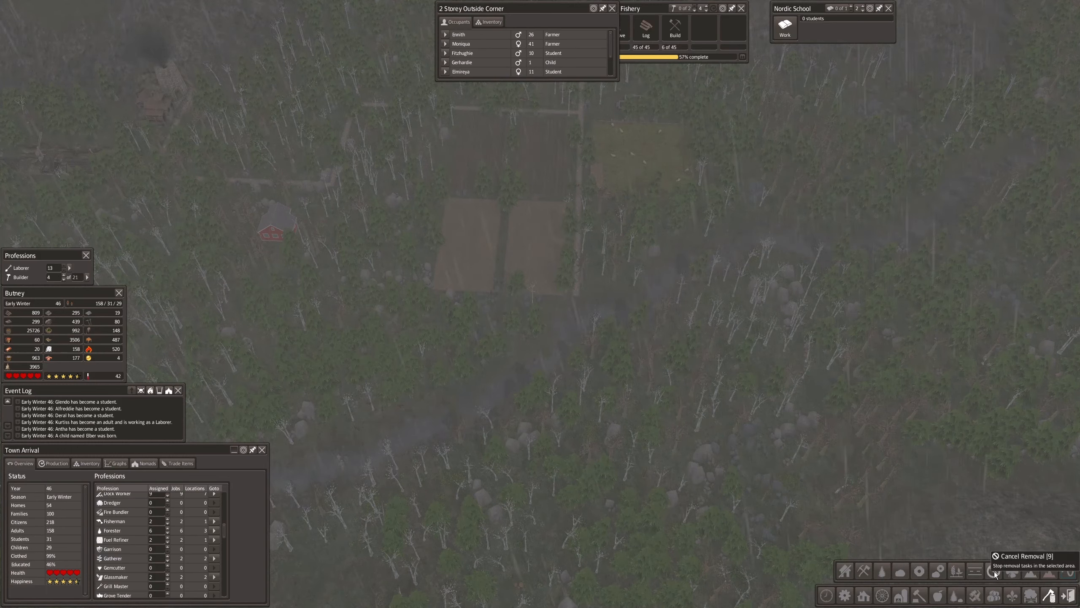
mouse_move(976, 572)
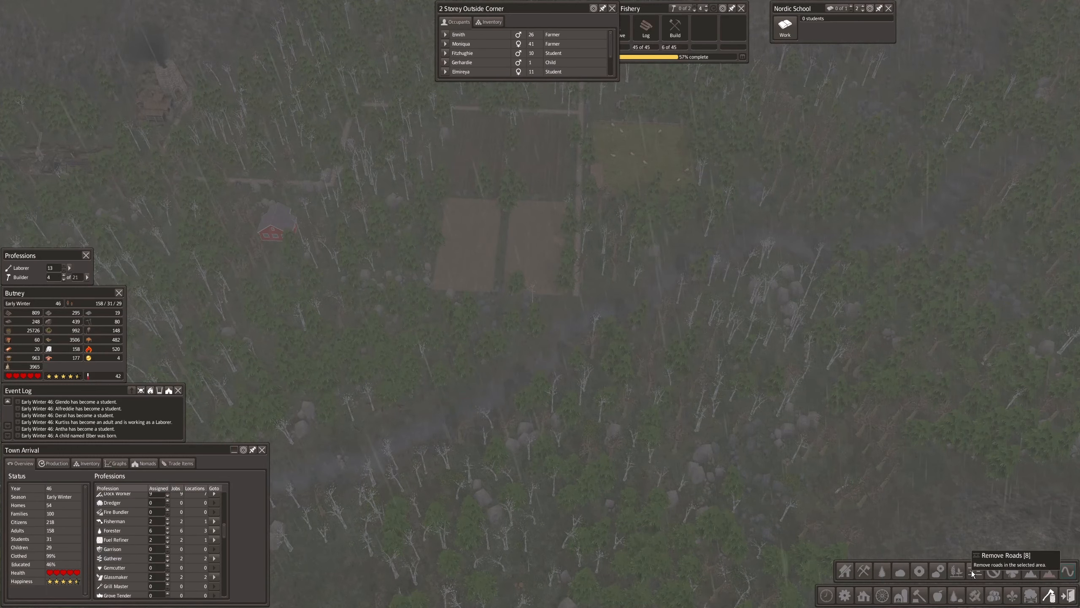
Switch the build menu to resource-gathering buildings beside the river bend.
left_click(975, 571)
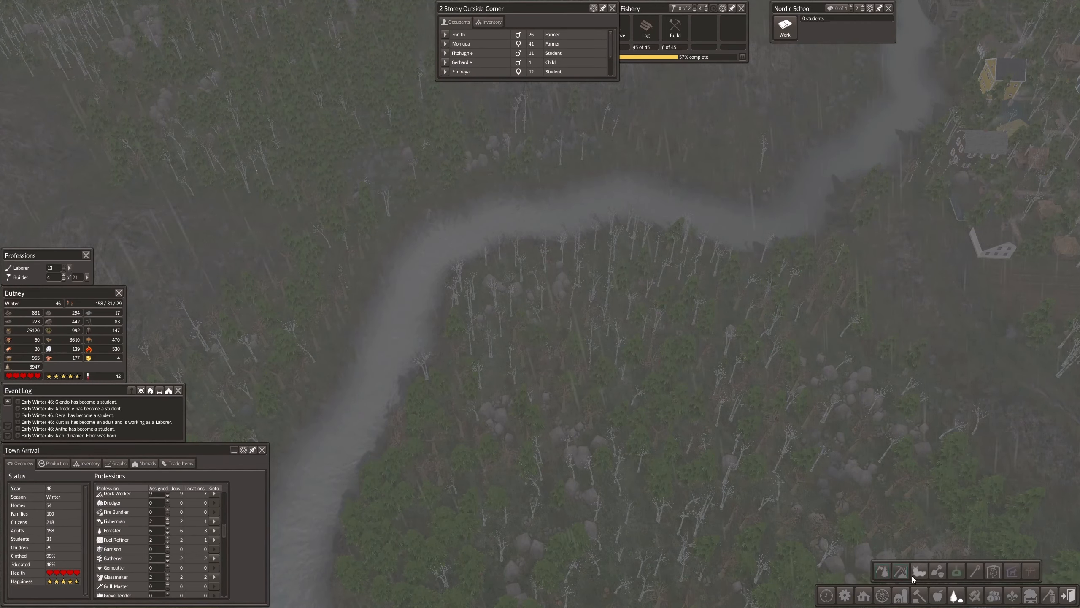
Browse the forester buildings and select the Hardwood Forester (New Trees).
left_click(882, 570)
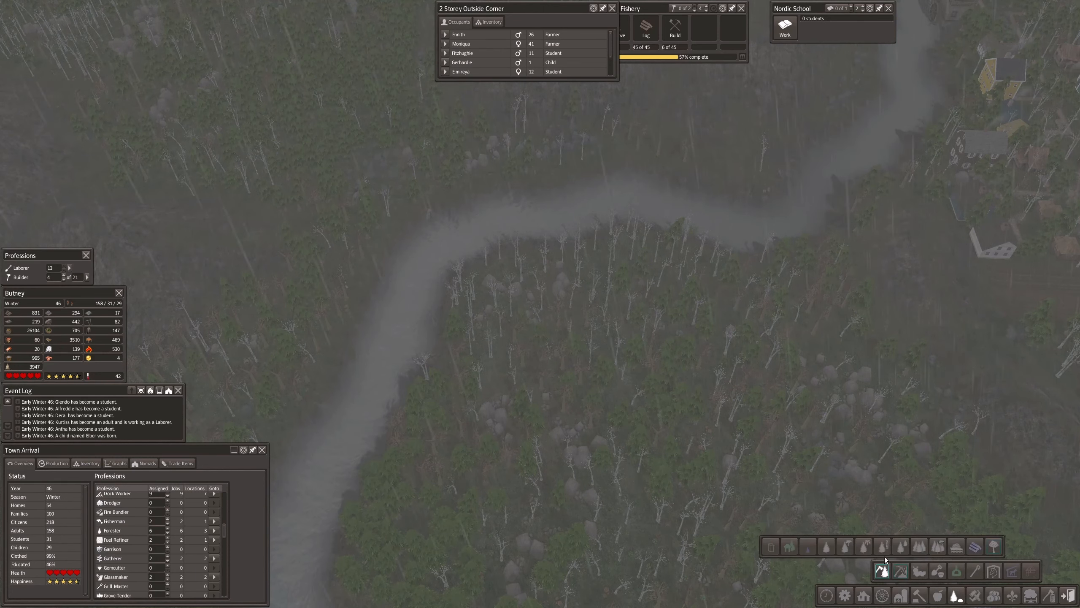
mouse_move(941, 560)
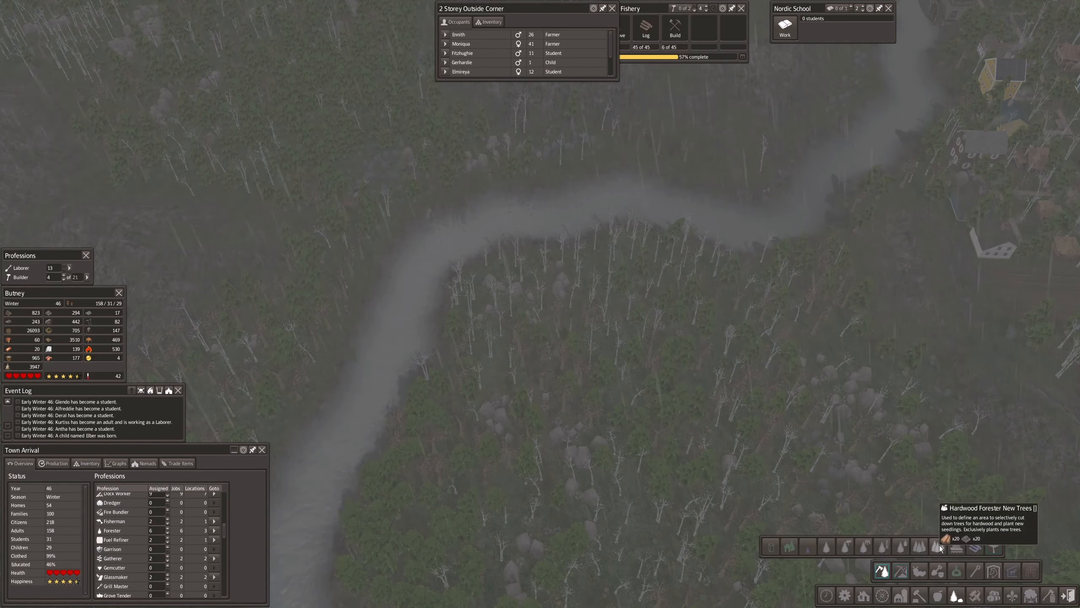
mouse_move(927, 549)
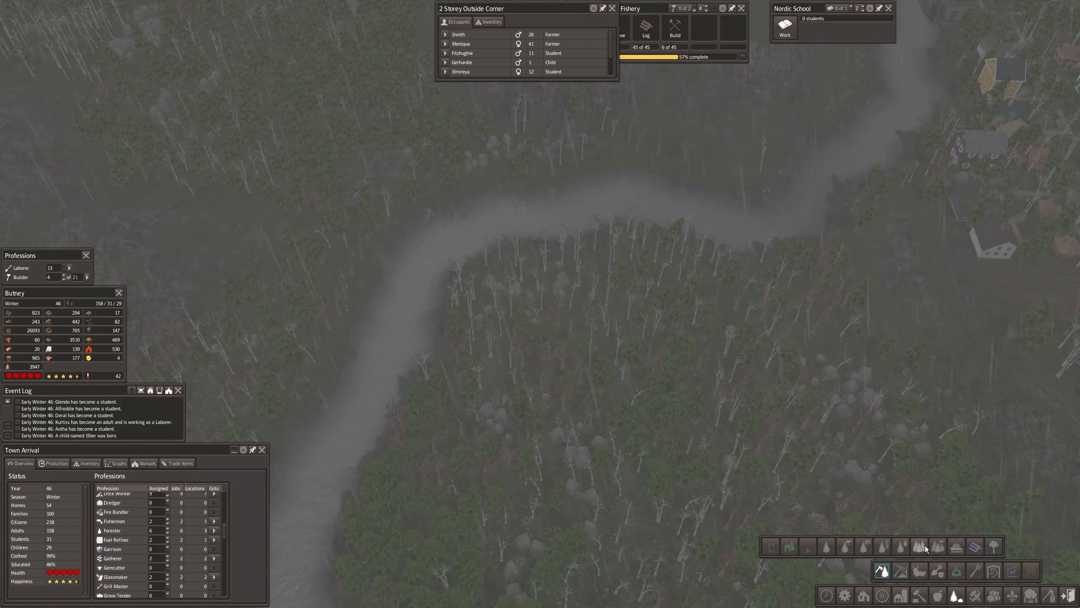
mouse_move(919, 546)
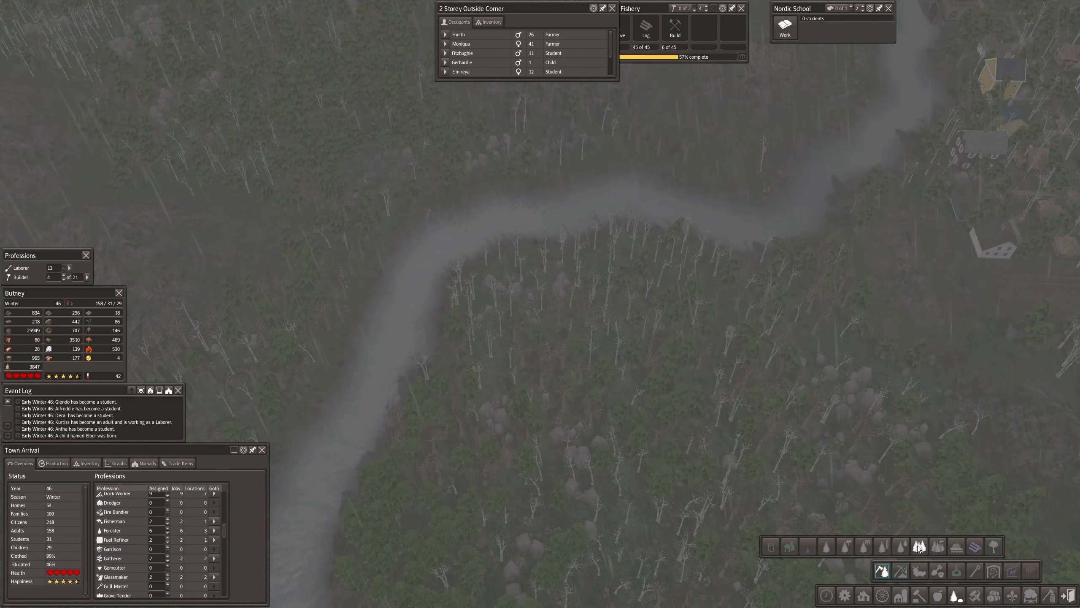
left_click(920, 547)
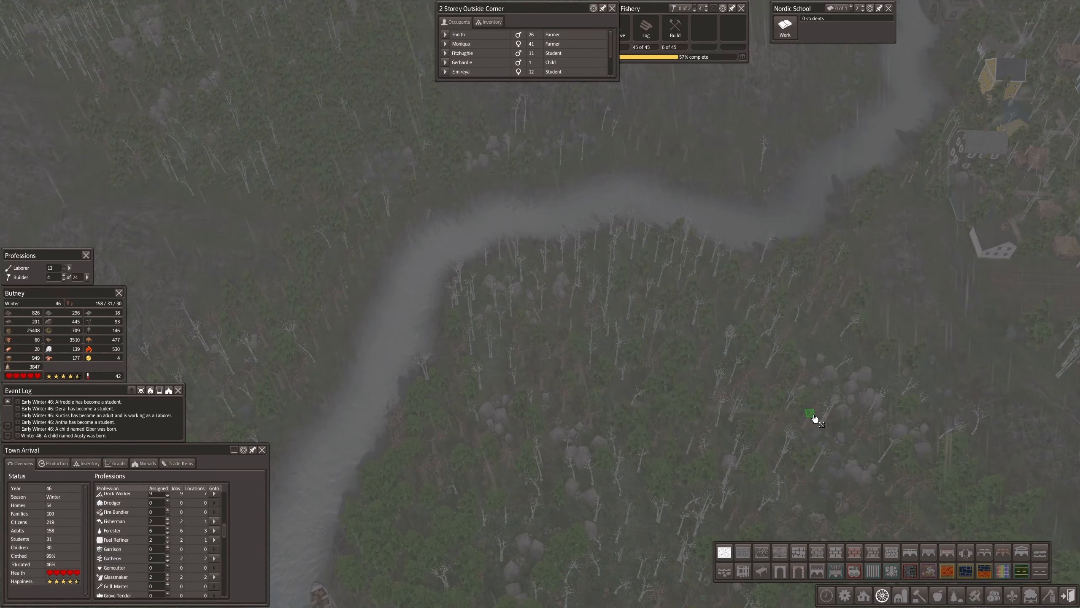
Pan the camera north up the river toward town.
left_click_drag(810, 414, 827, 517)
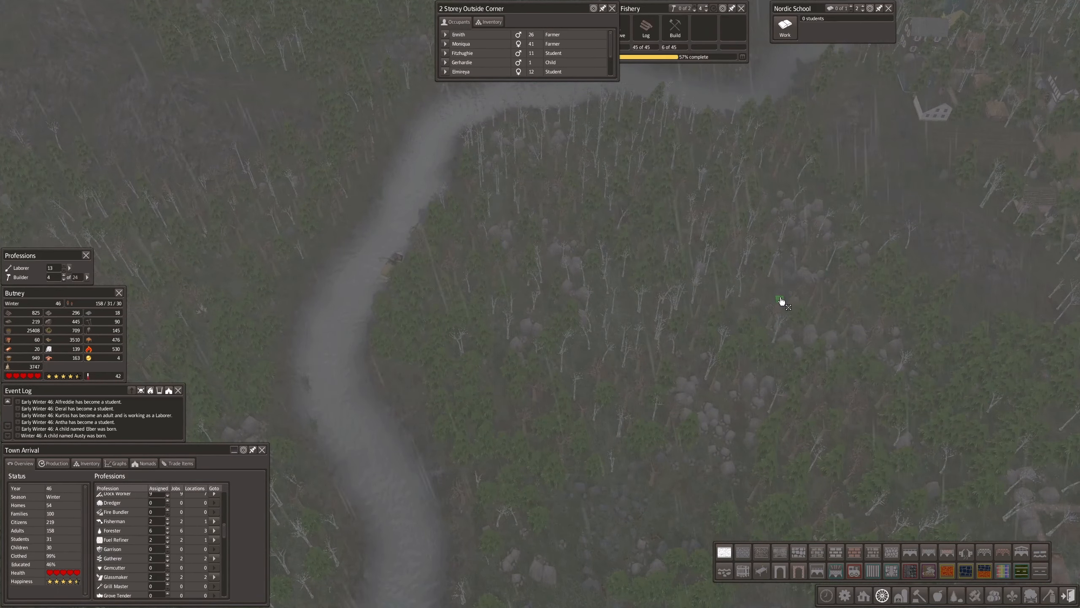
left_click_drag(779, 301, 793, 409)
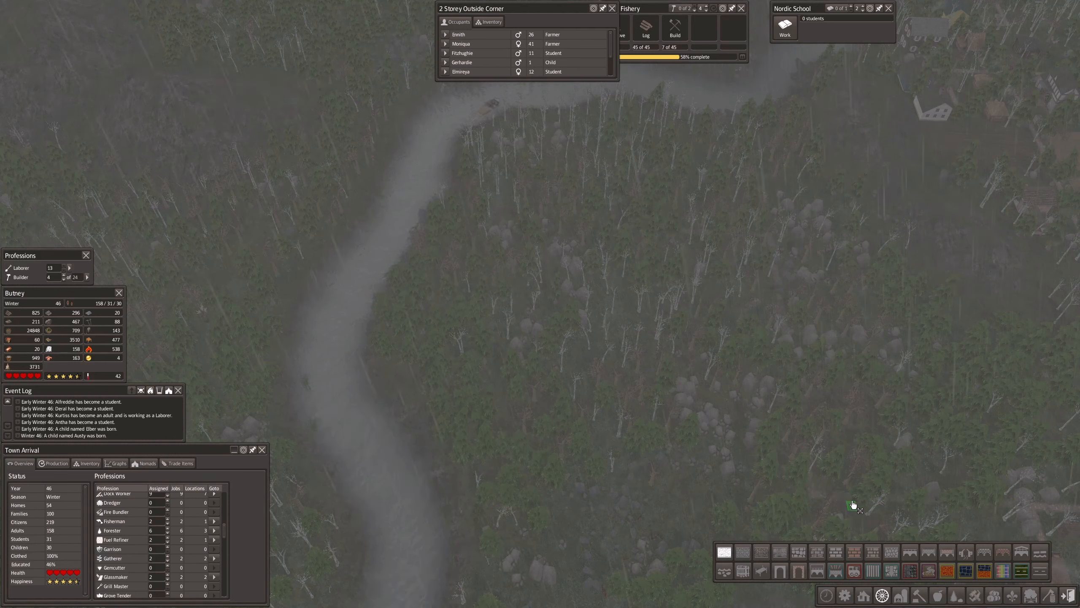
mouse_move(794, 404)
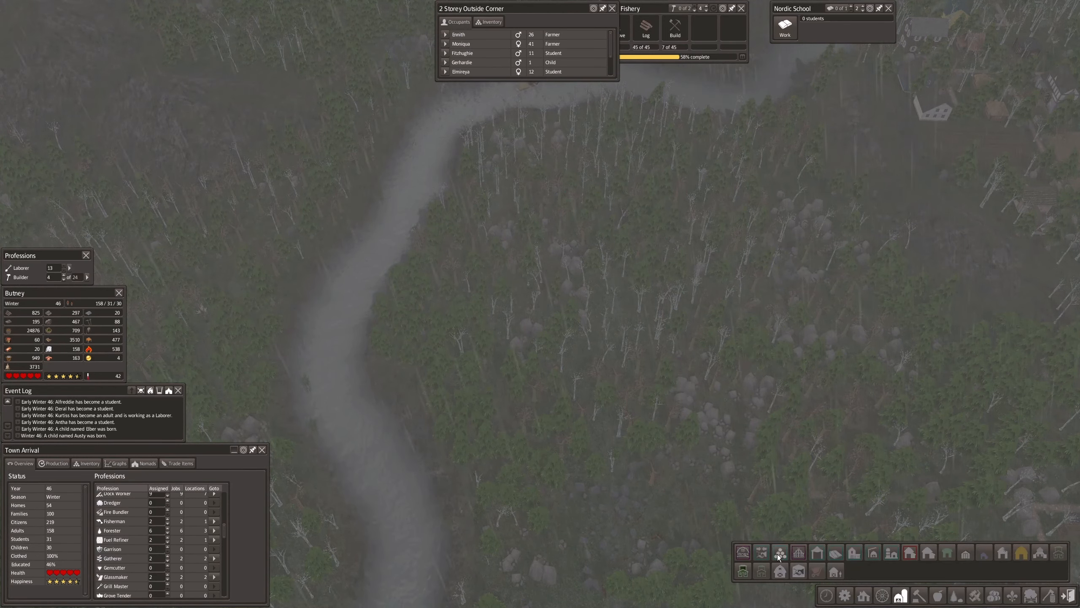
Switch the build menu to the tree-clearing and removal tools.
left_click(780, 552)
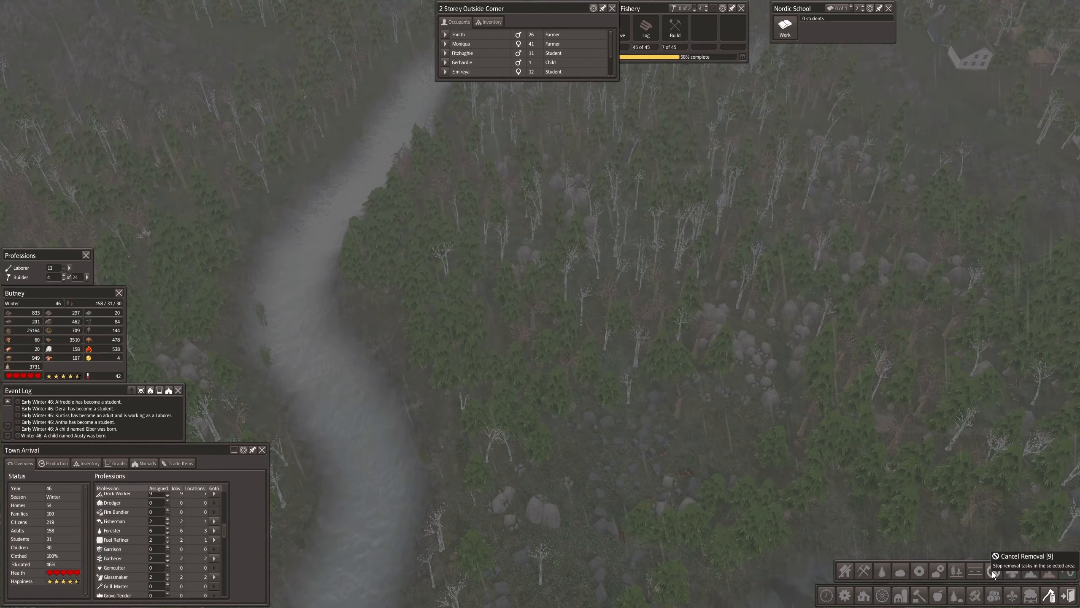
mouse_move(974, 572)
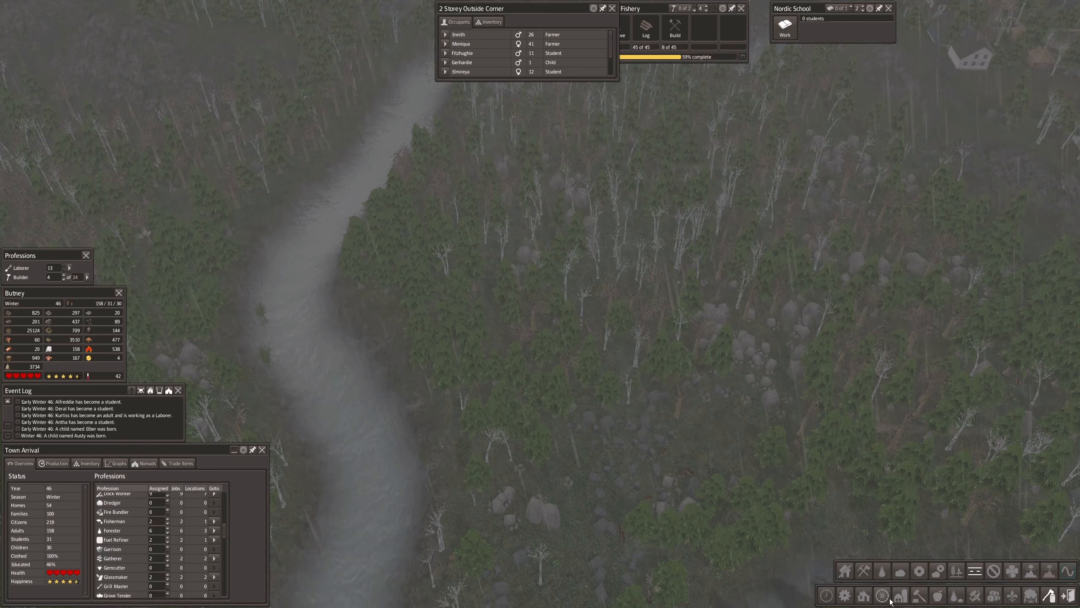
Bring up the building categories and the stockpile and storage choices.
left_click(897, 595)
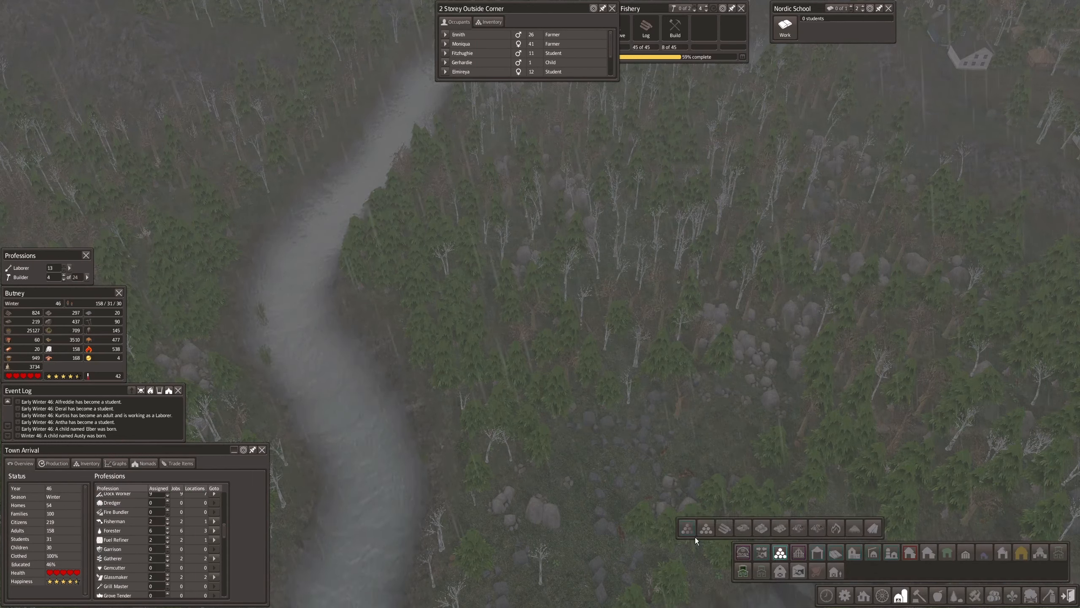
left_click(686, 527)
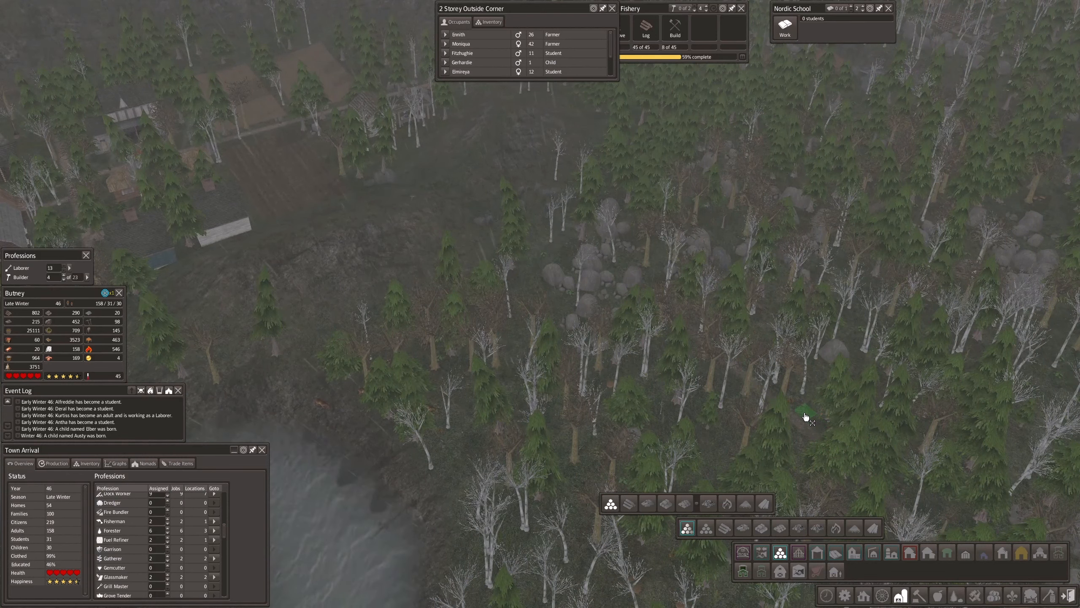
mouse_move(807, 418)
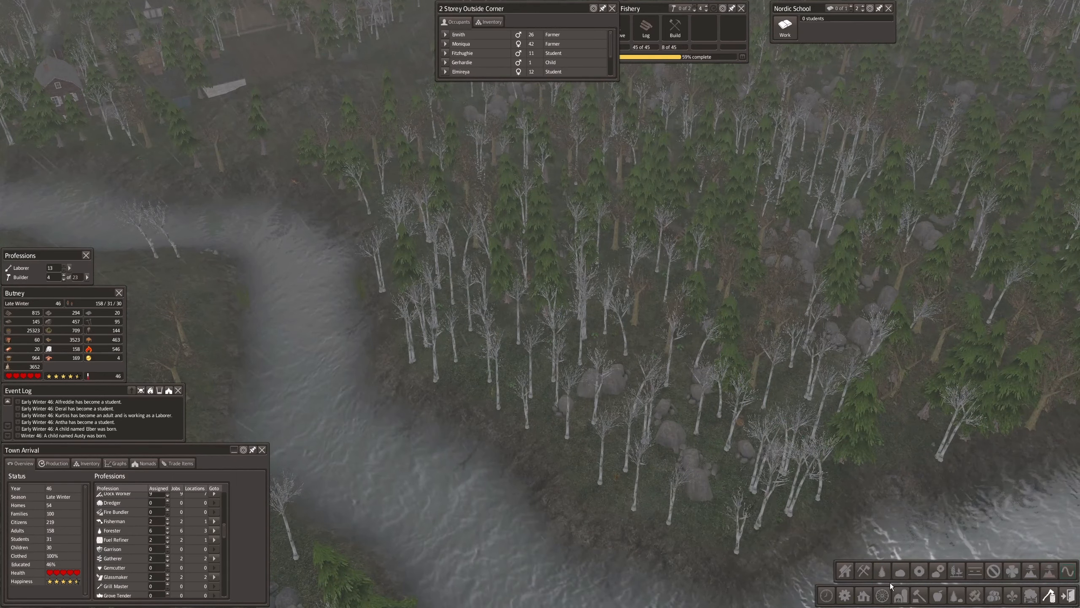
mouse_move(900, 572)
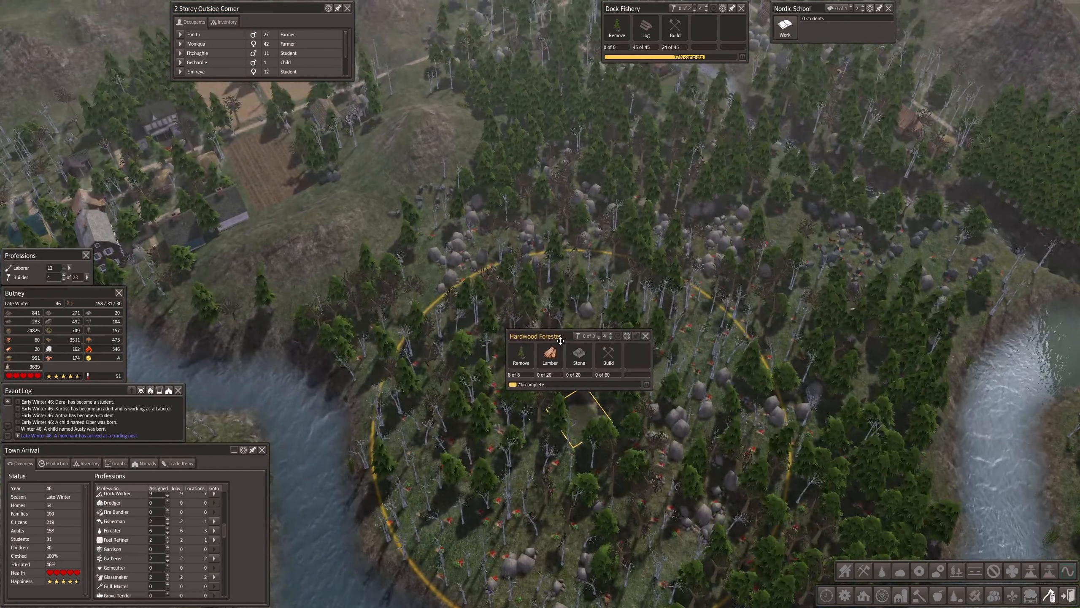
Drag the Hardwood Forester info window up and left, off the building site.
left_click_drag(536, 336, 295, 219)
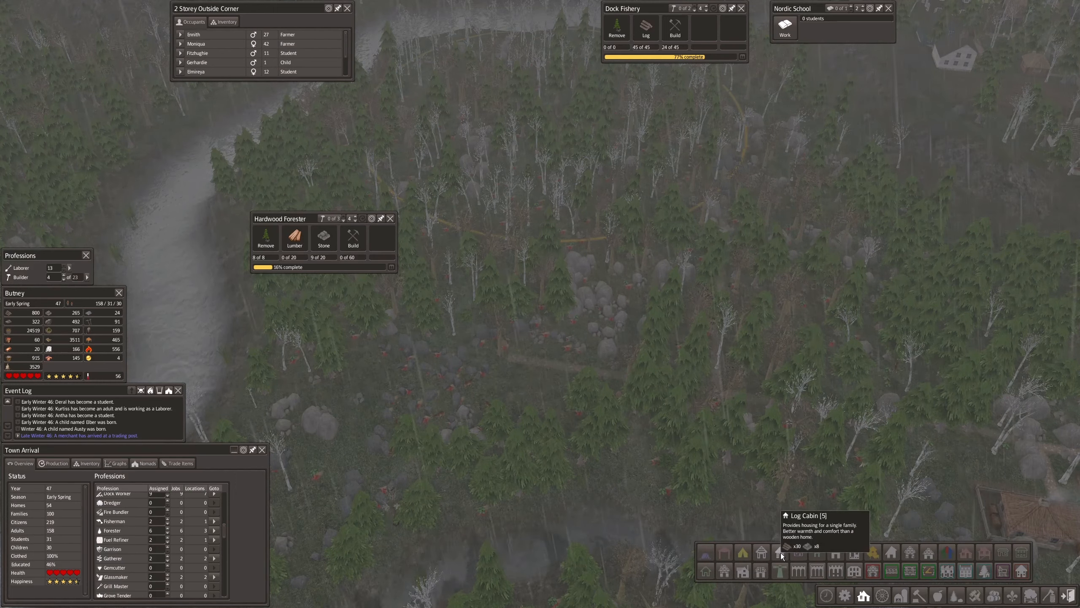
mouse_move(911, 554)
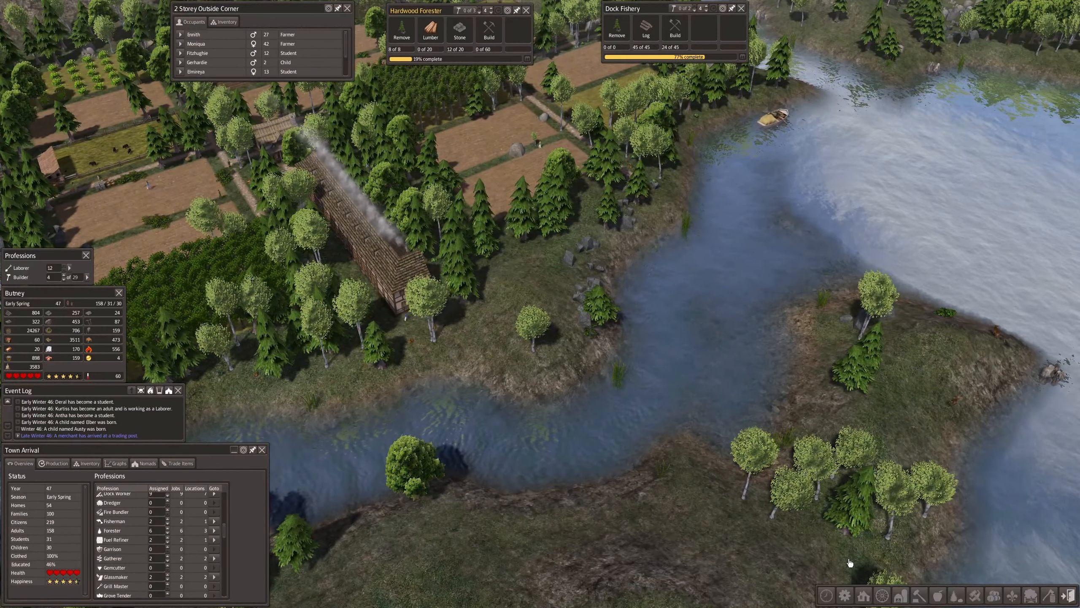
left_click(863, 598)
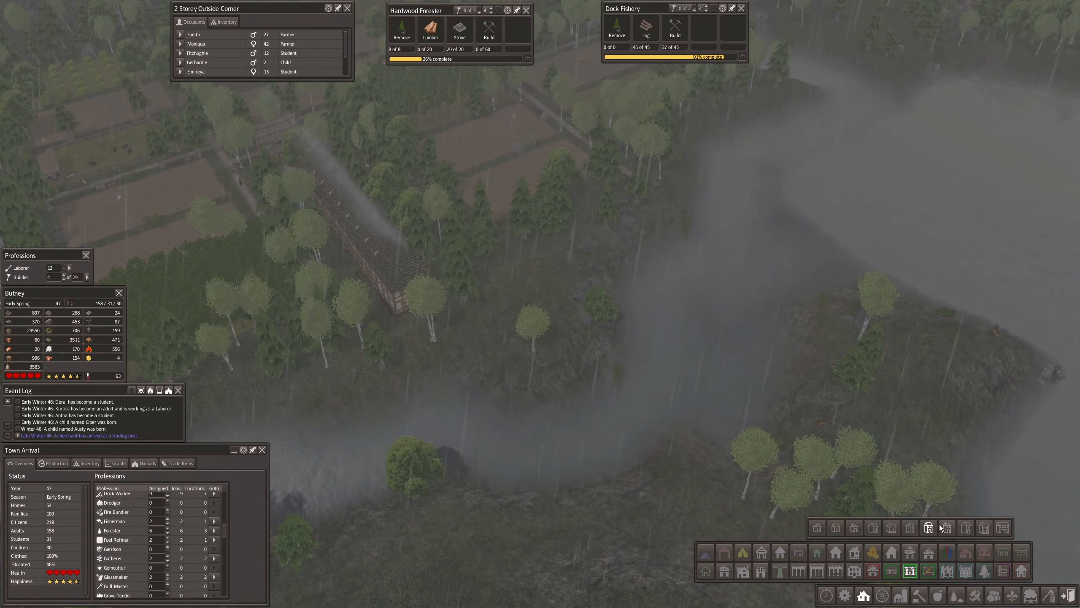
mouse_move(946, 527)
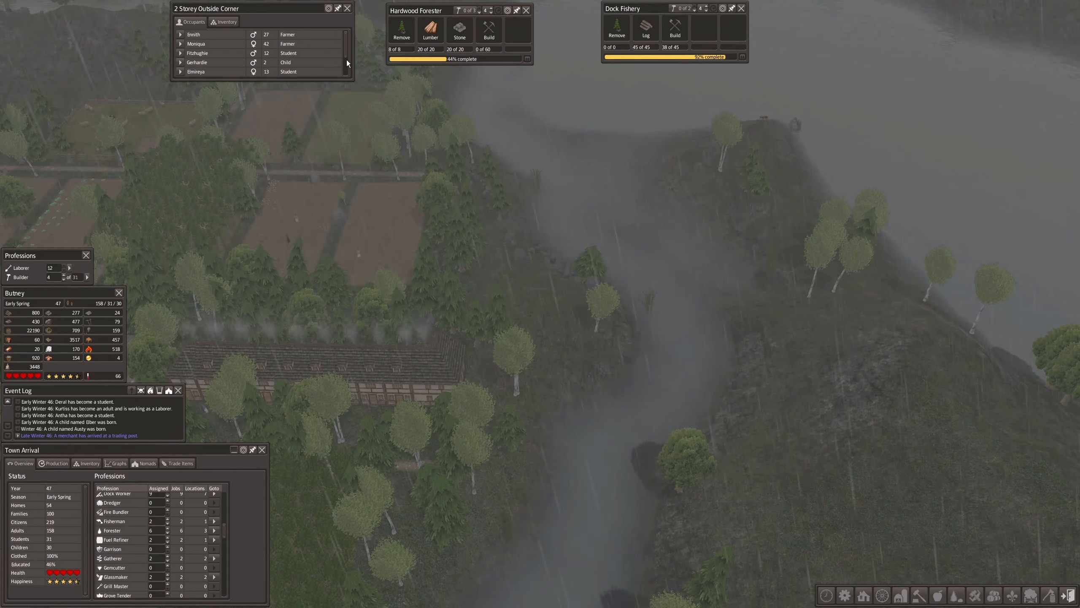
Close the 2 Storey Outside Corner occupants window.
left_click(346, 8)
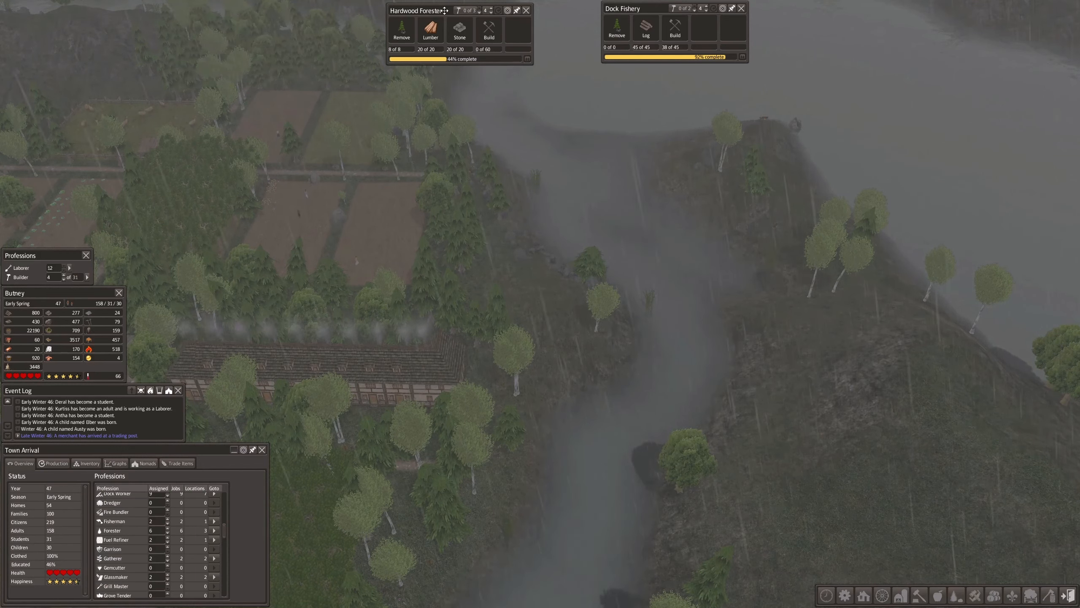